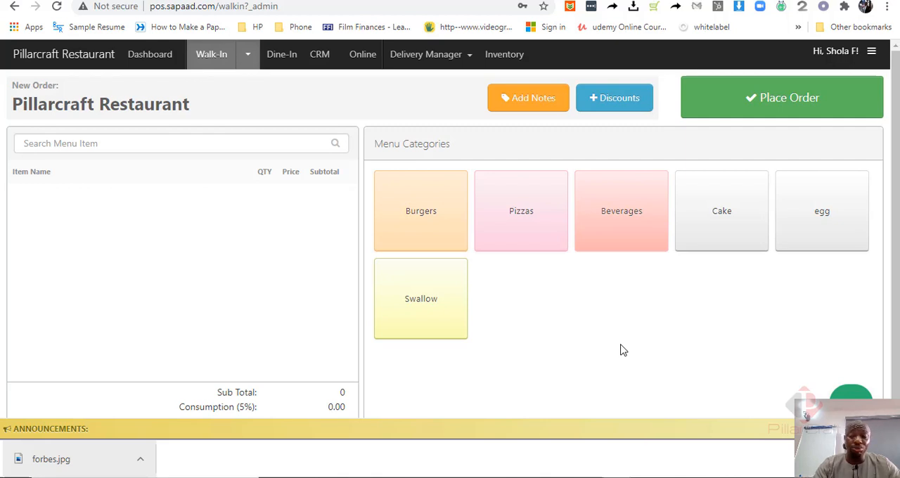
pyautogui.moveTo(660, 359)
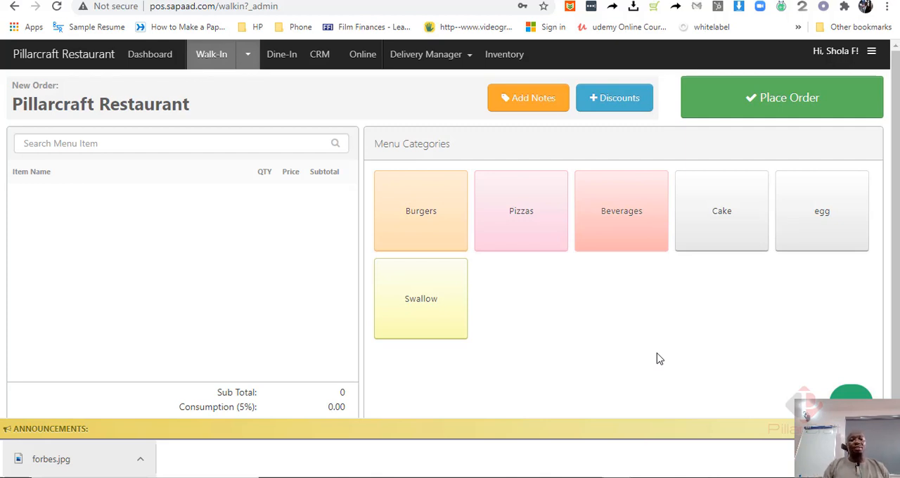
pyautogui.moveTo(237, 121)
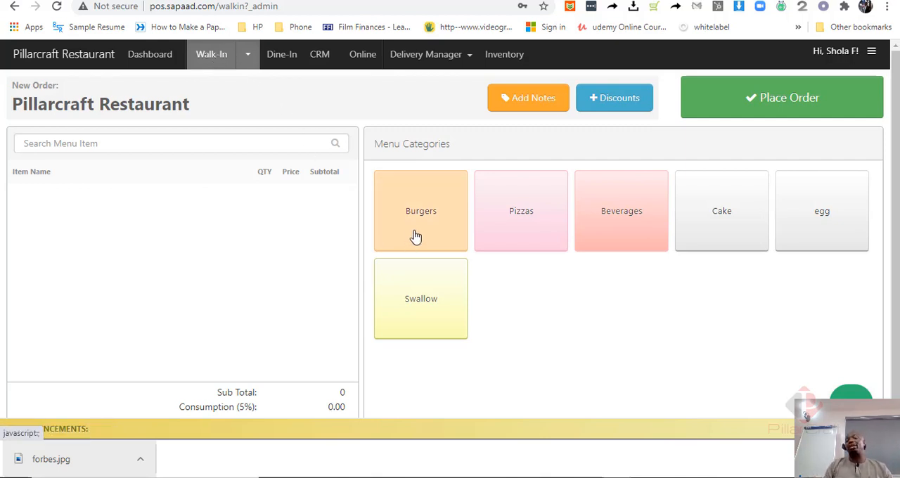
# Step: Start a Cheese Burger from the Burgers category with Wheat bread selected
pyautogui.click(420, 211)
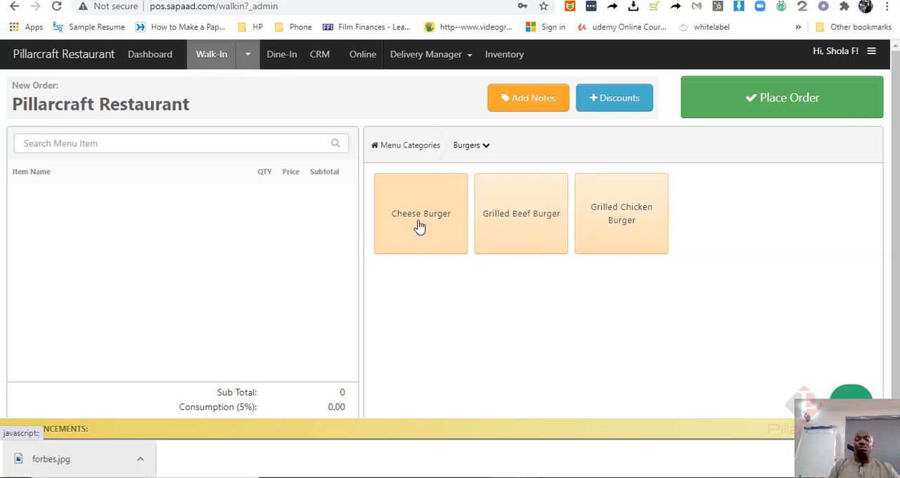
pyautogui.click(420, 214)
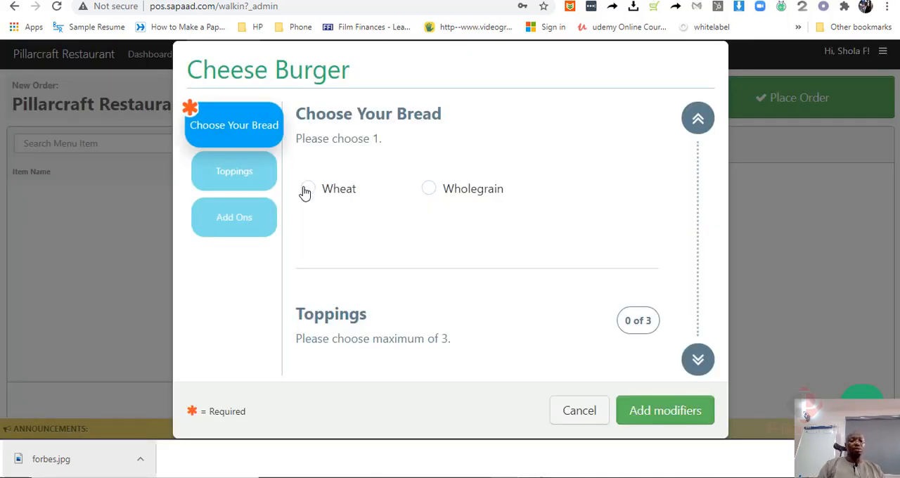
pyautogui.click(306, 188)
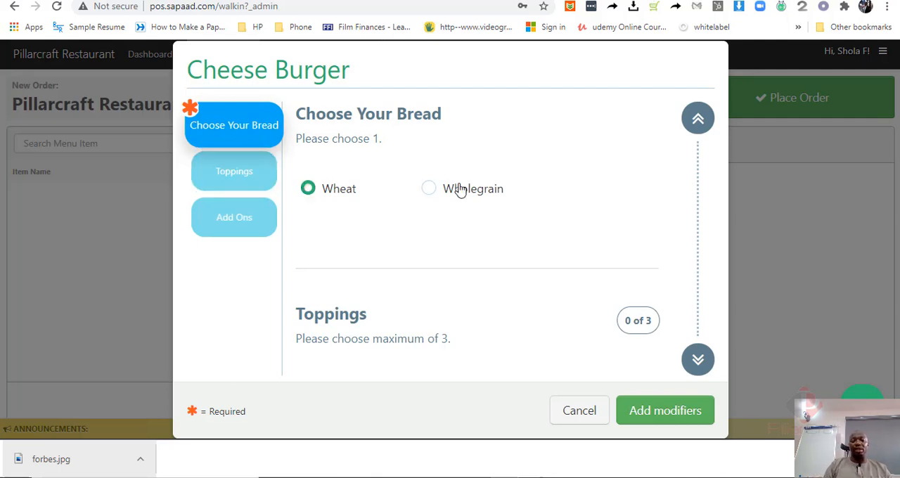
pyautogui.moveTo(664, 411)
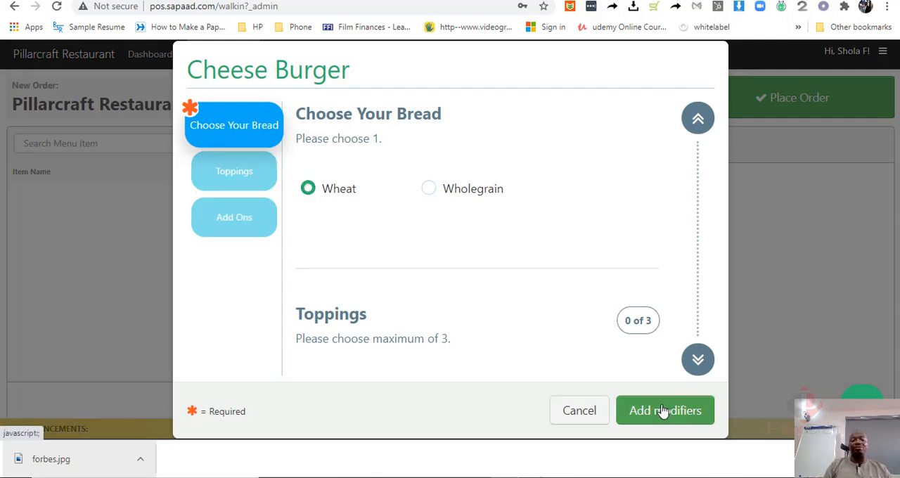
pyautogui.click(233, 171)
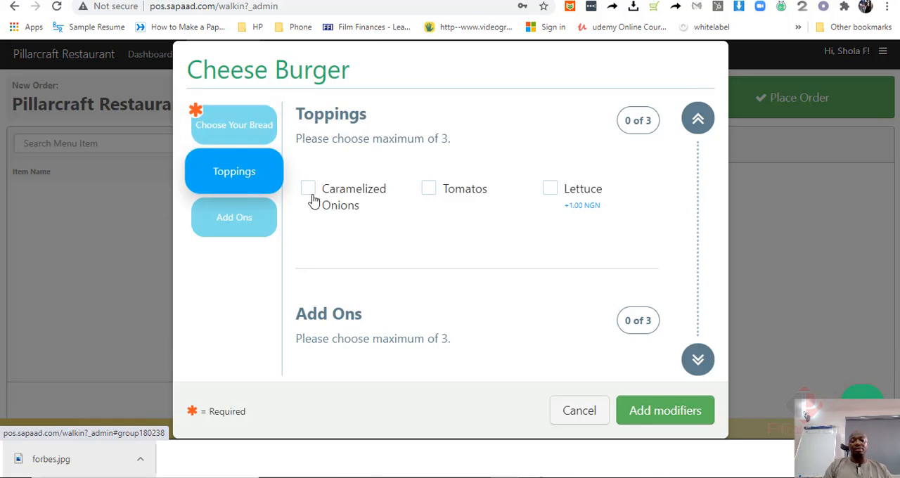
# Step: Add Caramelized Onions and extra Cheese, putting the burger on the order at subtotal 9.00
pyautogui.click(308, 189)
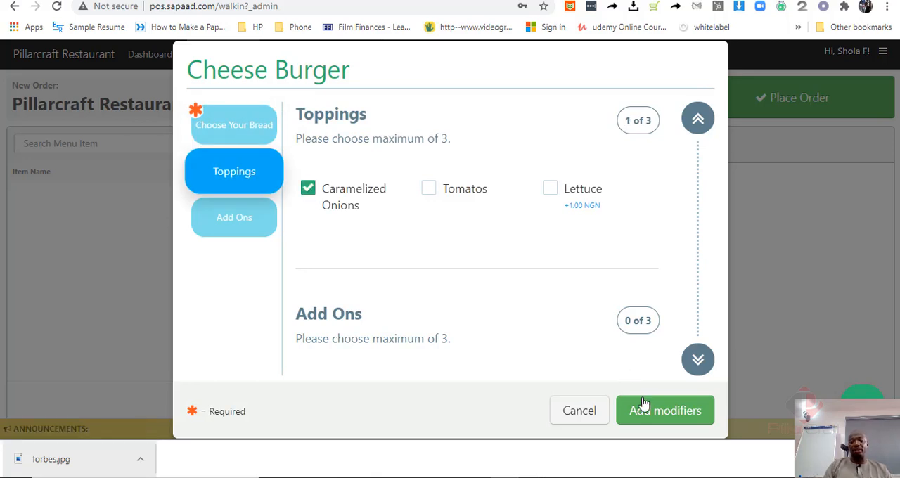
pyautogui.click(233, 217)
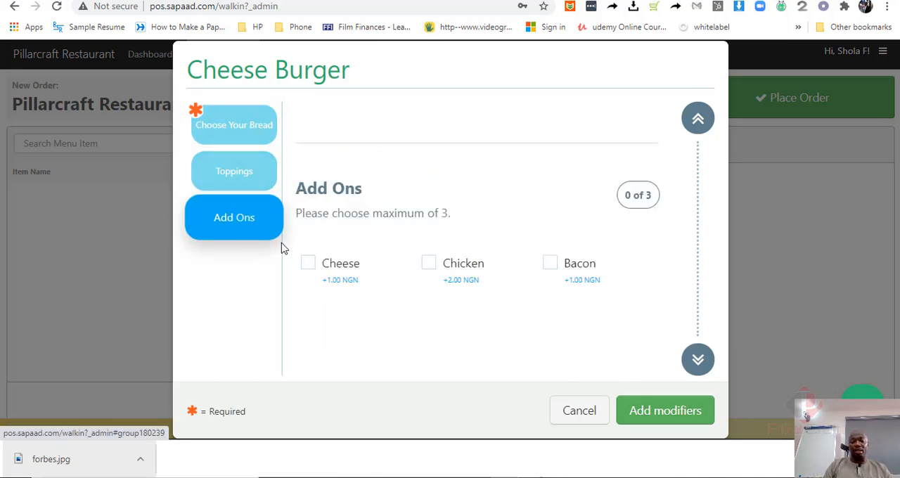
pyautogui.click(306, 263)
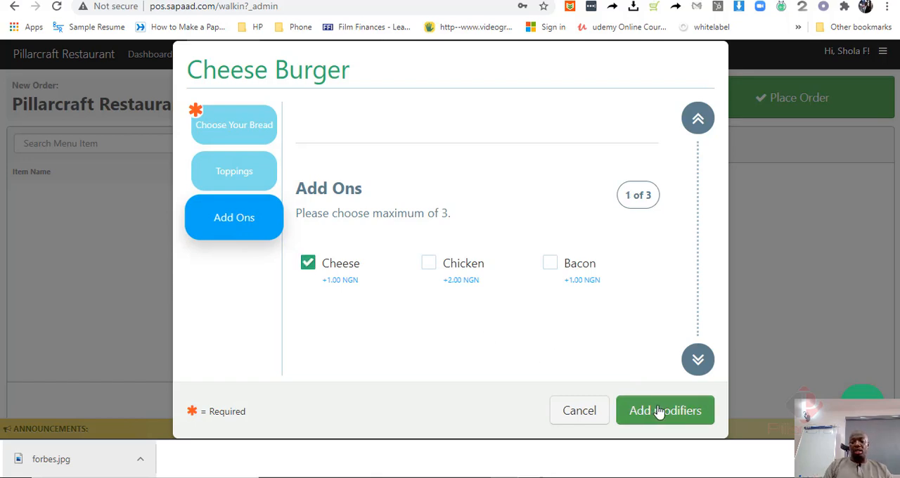
pyautogui.click(664, 410)
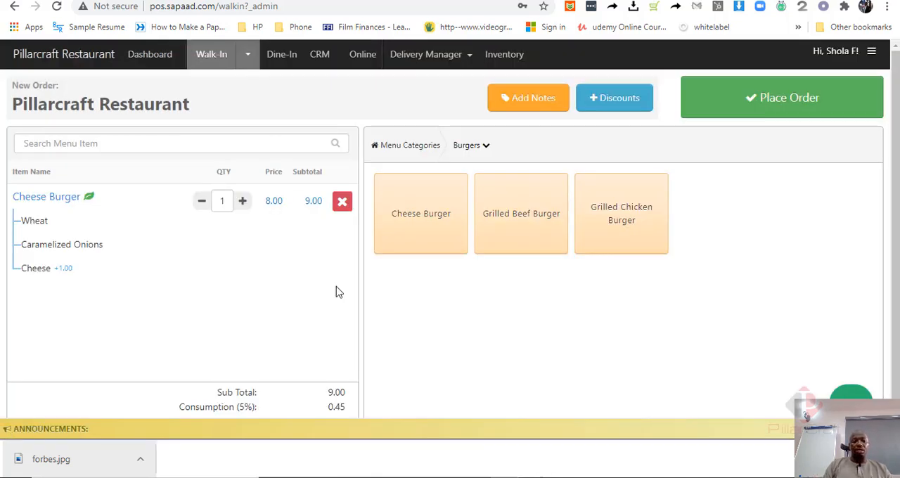
pyautogui.moveTo(467, 247)
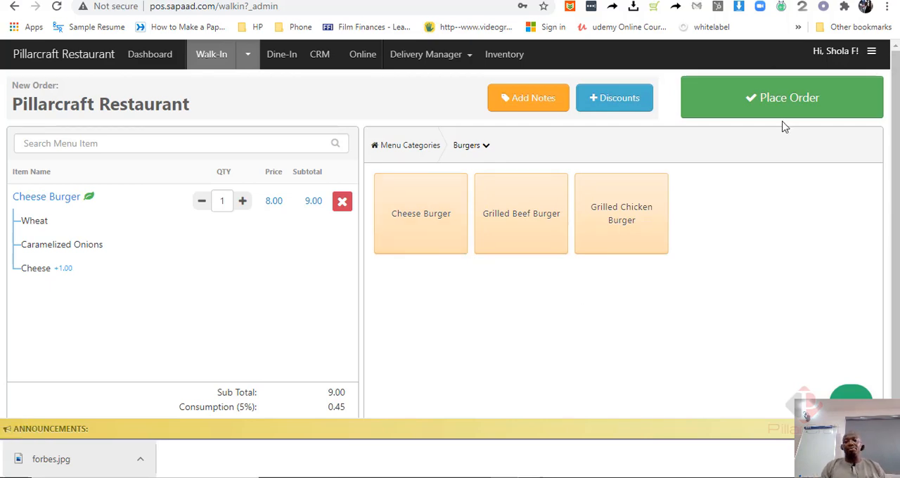
# Step: Place the Cheese Burger order and pay the 10.13 total in cash with 0.00 change
pyautogui.click(782, 98)
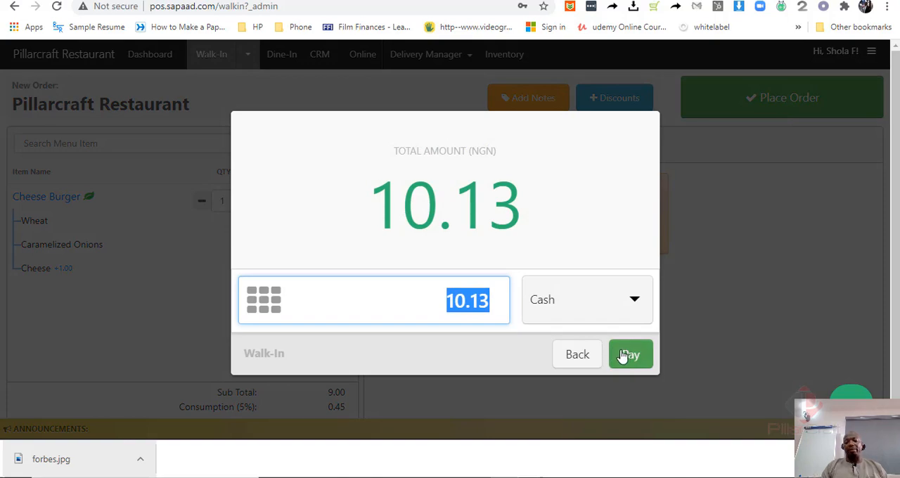
pyautogui.click(630, 355)
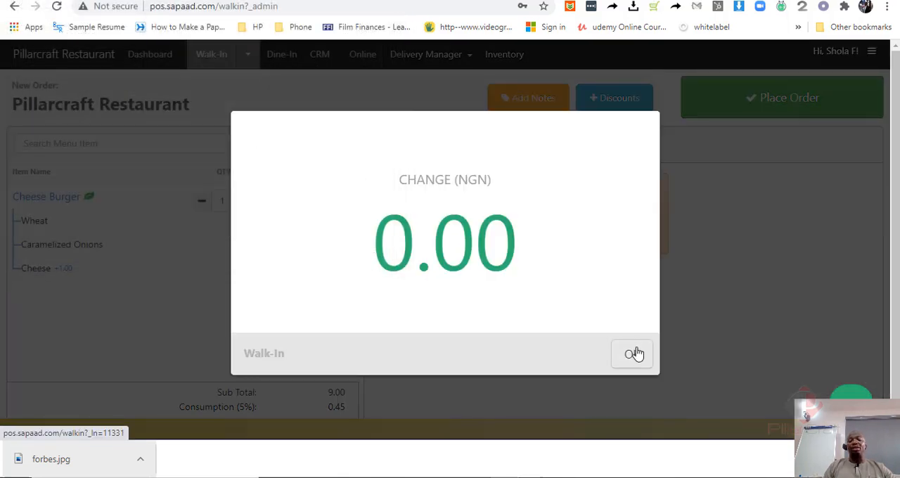
pyautogui.click(631, 354)
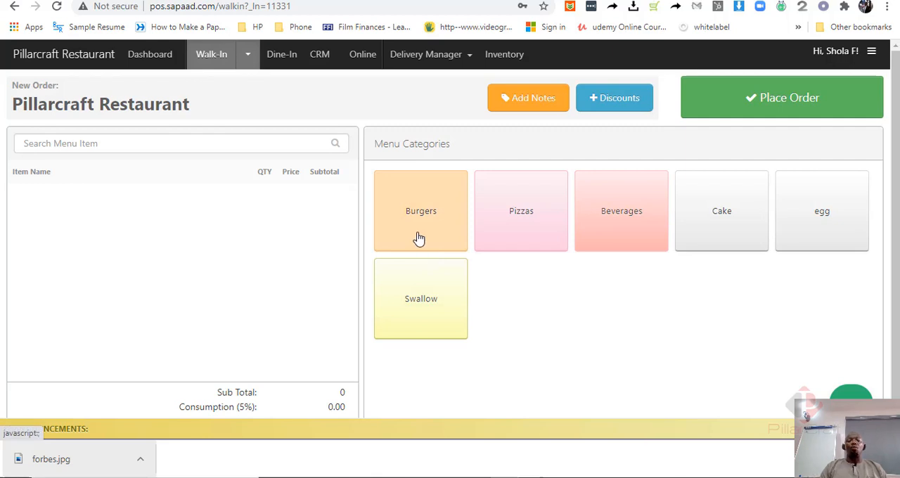
# Step: Browse a Cheese Burger's Toppings and Add Ons options, then cancel without adding it
pyautogui.click(421, 211)
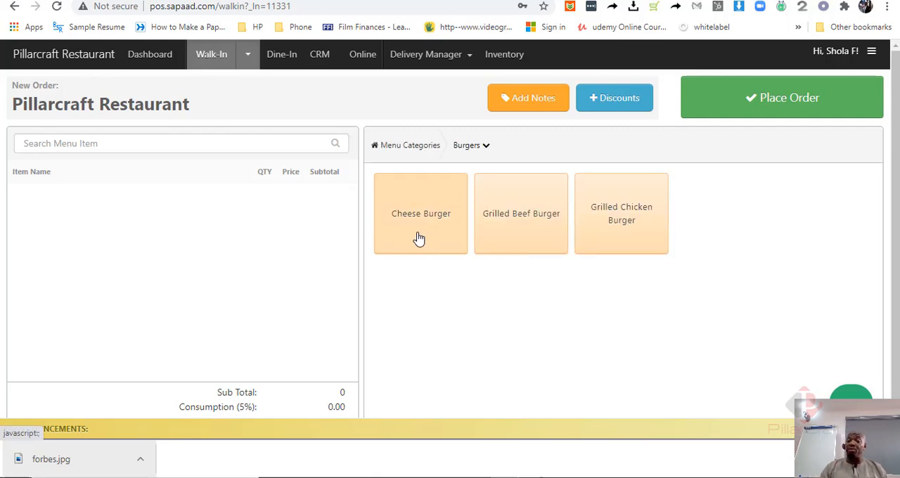
pyautogui.moveTo(419, 231)
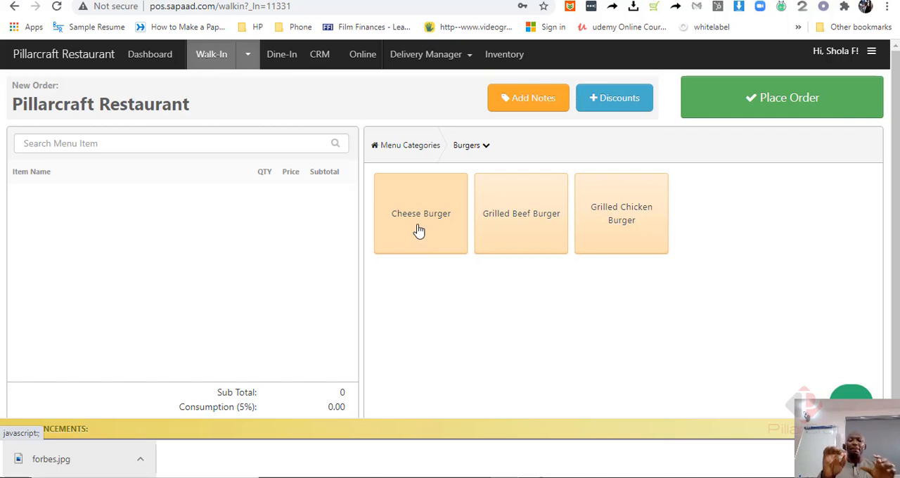
pyautogui.click(420, 214)
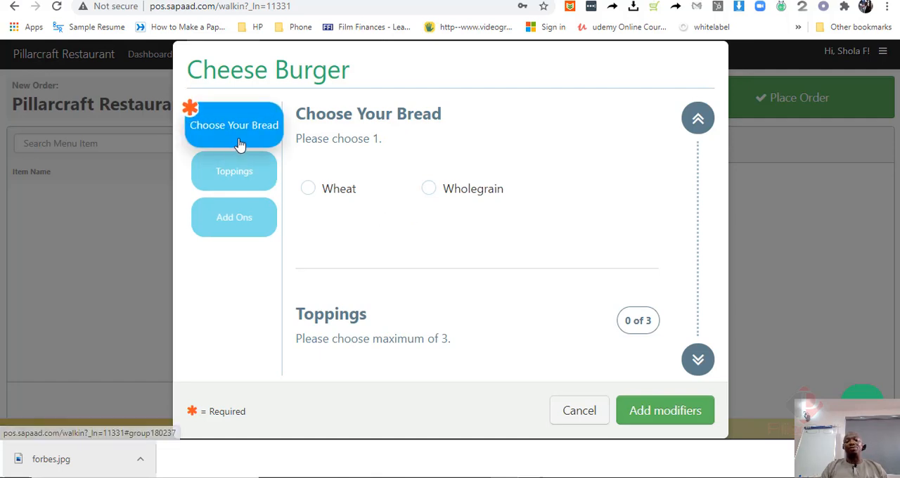
pyautogui.click(234, 171)
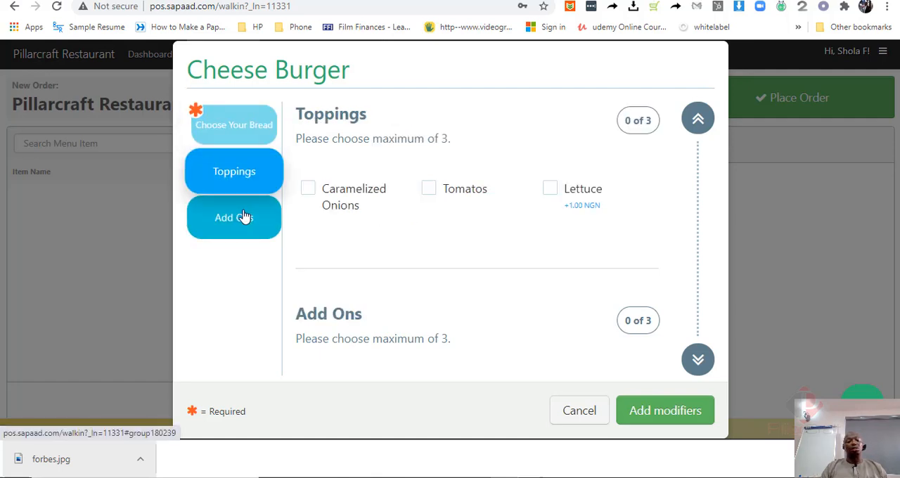
pyautogui.click(233, 217)
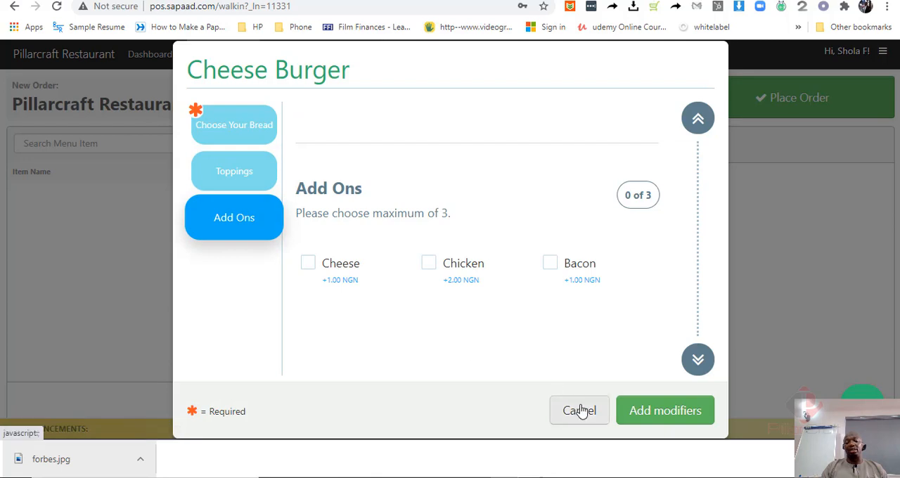
pyautogui.click(580, 411)
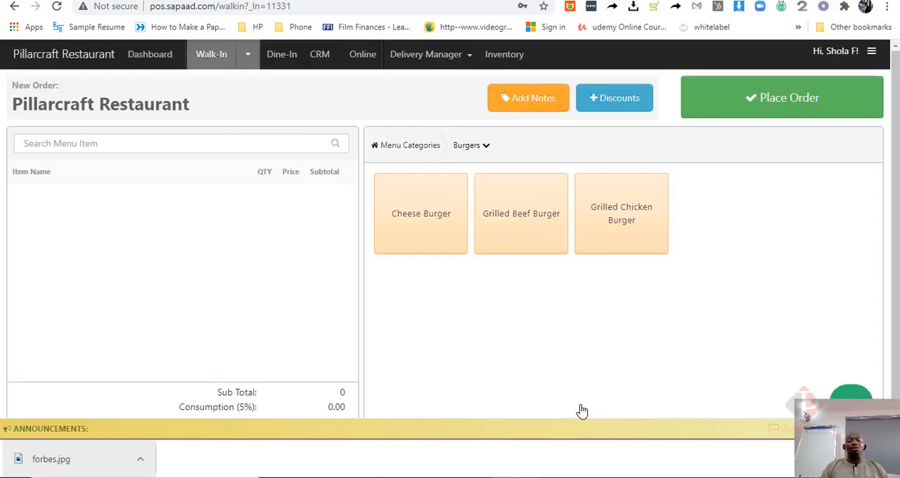
pyautogui.moveTo(743, 182)
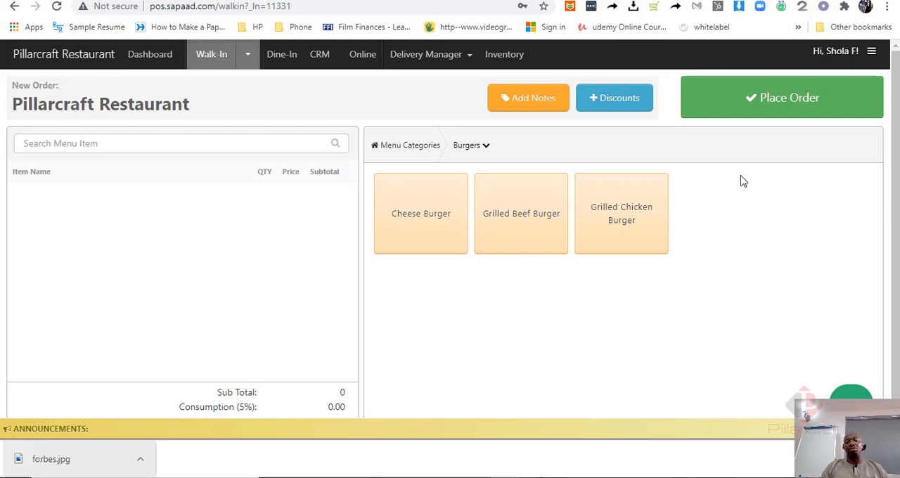
pyautogui.moveTo(763, 110)
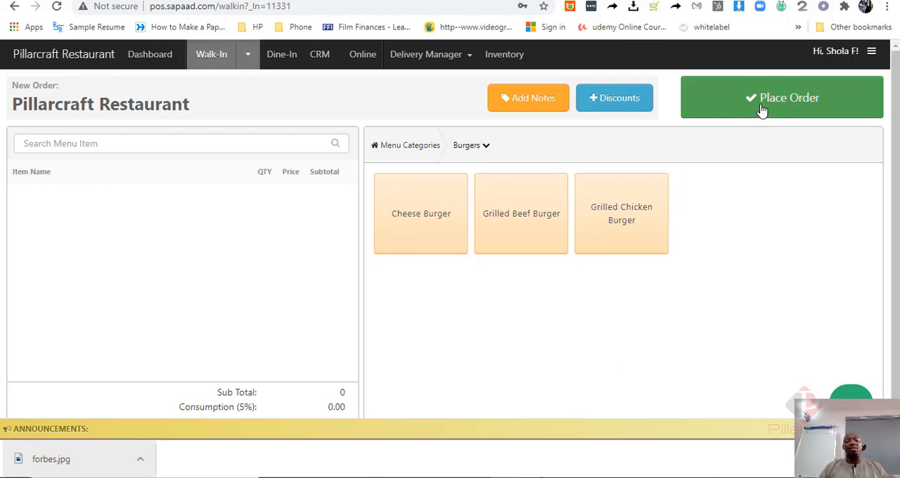
pyautogui.moveTo(762, 110)
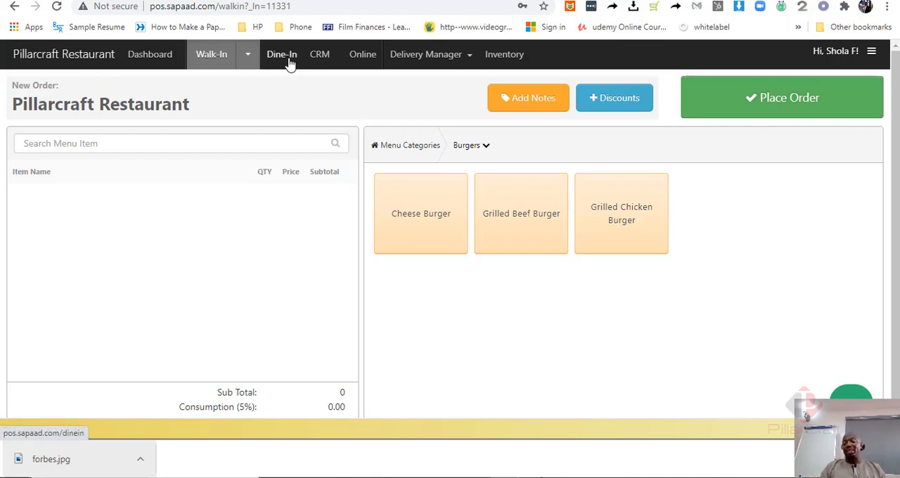
pyautogui.click(281, 54)
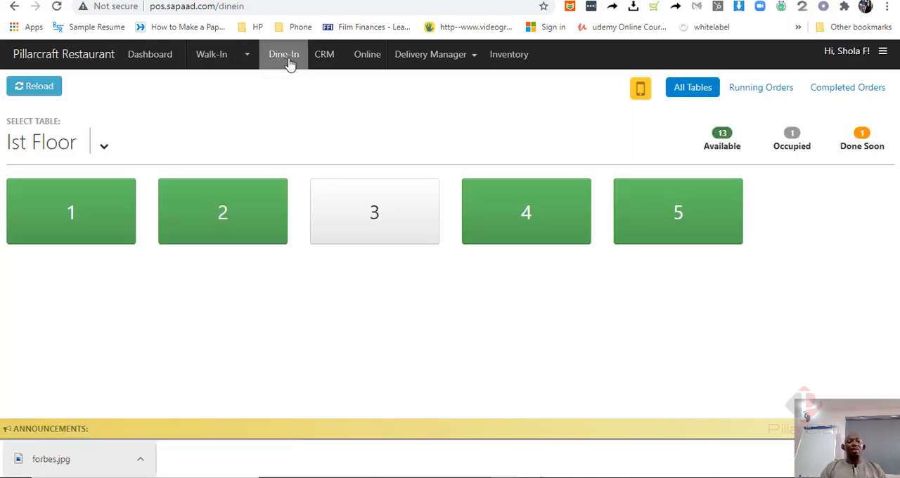
pyautogui.moveTo(176, 115)
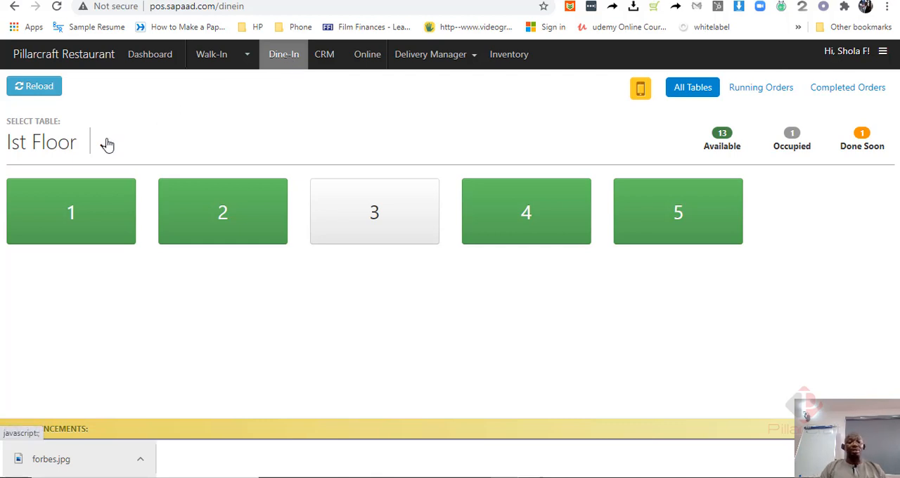
pyautogui.moveTo(104, 149)
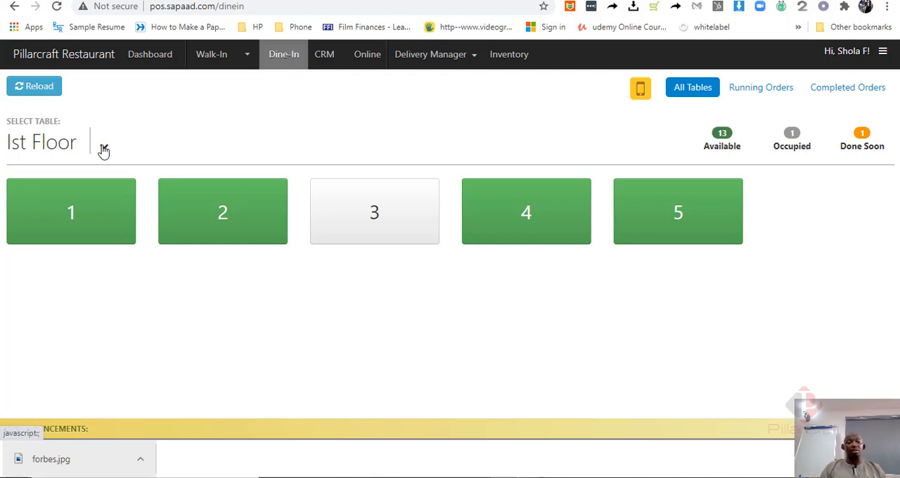
pyautogui.click(57, 142)
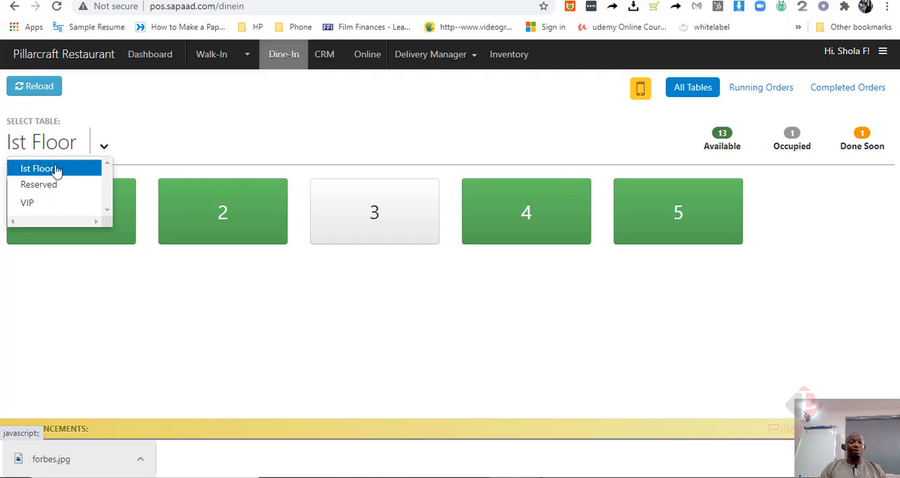
pyautogui.click(38, 184)
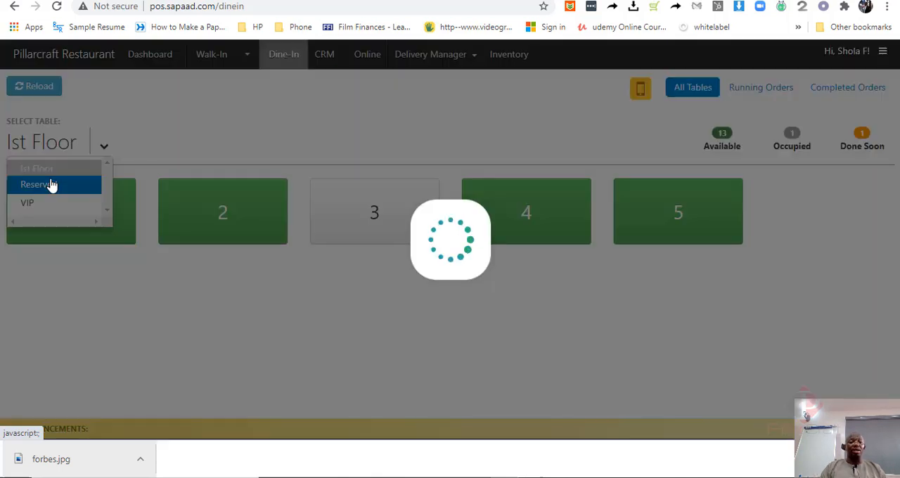
pyautogui.click(37, 184)
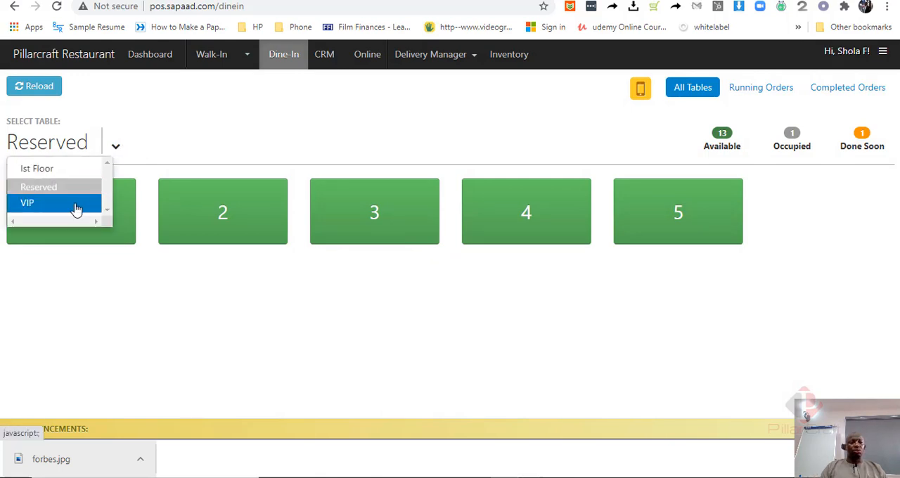
pyautogui.click(27, 202)
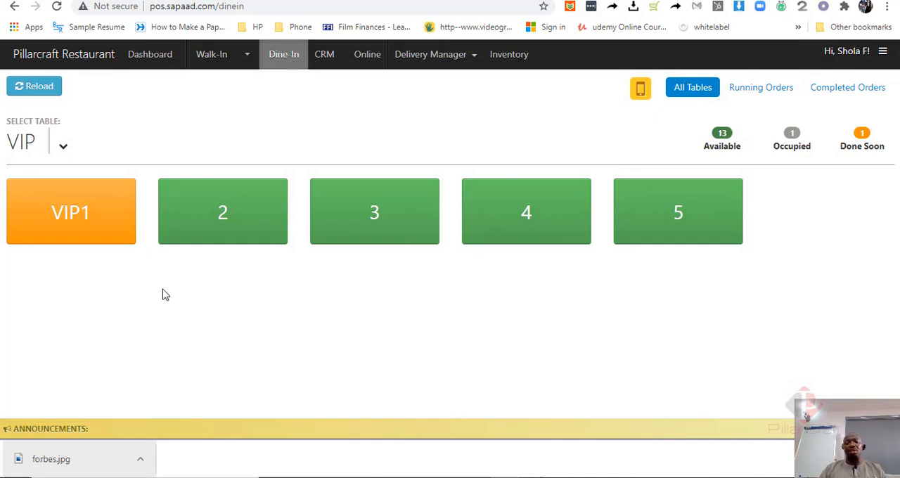
pyautogui.moveTo(176, 292)
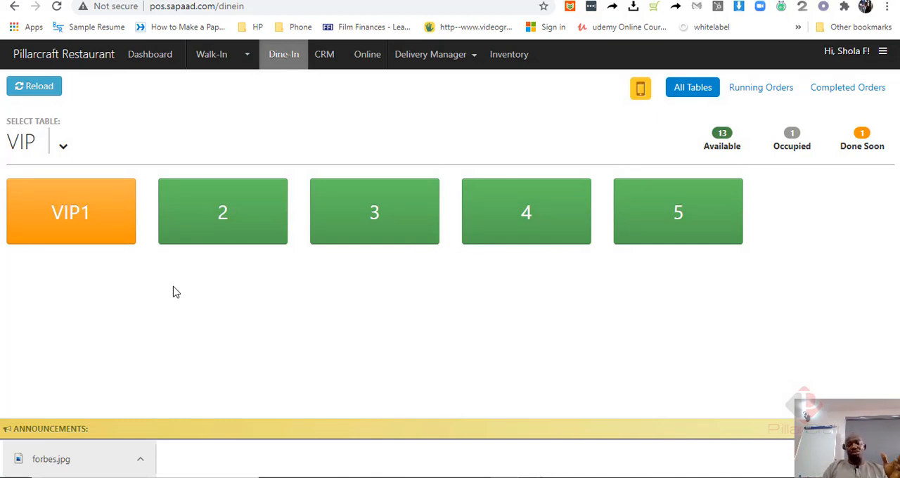
pyautogui.moveTo(225, 278)
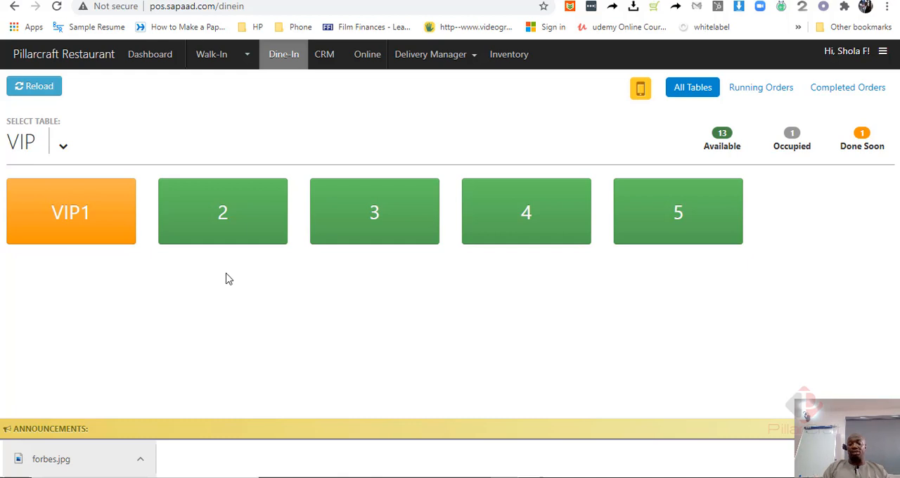
pyautogui.moveTo(274, 111)
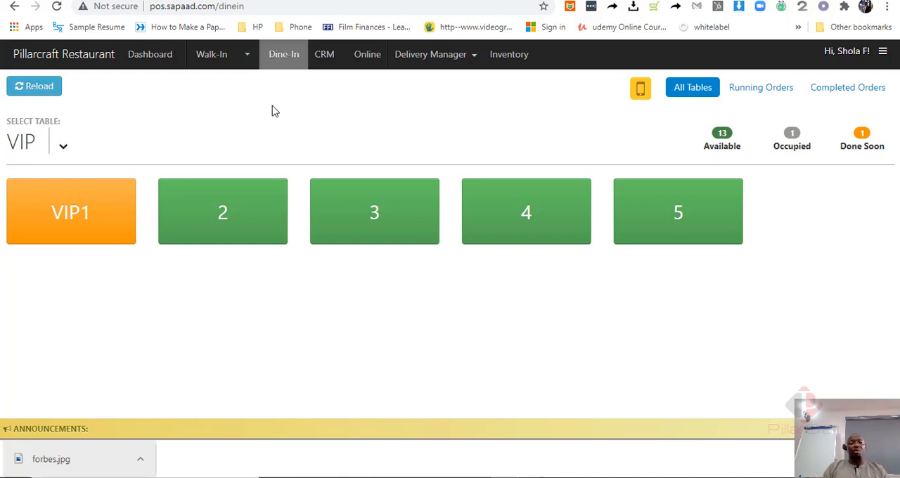
pyautogui.moveTo(285, 107)
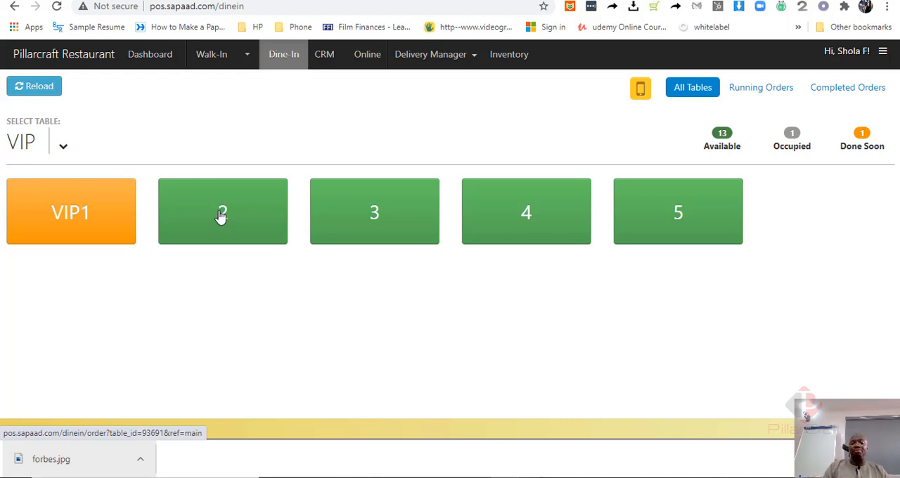
# Step: Start a Table 2 order with one Margherita Medium at 2000.00 and covers set to 4
pyautogui.click(222, 211)
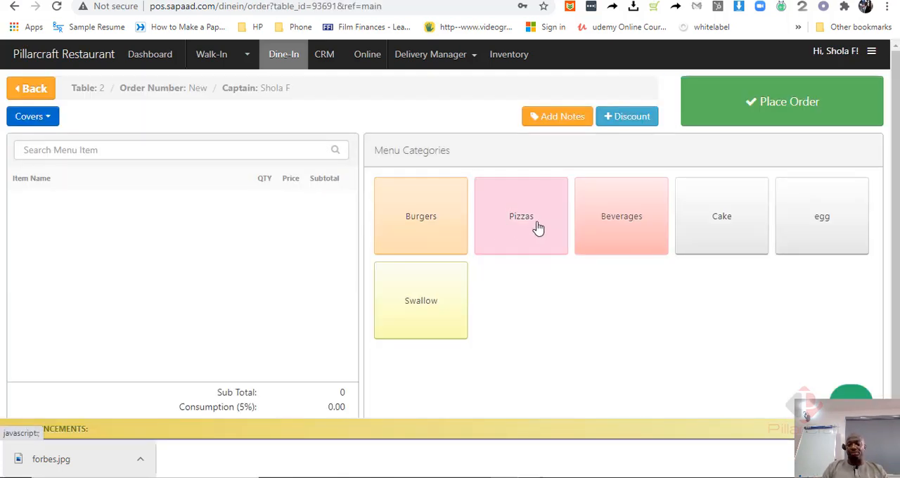
pyautogui.click(521, 216)
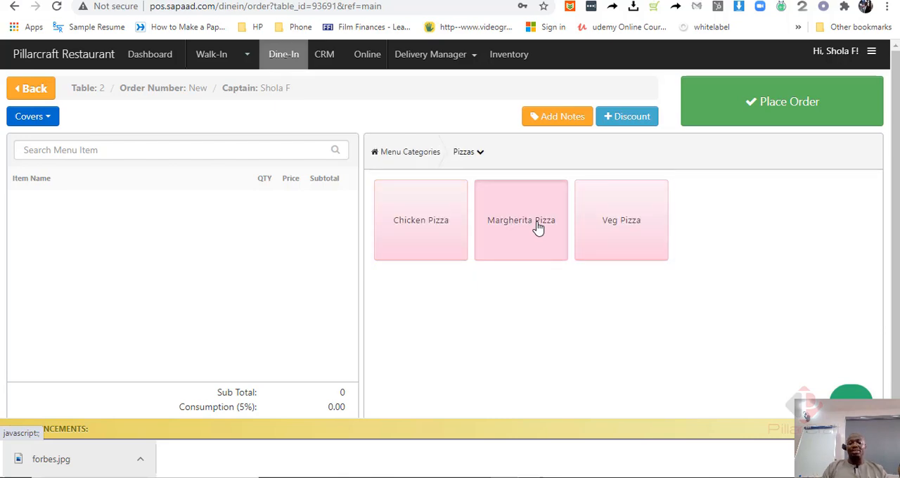
pyautogui.click(520, 219)
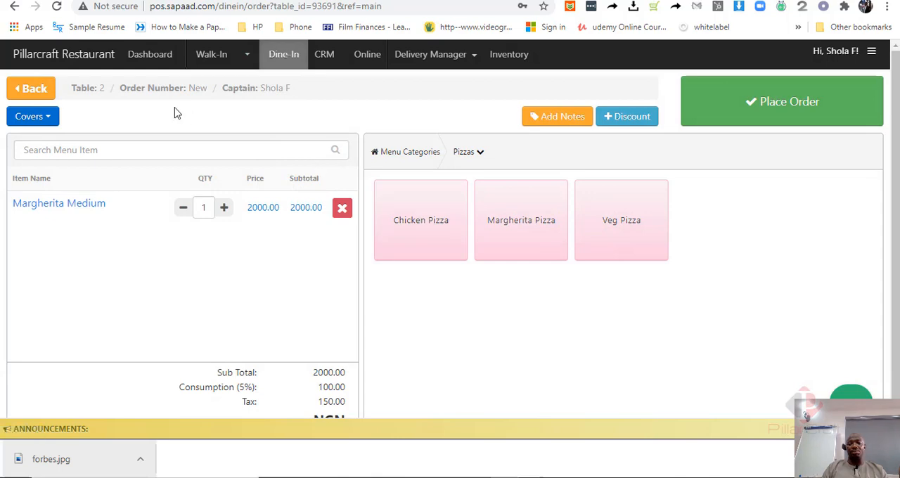
pyautogui.click(32, 115)
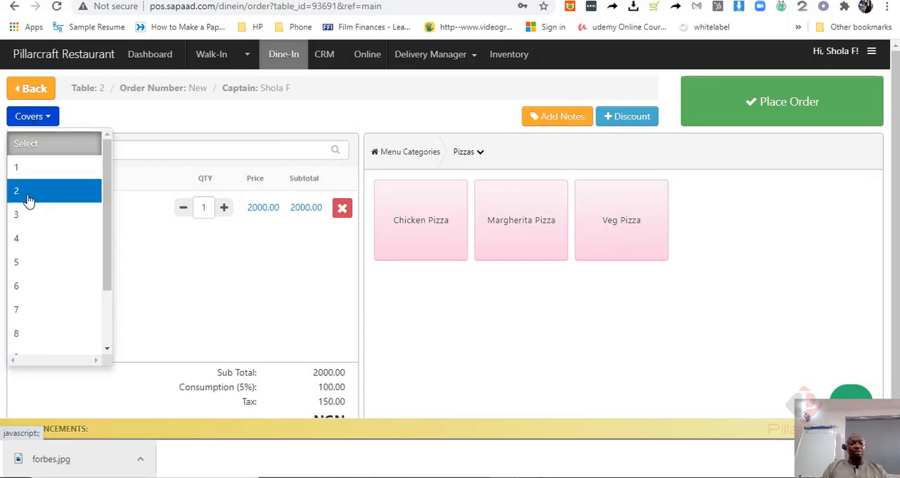
pyautogui.click(17, 237)
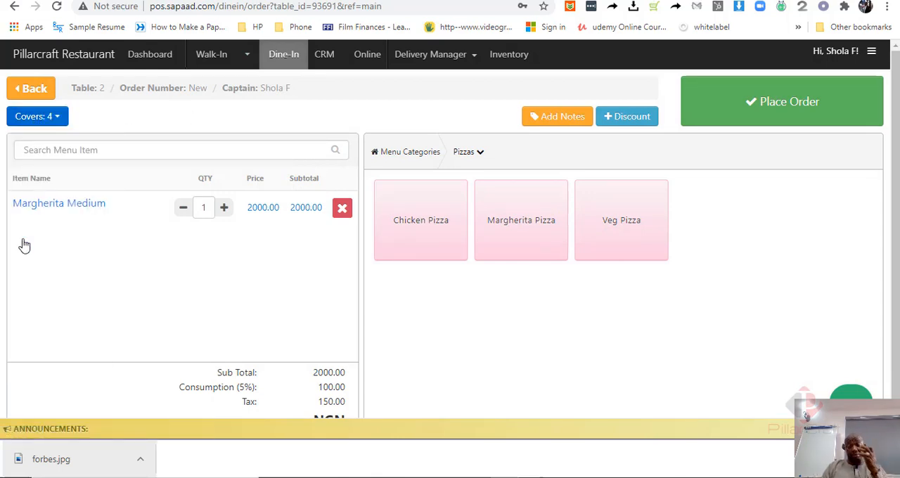
pyautogui.moveTo(800, 119)
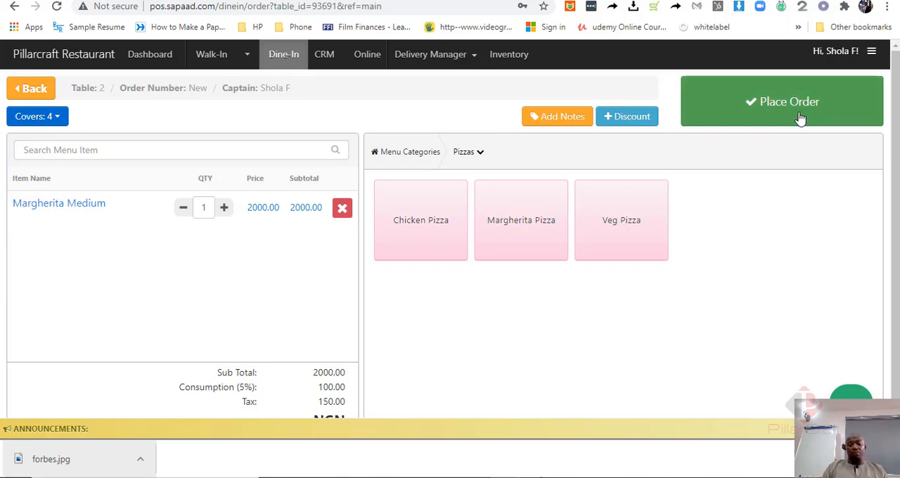
# Step: Place the Table 2 order, review the KOT and NGN 2,250.00 invoice preview, and cancel printing
pyautogui.click(782, 102)
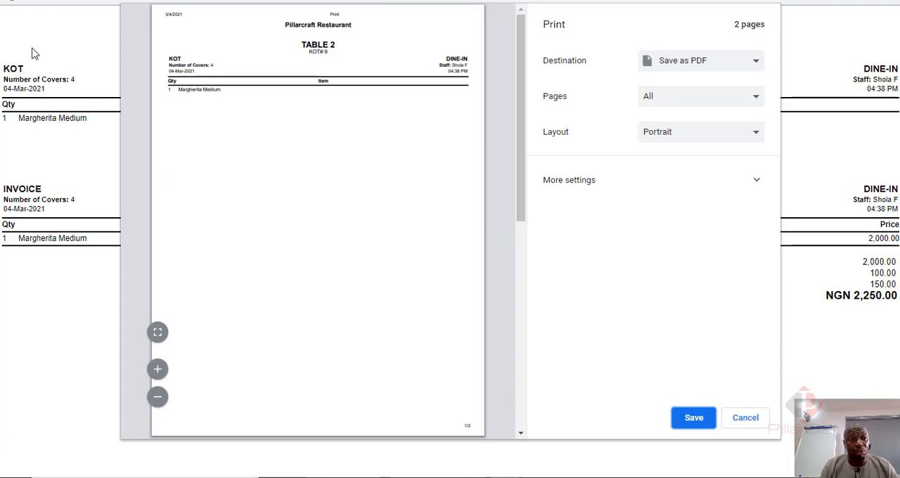
pyautogui.moveTo(30, 81)
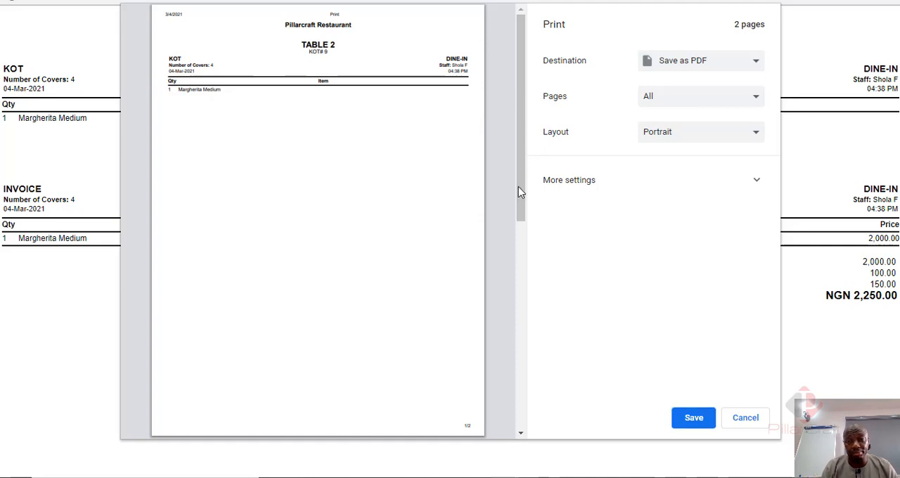
pyautogui.scroll(-3)
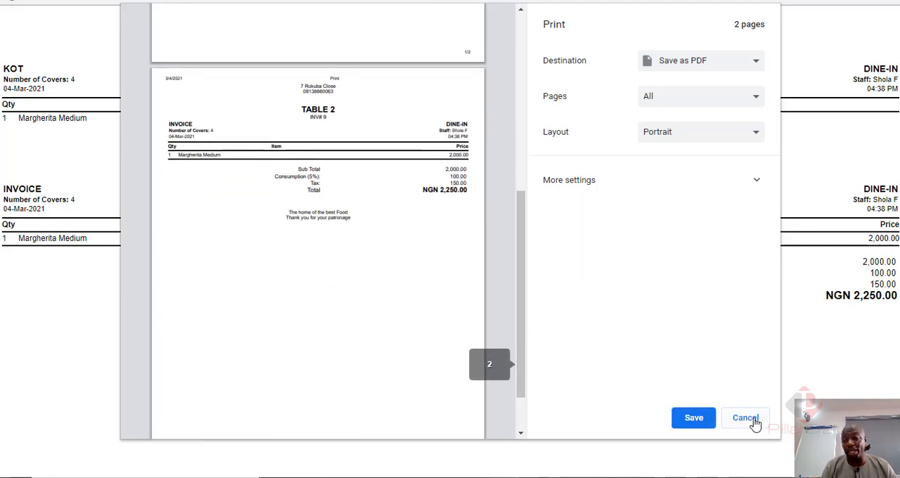
pyautogui.click(745, 418)
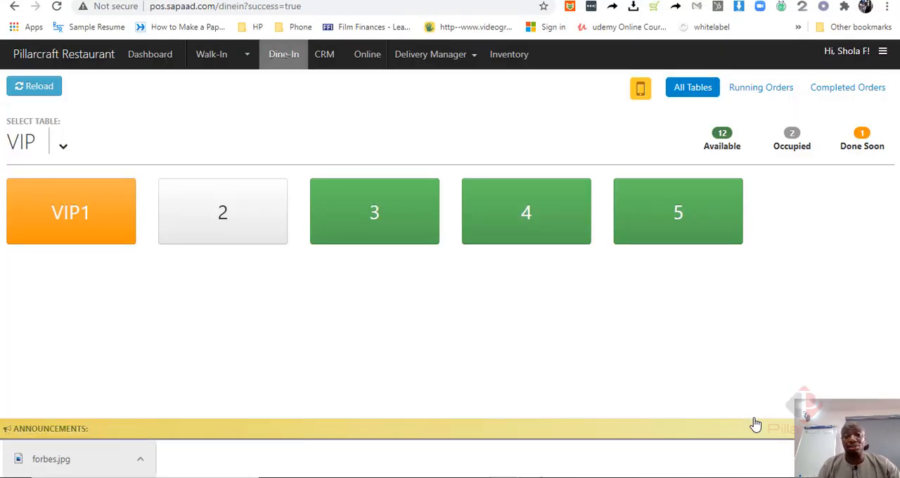
pyautogui.moveTo(757, 162)
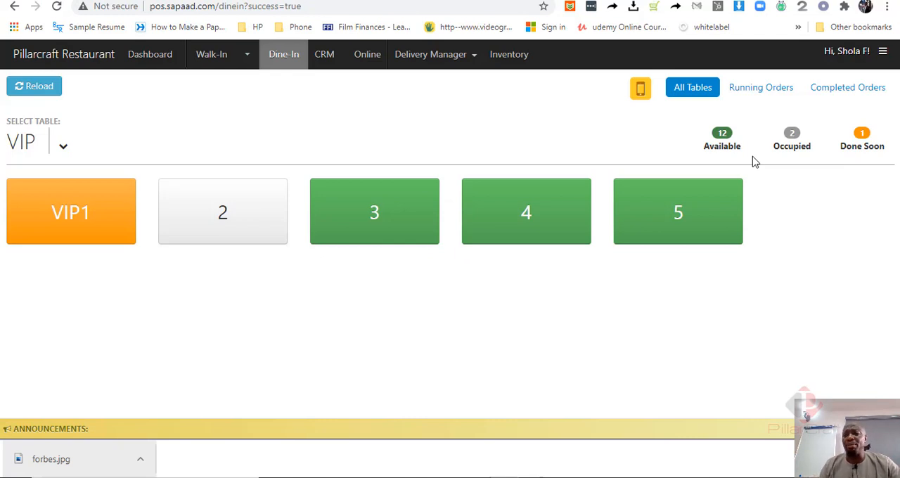
pyautogui.moveTo(759, 130)
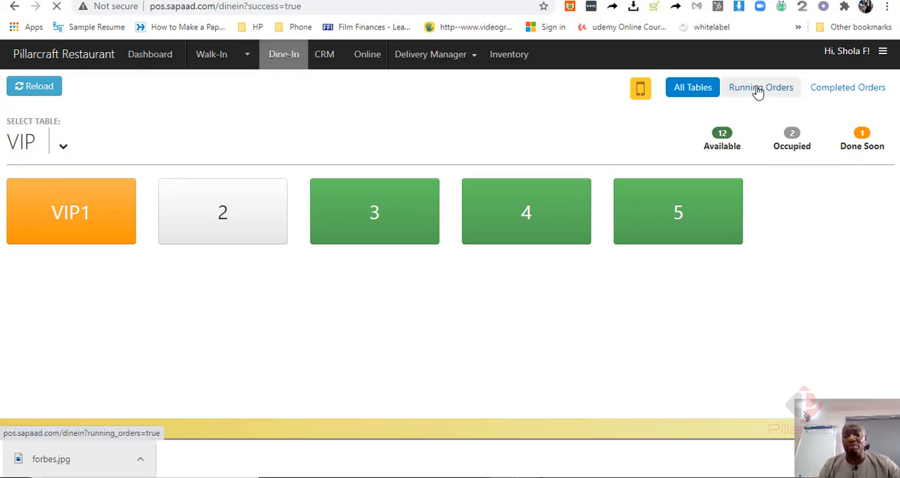
# Step: View the Running Orders list and select VIP 1's order #3 for NGN 7,500
pyautogui.click(759, 87)
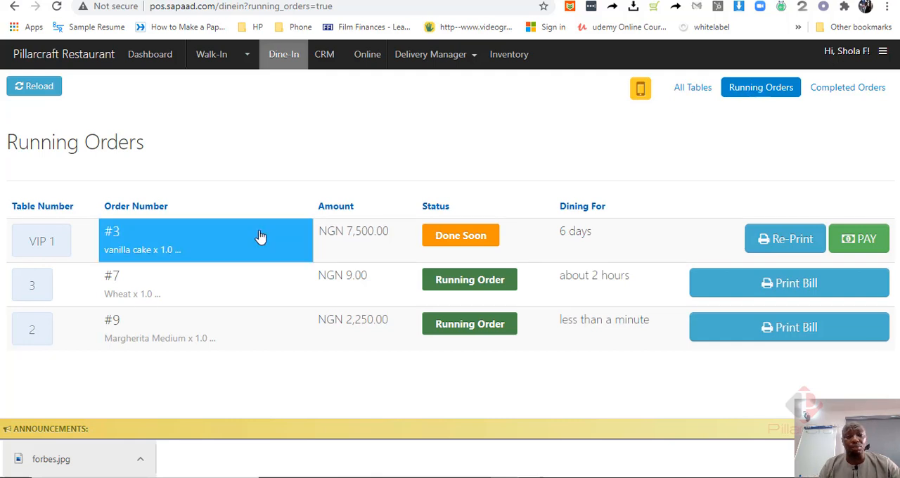
pyautogui.moveTo(287, 230)
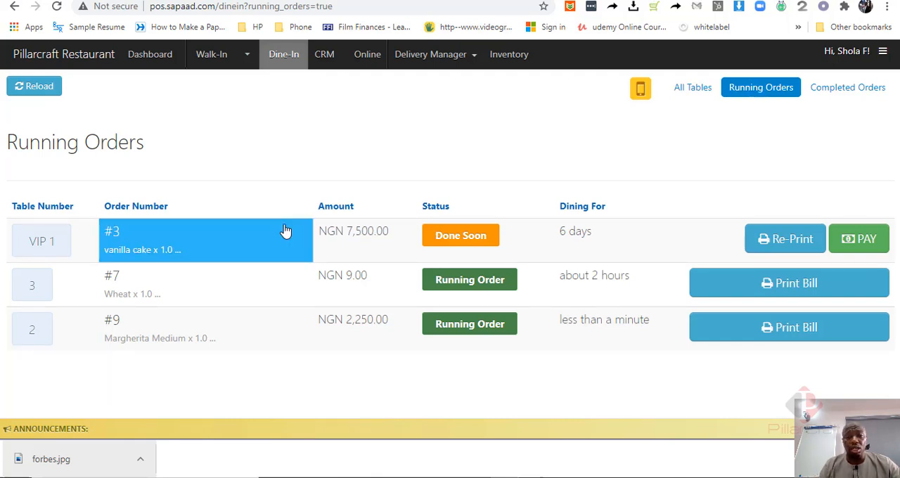
pyautogui.moveTo(222, 239)
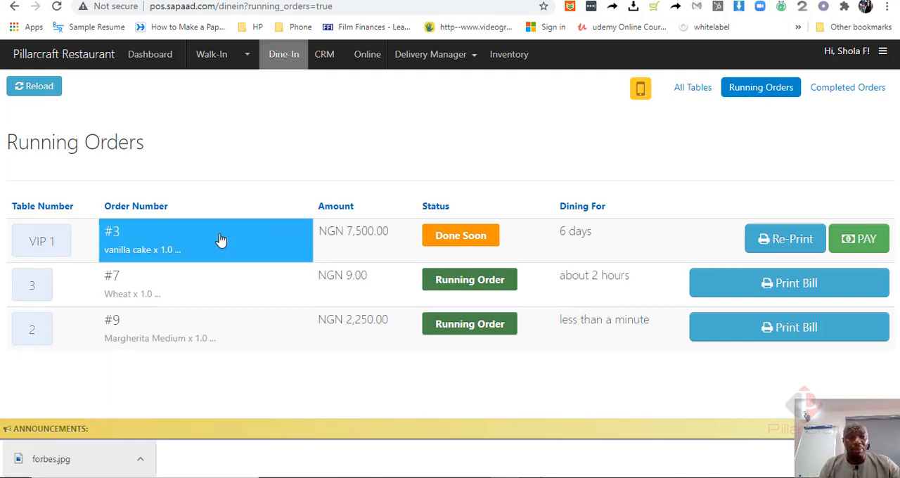
pyautogui.click(222, 240)
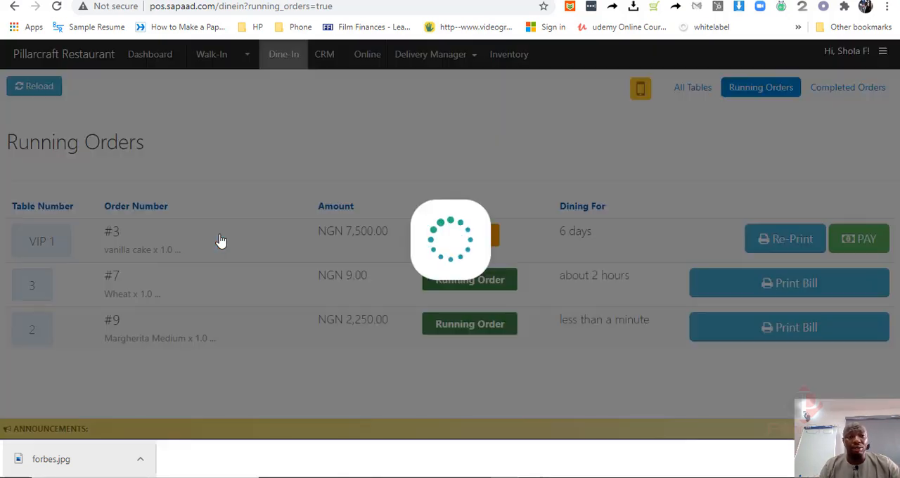
# Step: Modify VIP 1's order #3 by adding a Cheese Burger with Wheat bread
pyautogui.click(222, 240)
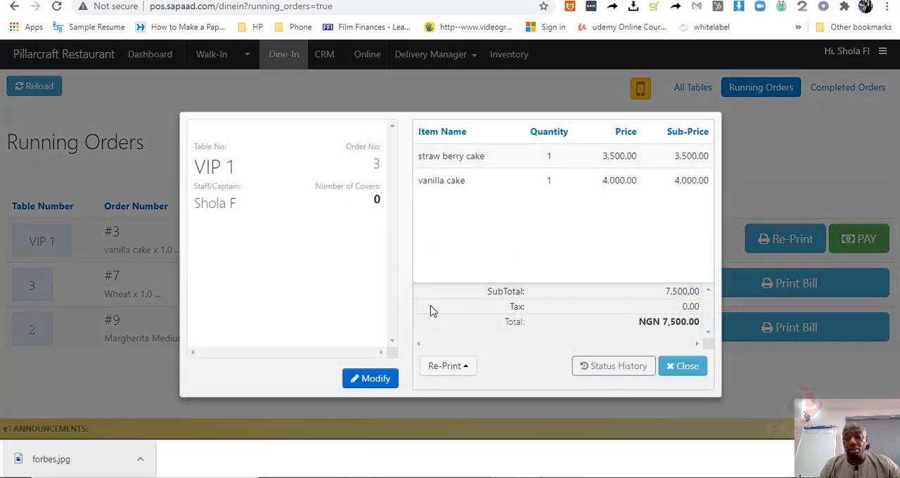
pyautogui.click(371, 379)
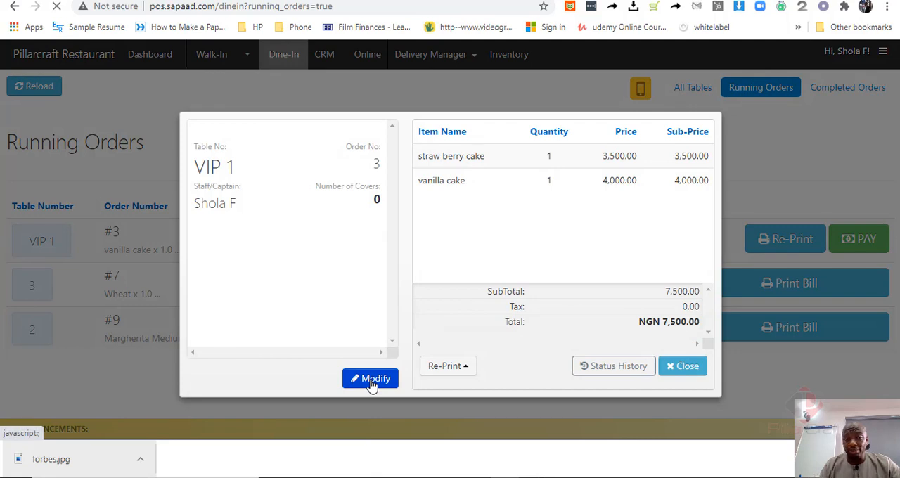
pyautogui.click(370, 379)
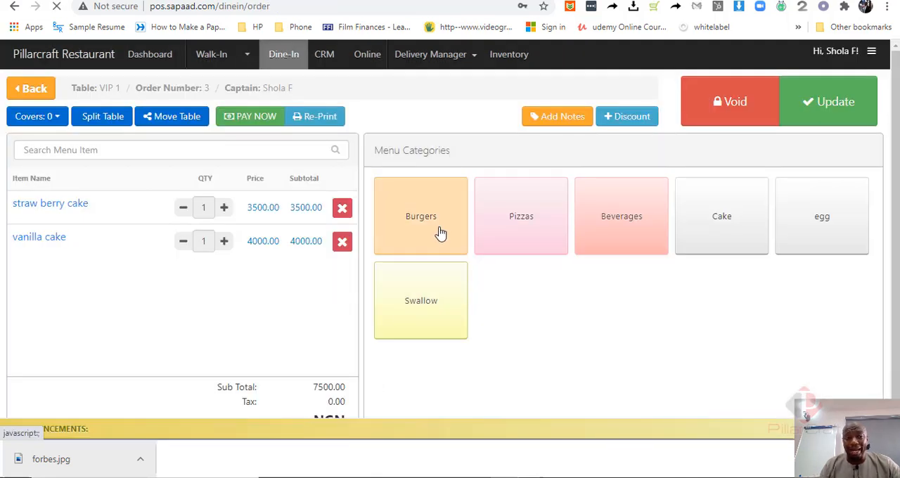
pyautogui.click(420, 217)
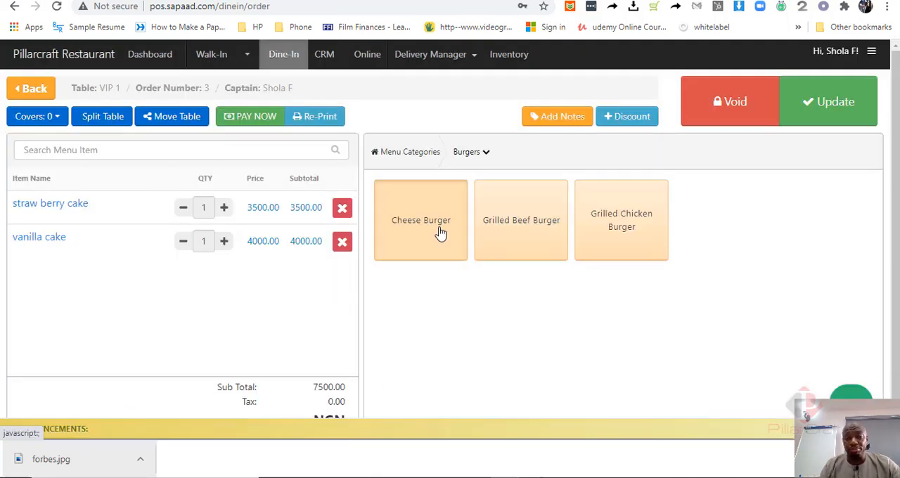
pyautogui.click(421, 220)
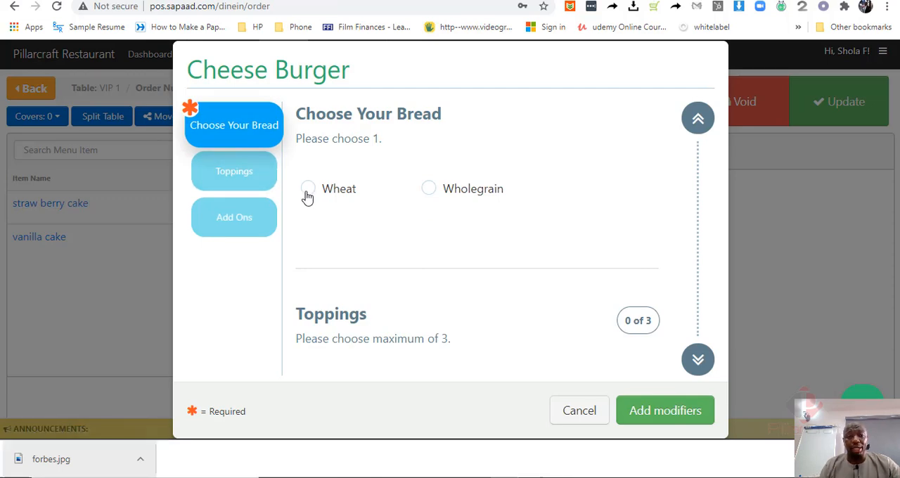
pyautogui.click(307, 188)
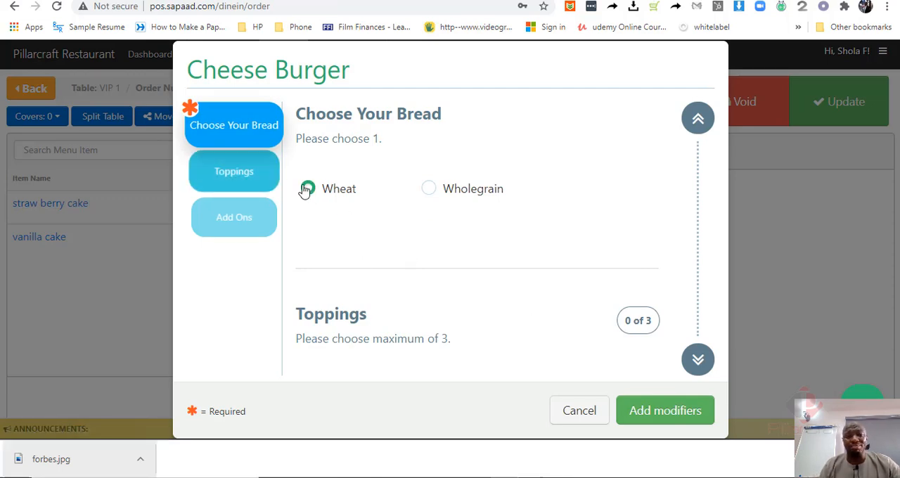
pyautogui.click(306, 188)
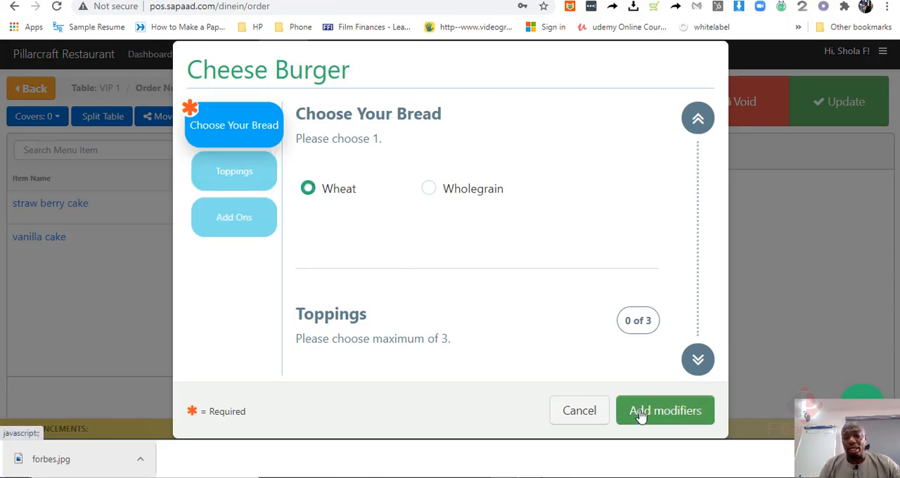
pyautogui.click(664, 411)
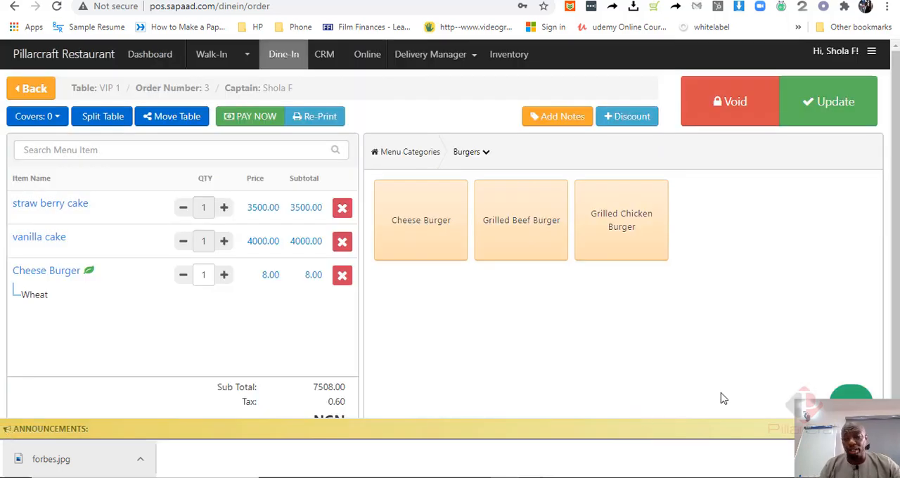
pyautogui.moveTo(827, 112)
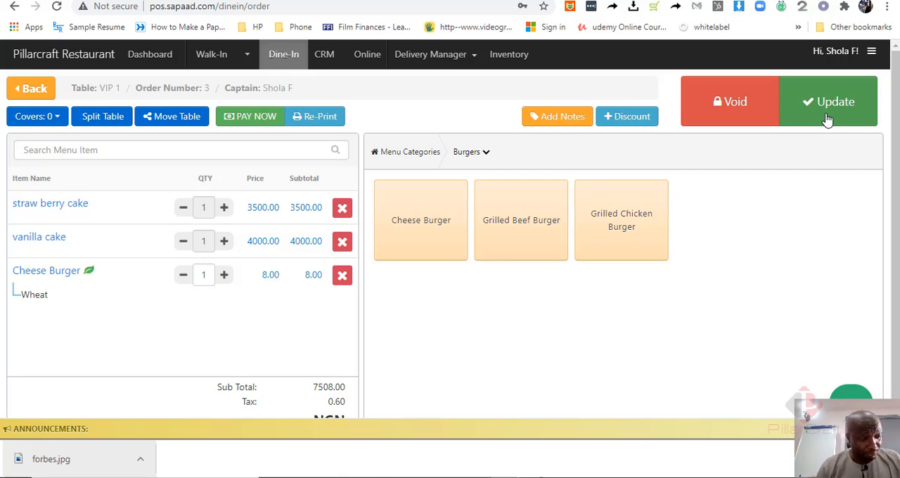
# Step: Save order #3 at NGN 7,508.60 and dismiss the bill's print preview
pyautogui.click(828, 102)
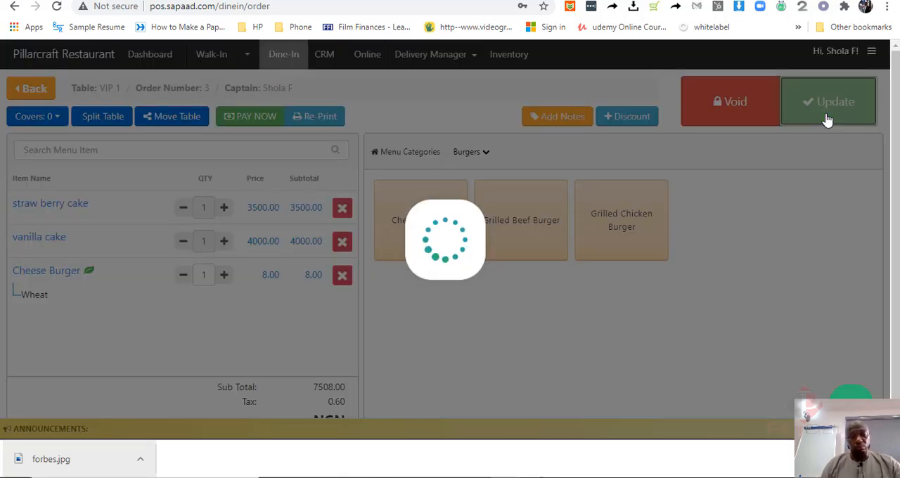
pyautogui.click(315, 116)
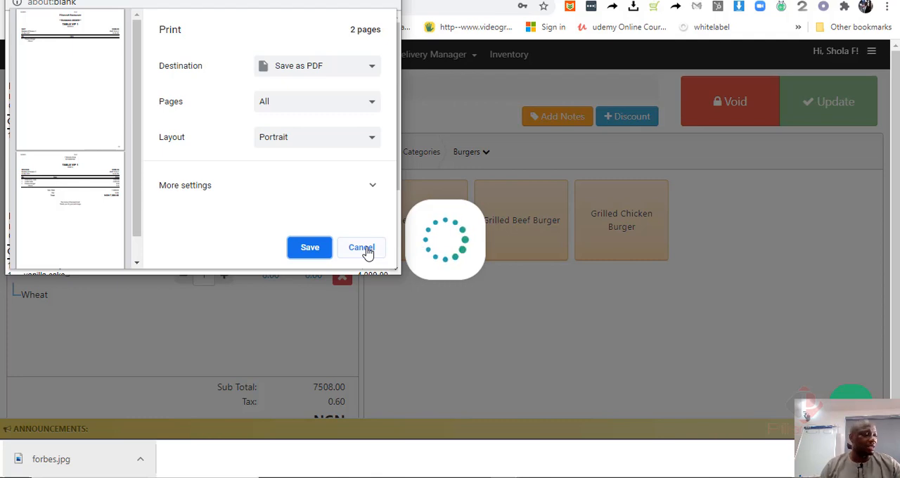
pyautogui.click(360, 247)
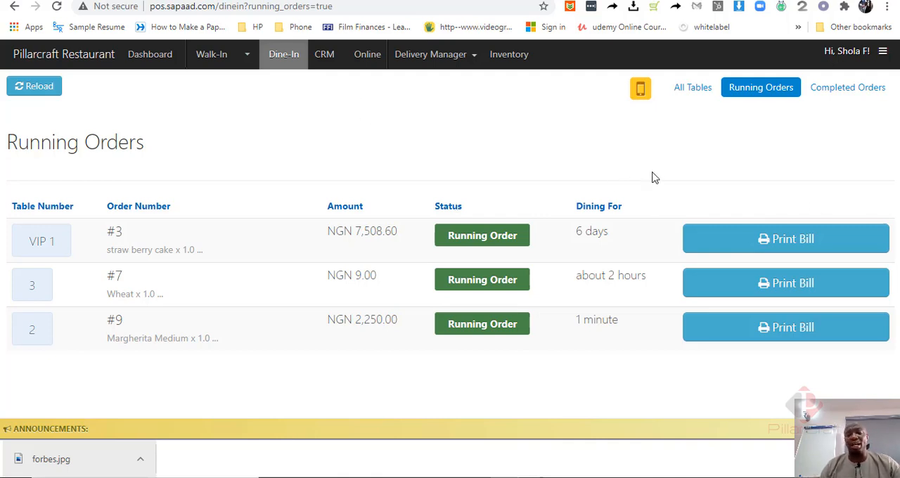
pyautogui.moveTo(391, 134)
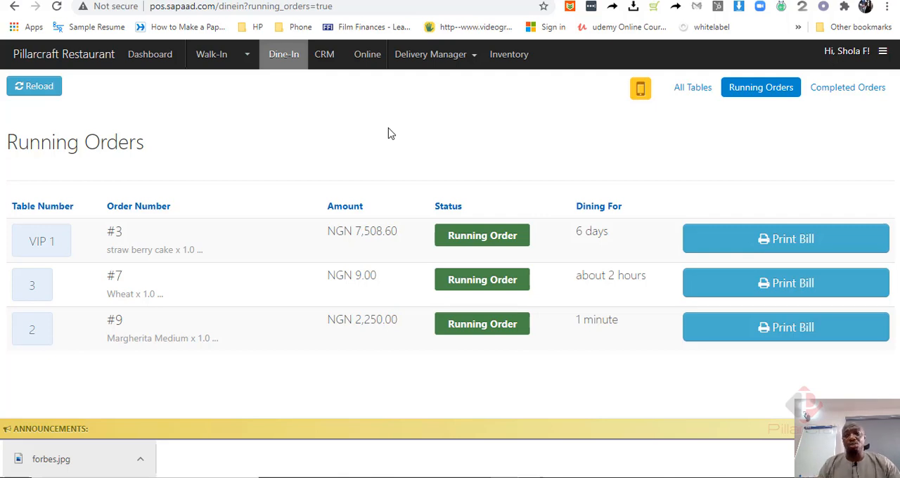
pyautogui.moveTo(653, 95)
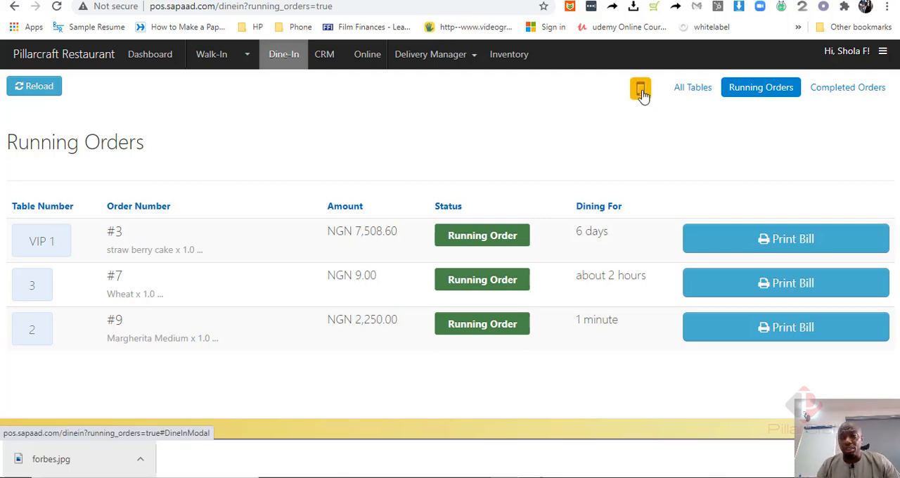
pyautogui.click(640, 91)
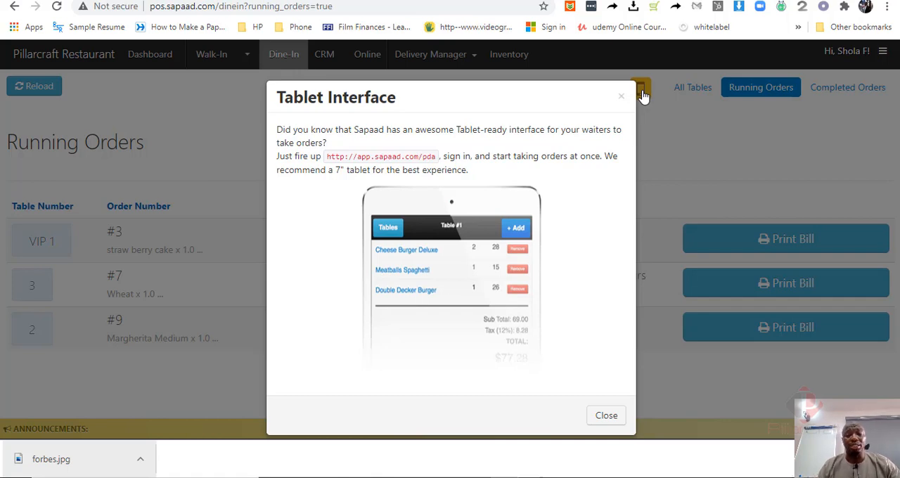
pyautogui.moveTo(433, 156)
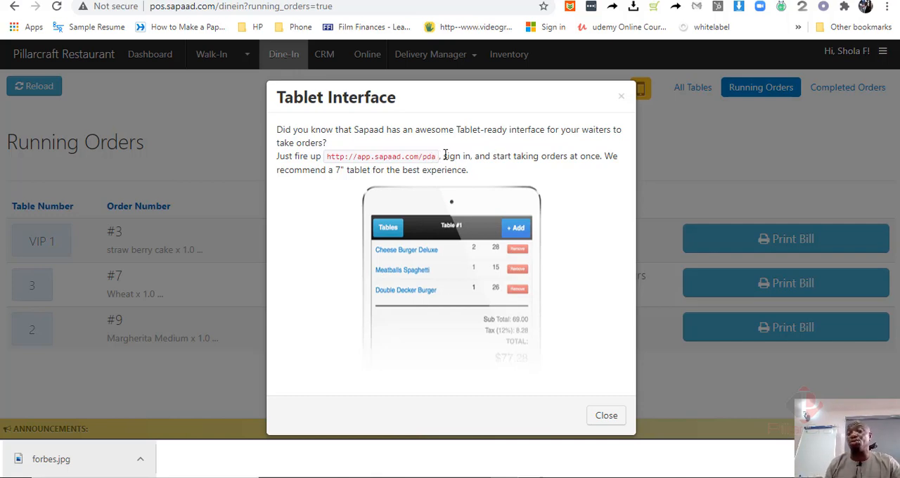
pyautogui.moveTo(438, 159)
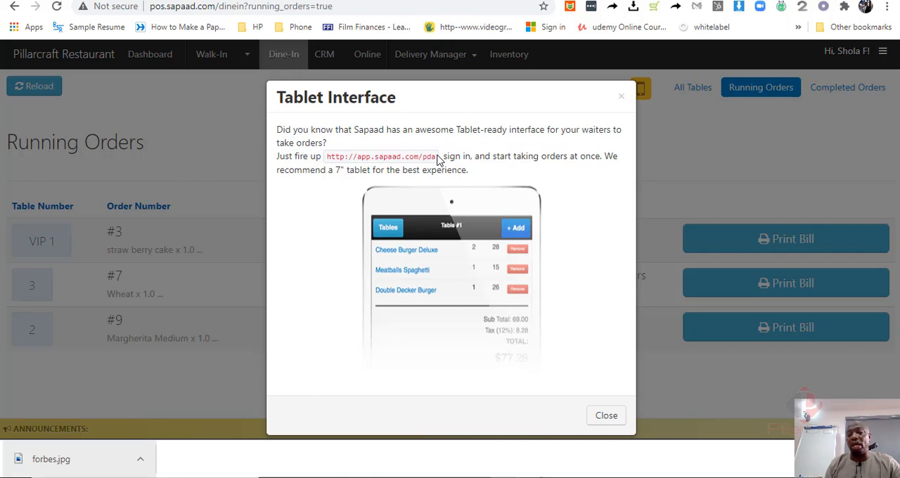
pyautogui.moveTo(689, 152)
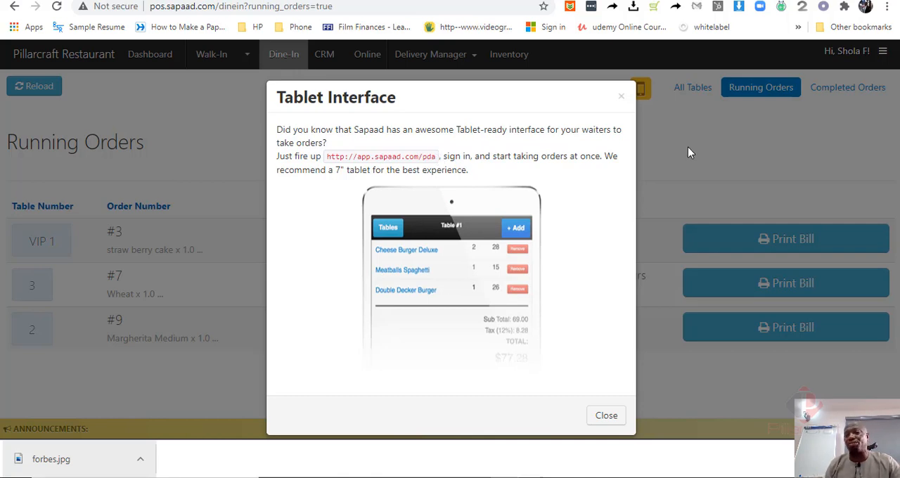
pyautogui.moveTo(623, 96)
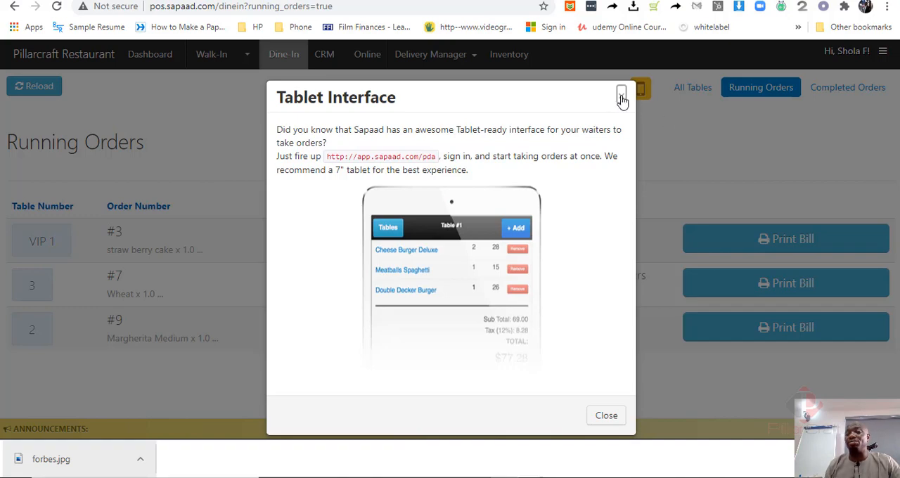
pyautogui.click(622, 95)
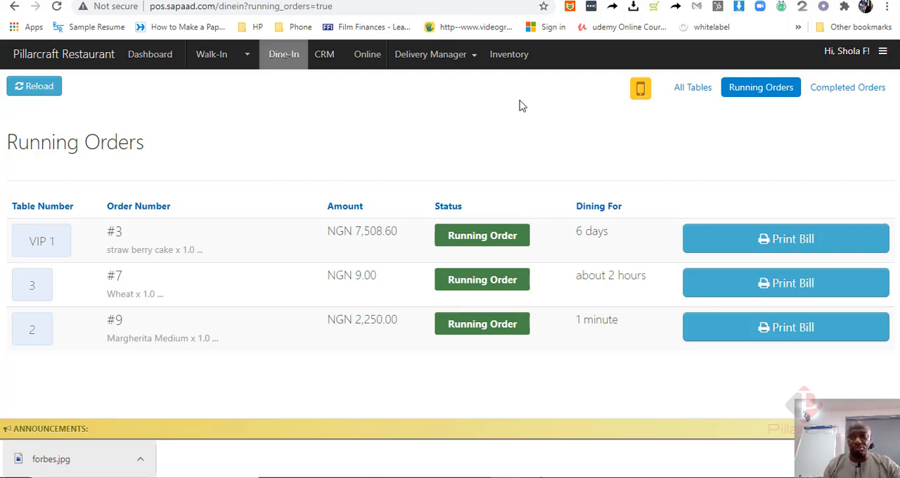
# Step: Go to Setup > Inventory Setup > Recipes, listing strawberry and vanilla cake with costs and profitability
pyautogui.click(883, 51)
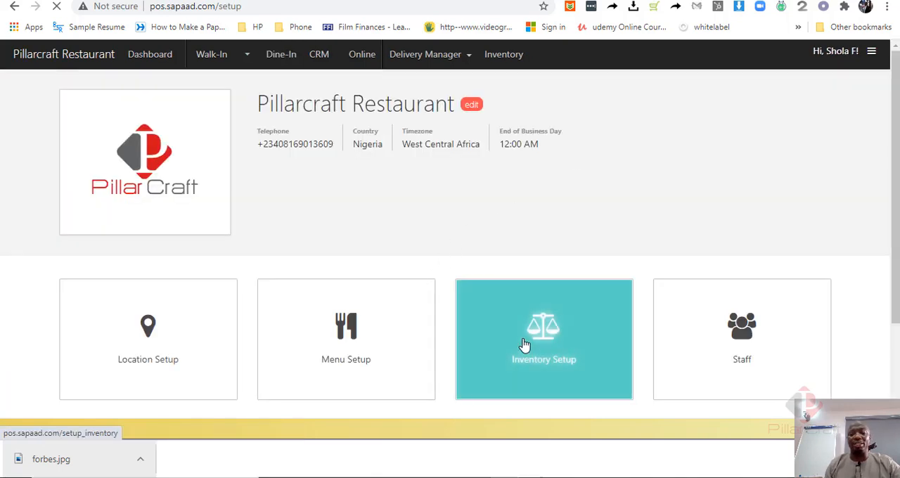
pyautogui.click(543, 339)
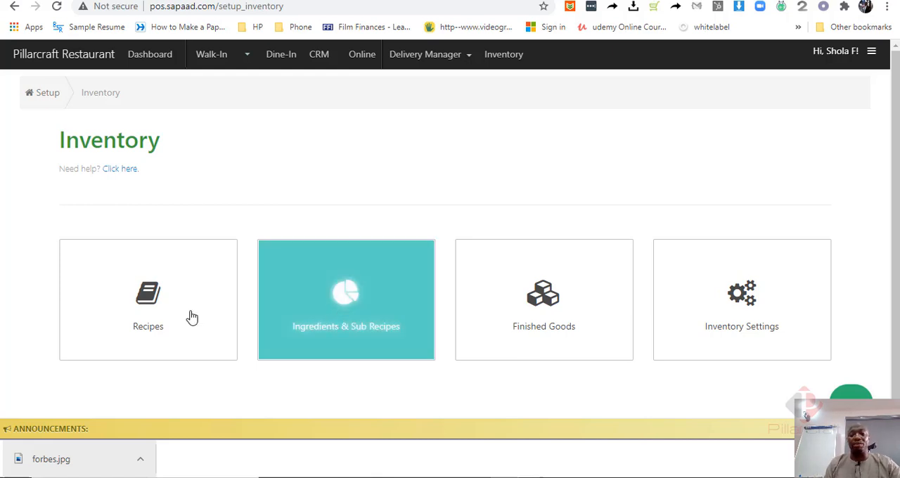
pyautogui.moveTo(334, 311)
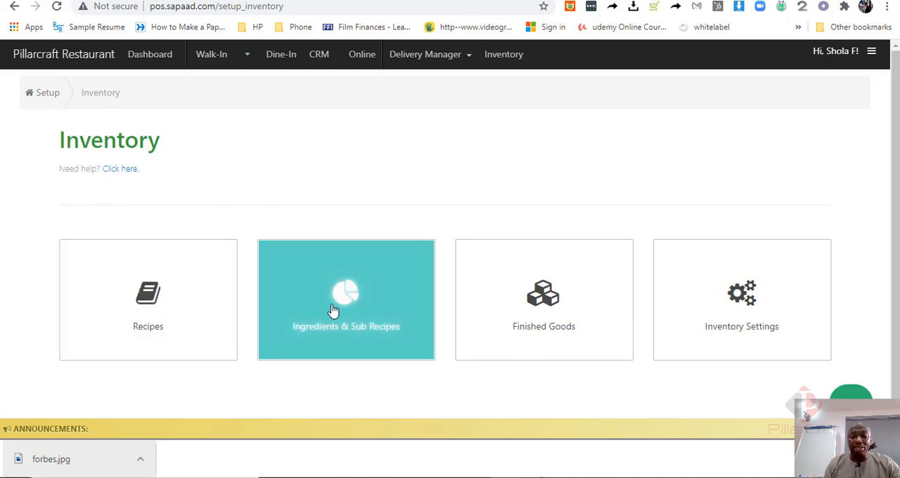
pyautogui.moveTo(543, 316)
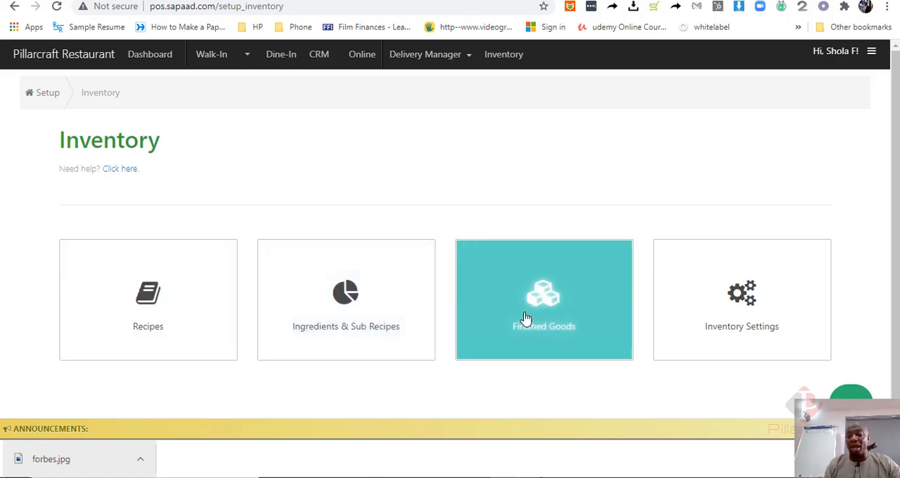
pyautogui.moveTo(541, 312)
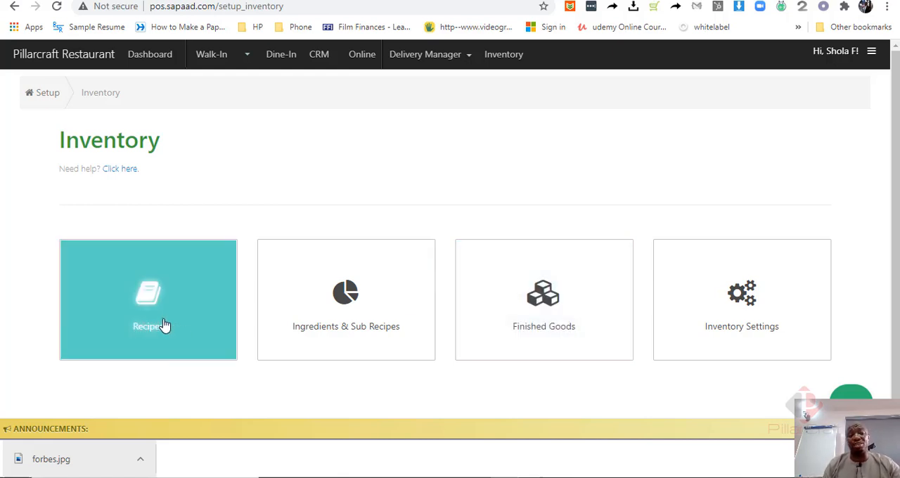
pyautogui.click(148, 300)
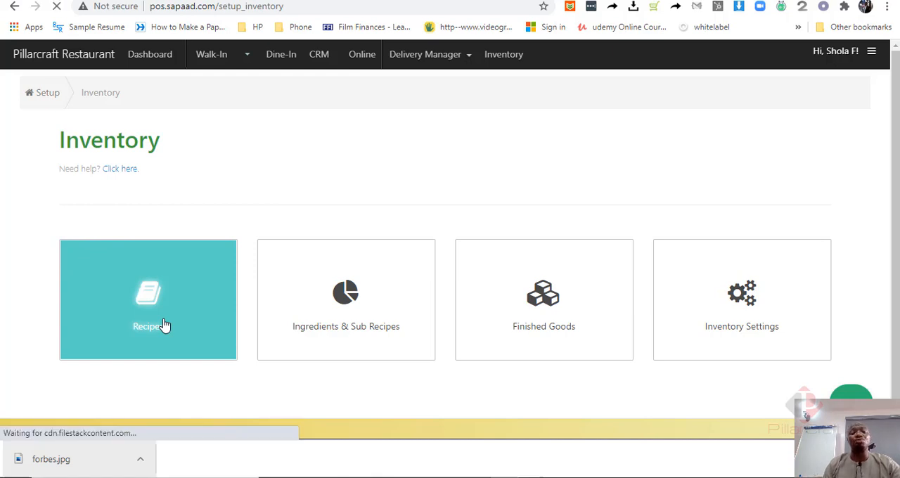
pyautogui.click(148, 298)
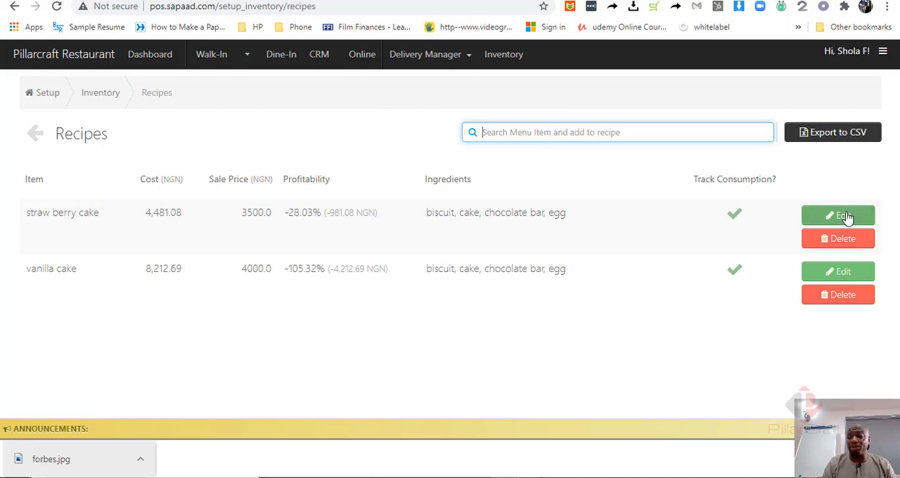
# Step: Edit the straw berry cake recipe and review its biscuit, cake, egg and chocolate bar ingredient costs
pyautogui.click(839, 216)
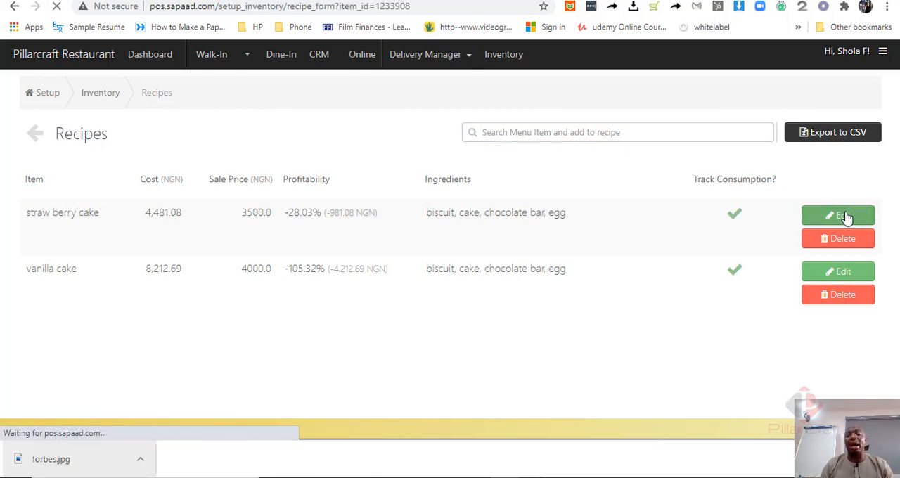
pyautogui.click(838, 215)
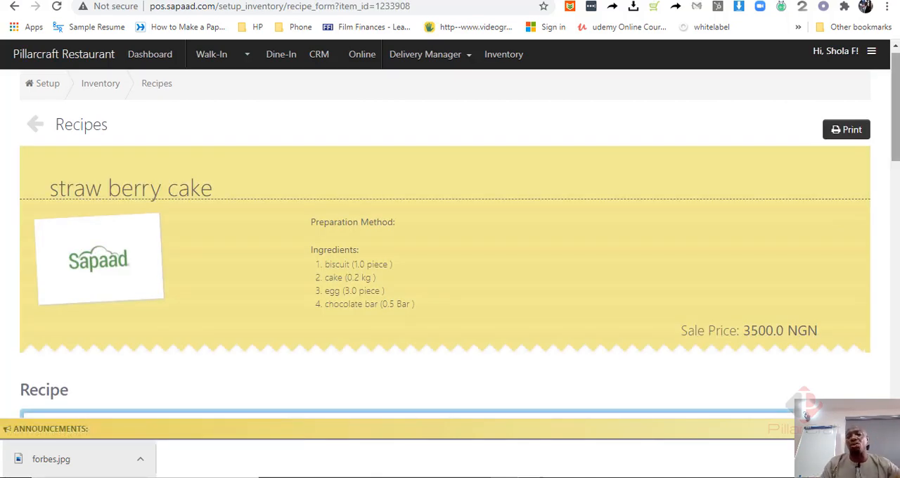
pyautogui.scroll(-3)
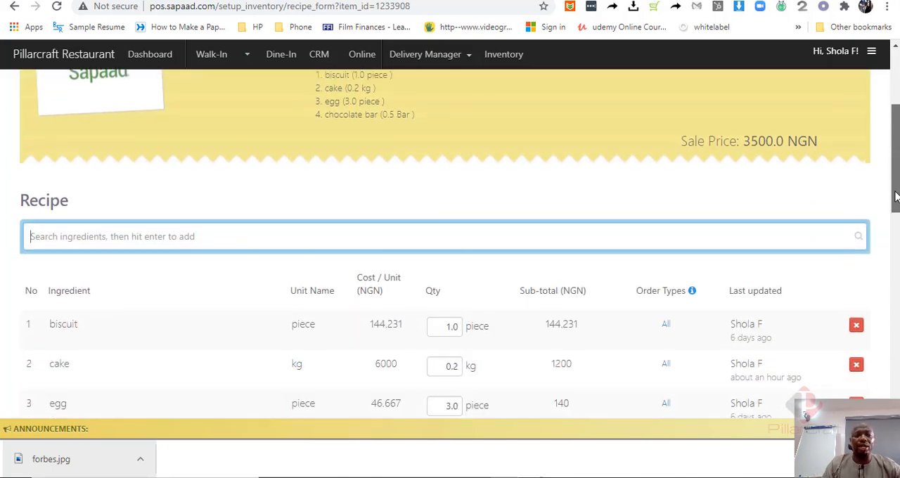
pyautogui.scroll(-3)
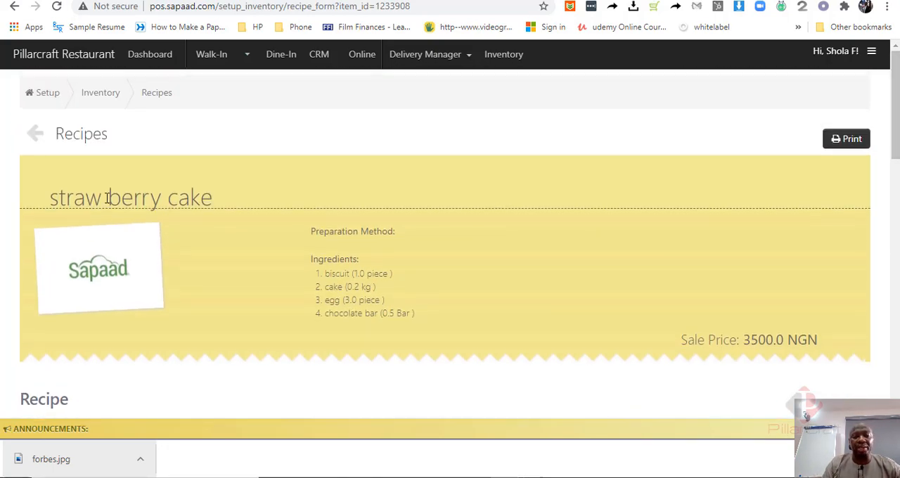
pyautogui.scroll(-3)
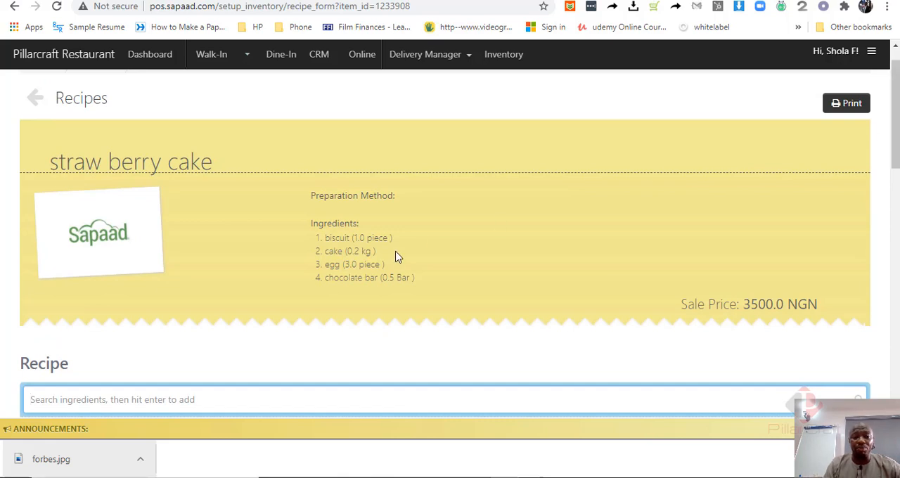
pyautogui.moveTo(355, 242)
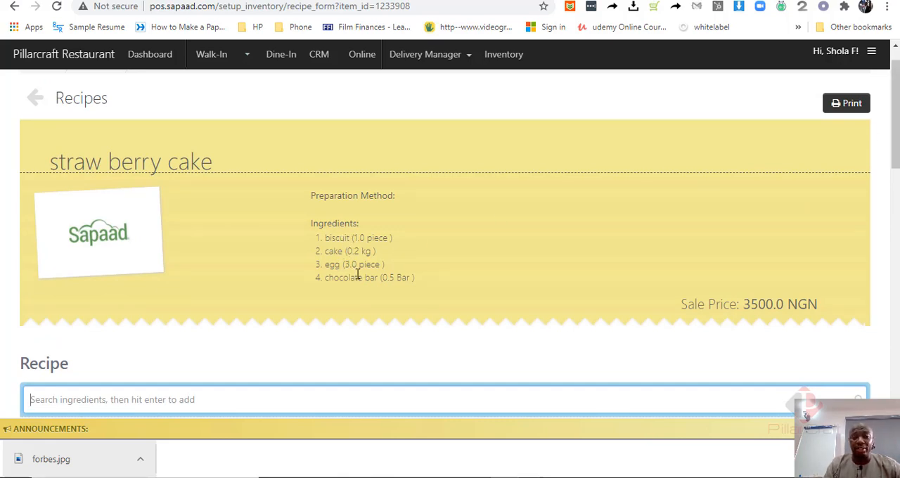
pyautogui.scroll(-3)
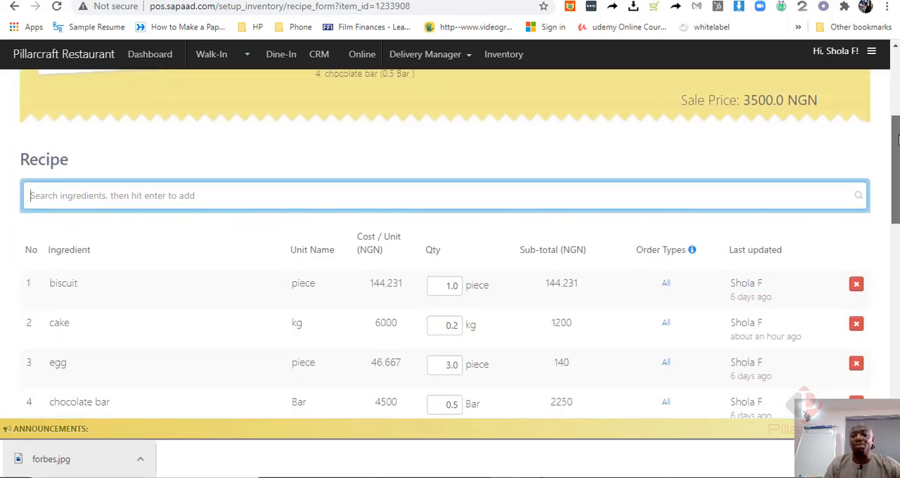
pyautogui.scroll(-3)
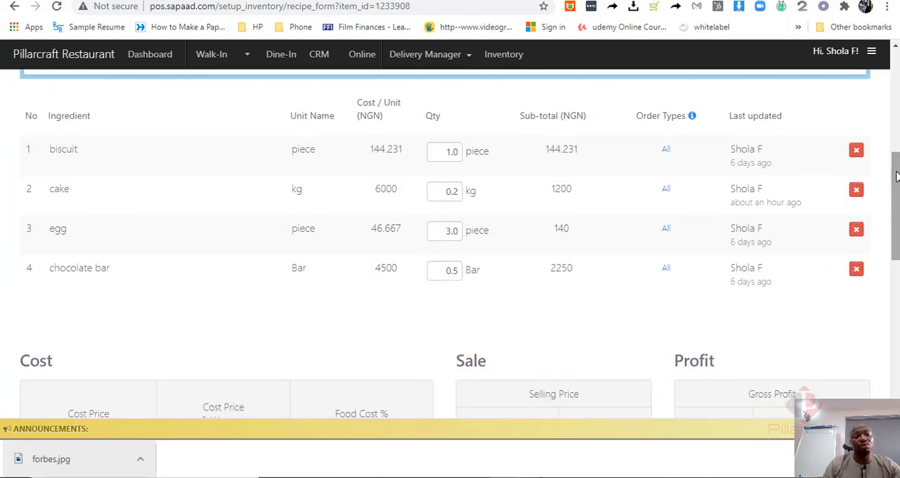
pyautogui.moveTo(359, 186)
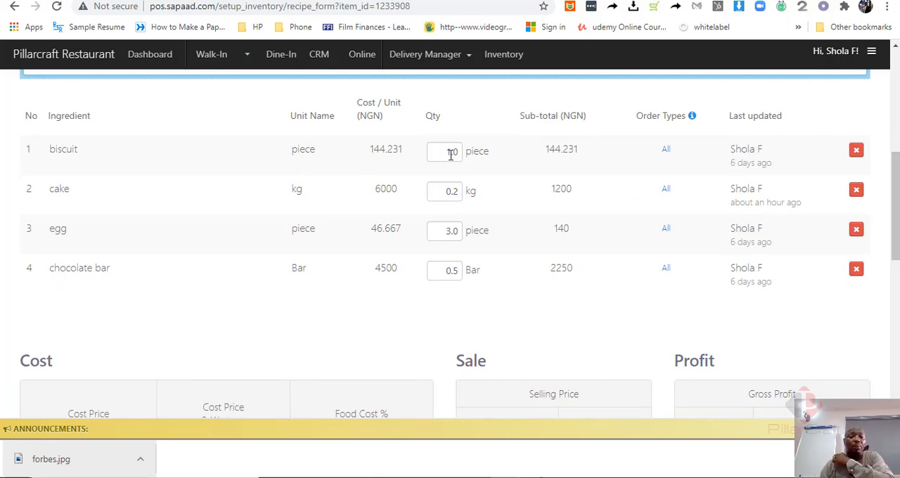
pyautogui.scroll(-3)
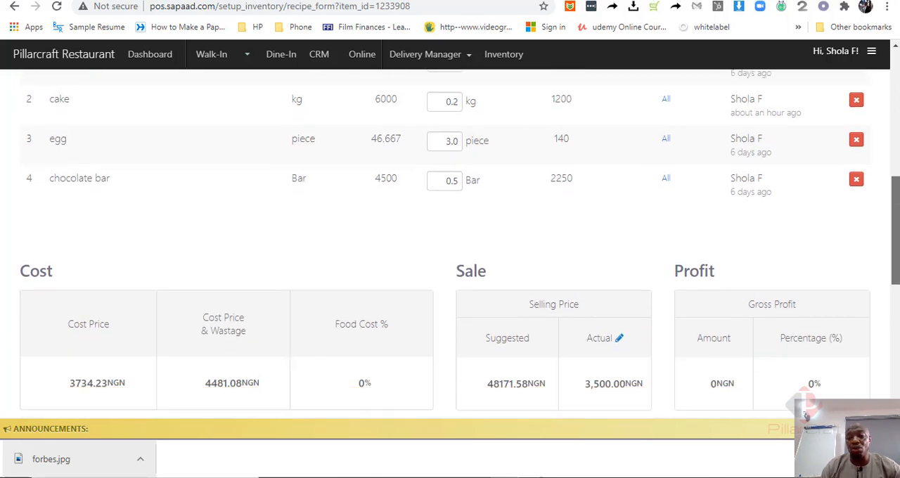
pyautogui.scroll(-3)
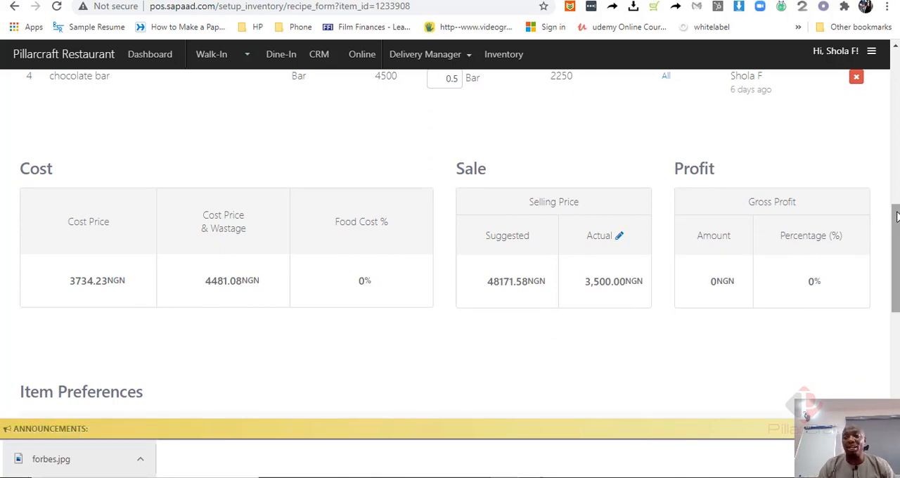
pyautogui.scroll(-3)
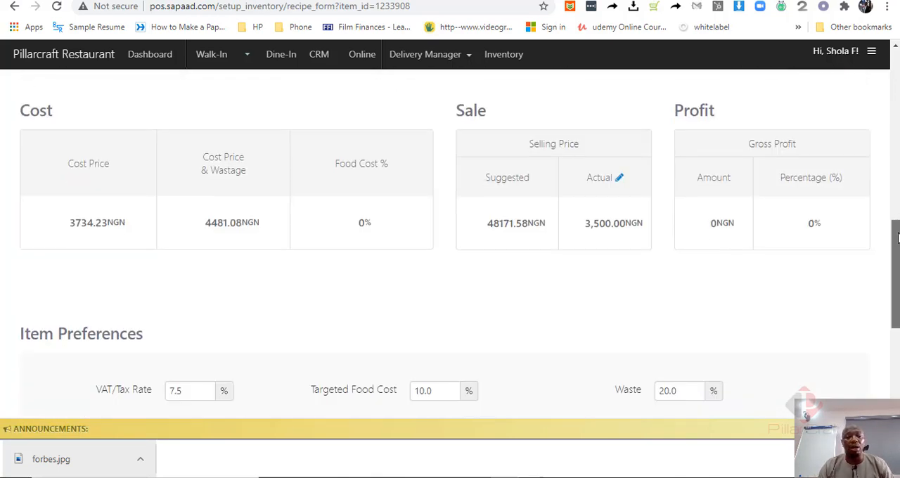
pyautogui.scroll(-3)
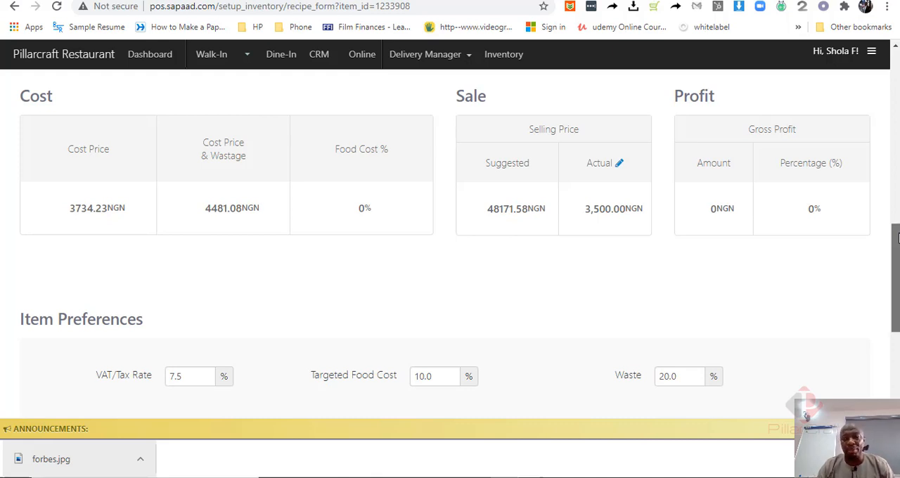
pyautogui.scroll(-3)
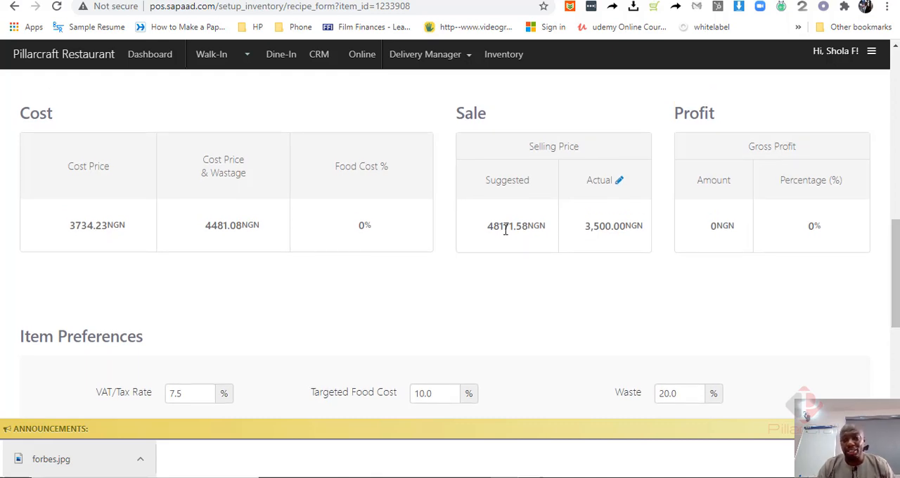
pyautogui.moveTo(505, 231)
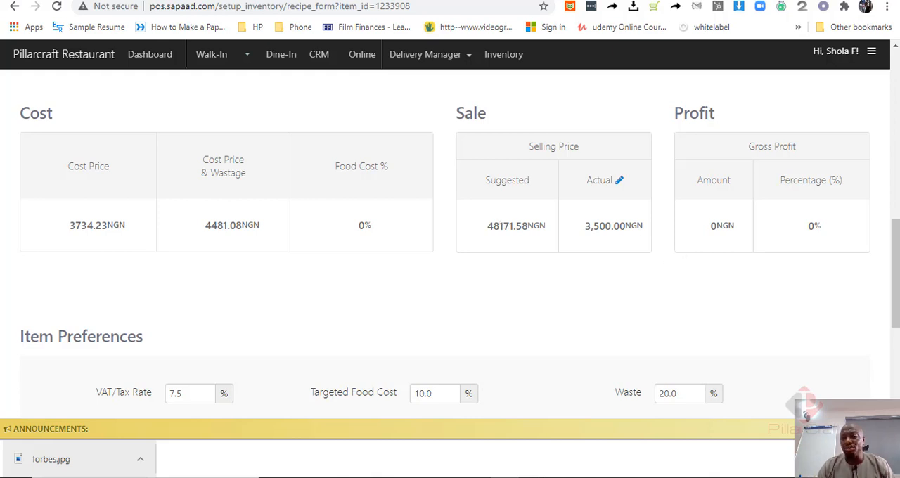
pyautogui.scroll(-3)
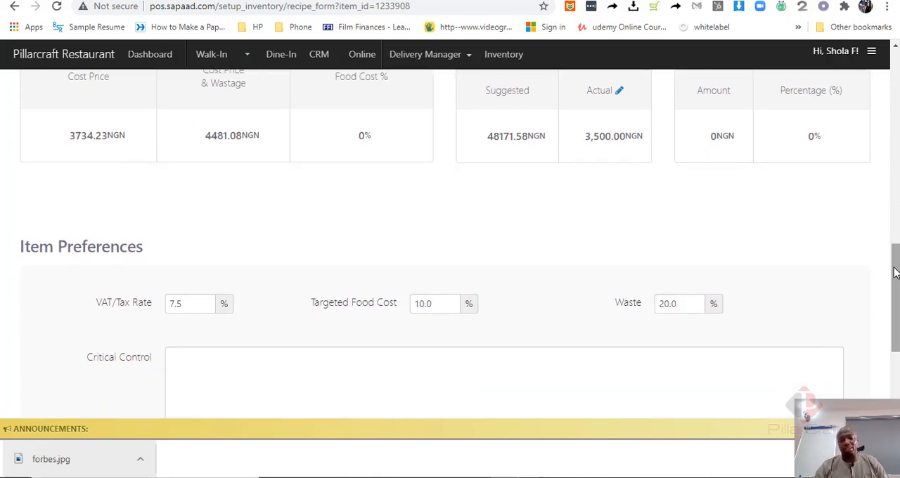
pyautogui.click(678, 304)
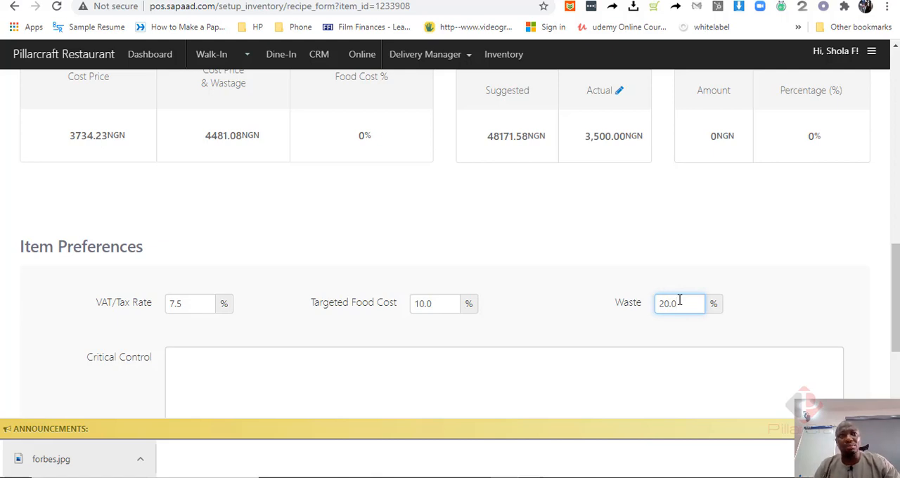
pyautogui.click(678, 304)
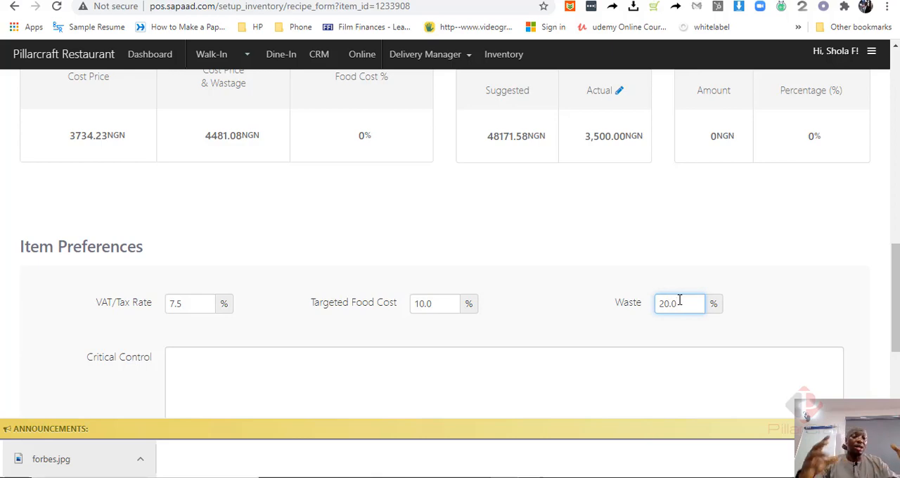
pyautogui.moveTo(683, 273)
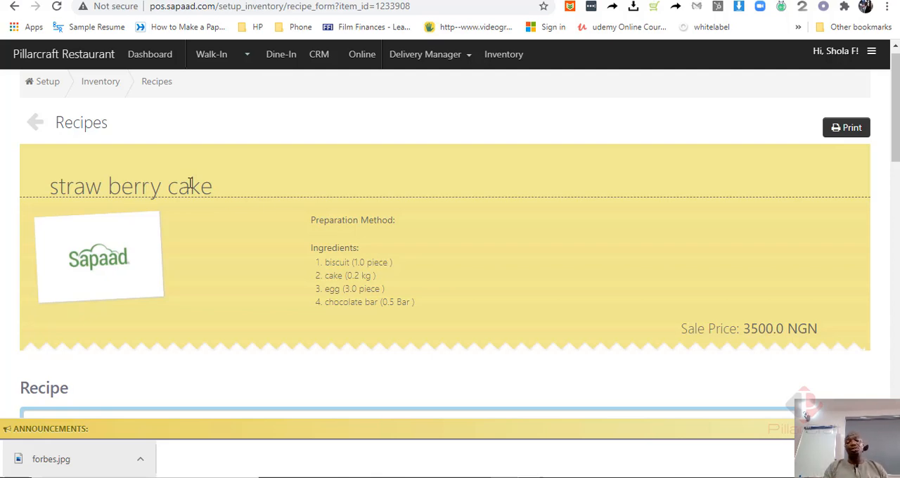
pyautogui.moveTo(377, 217)
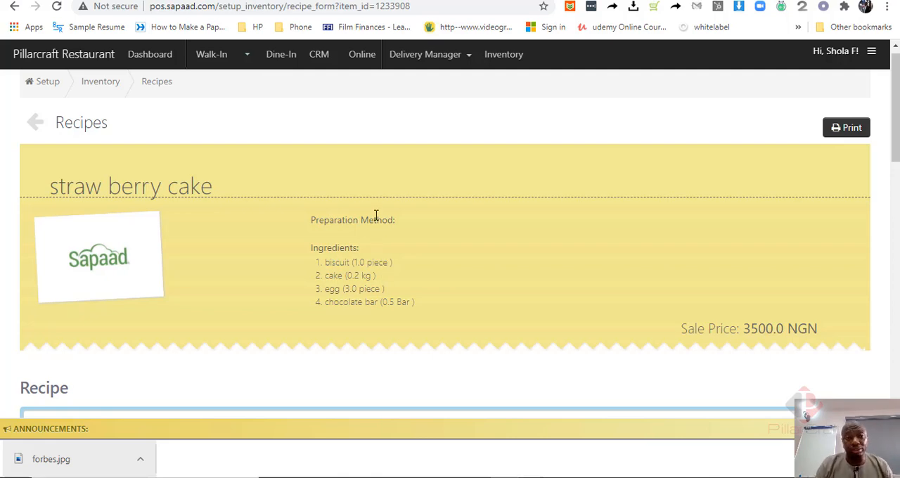
pyautogui.moveTo(375, 197)
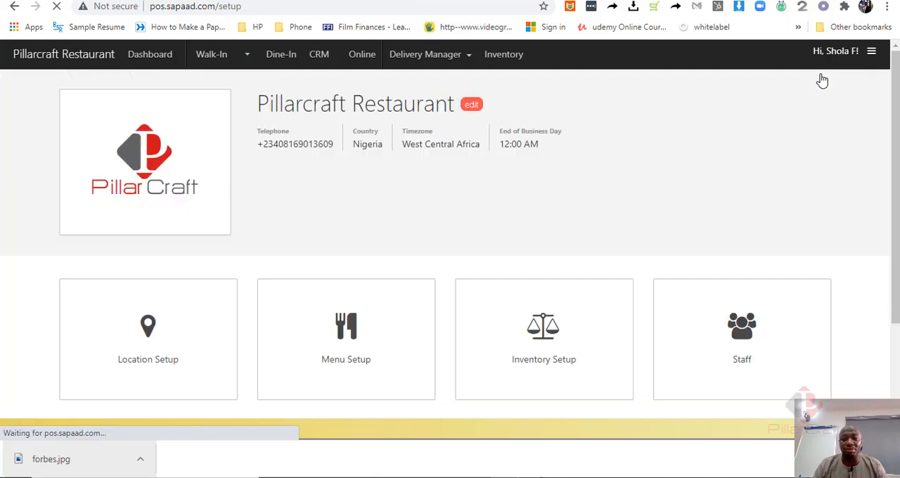
# Step: Review the Staff list with names, roles, locations, emails and the staff roles categories
pyautogui.click(743, 339)
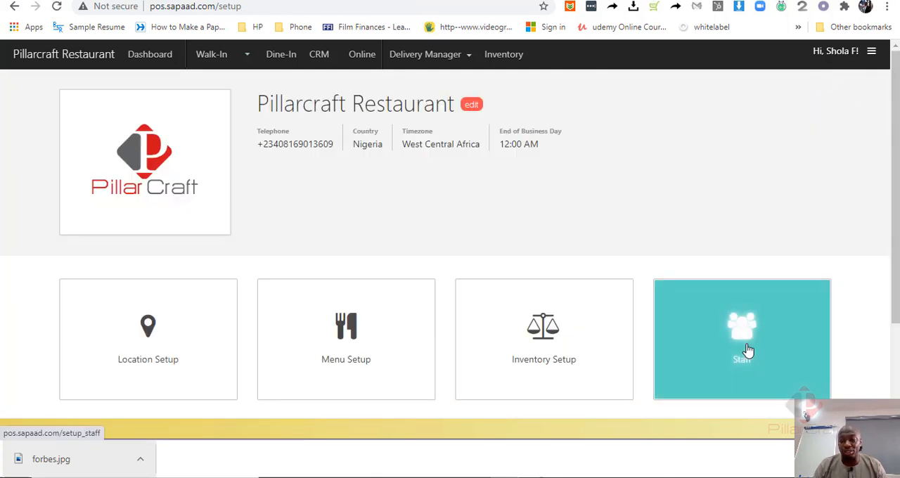
pyautogui.click(742, 339)
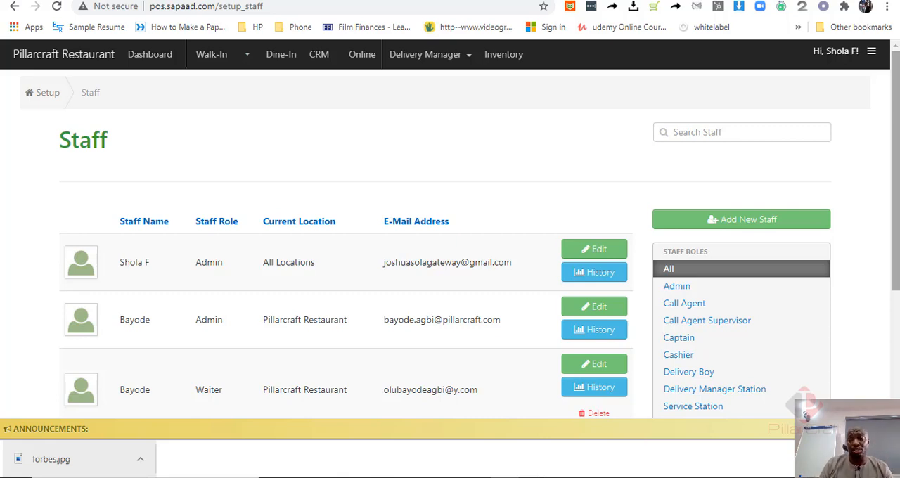
pyautogui.scroll(-3)
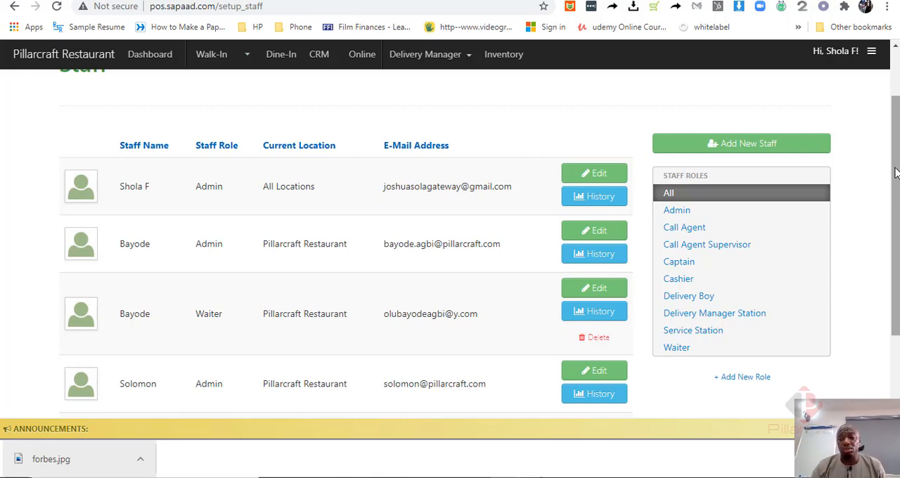
pyautogui.scroll(-3)
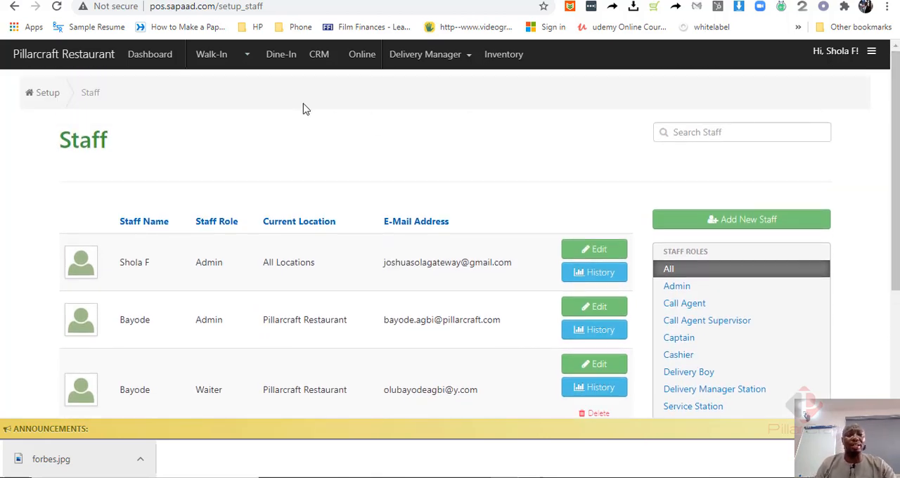
pyautogui.moveTo(295, 100)
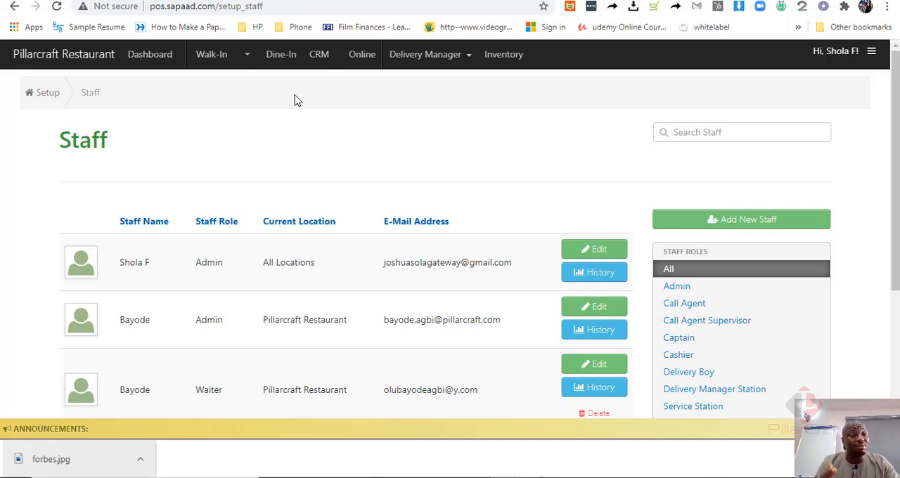
pyautogui.moveTo(149, 53)
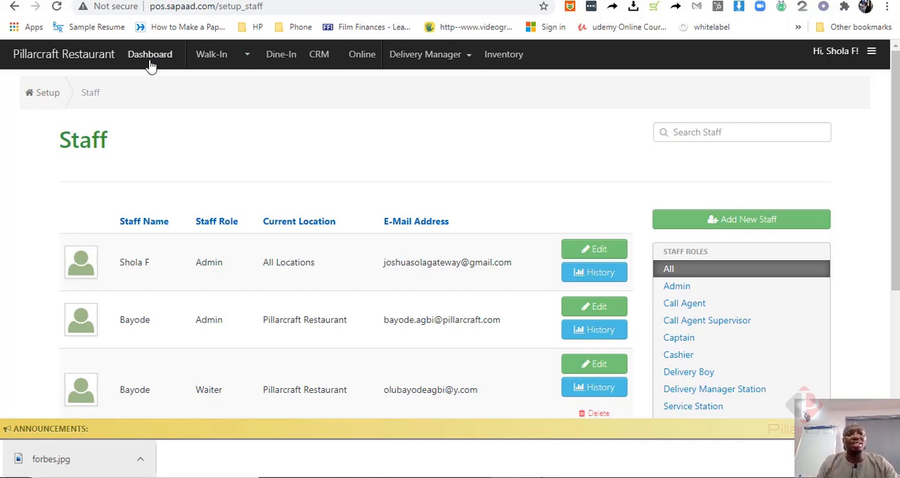
# Step: Review the sales dashboard: 6,590.51 total sales, top items, staff-wise report, 6 orders
pyautogui.click(149, 54)
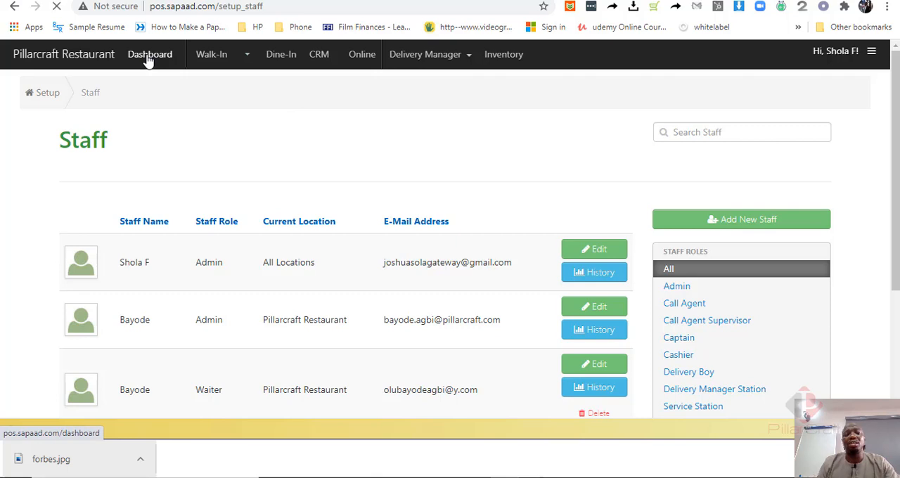
pyautogui.click(150, 53)
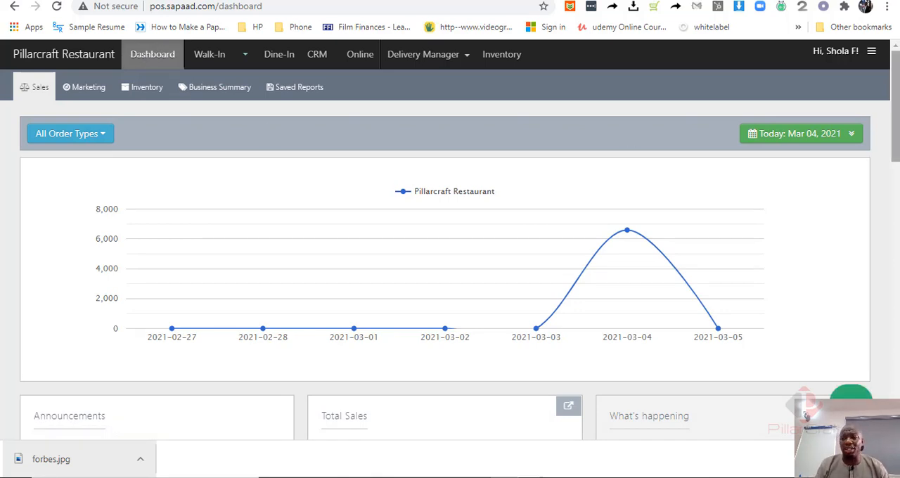
pyautogui.scroll(-3)
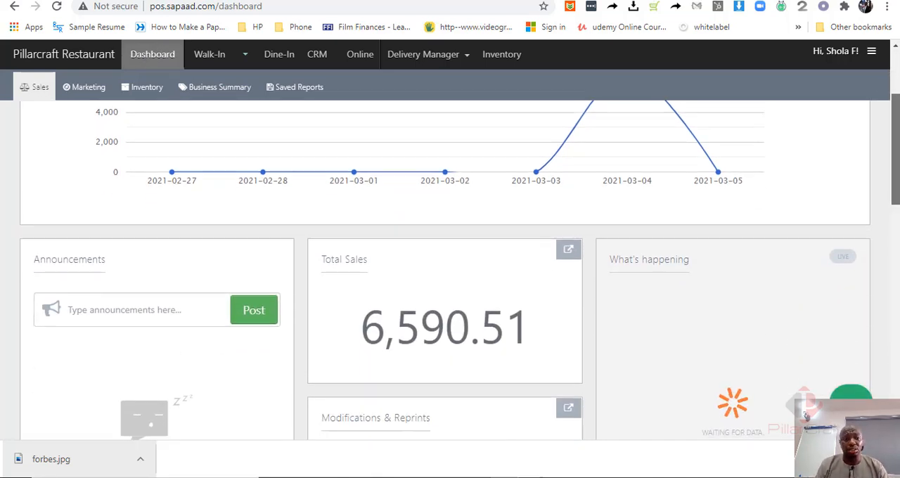
pyautogui.scroll(-3)
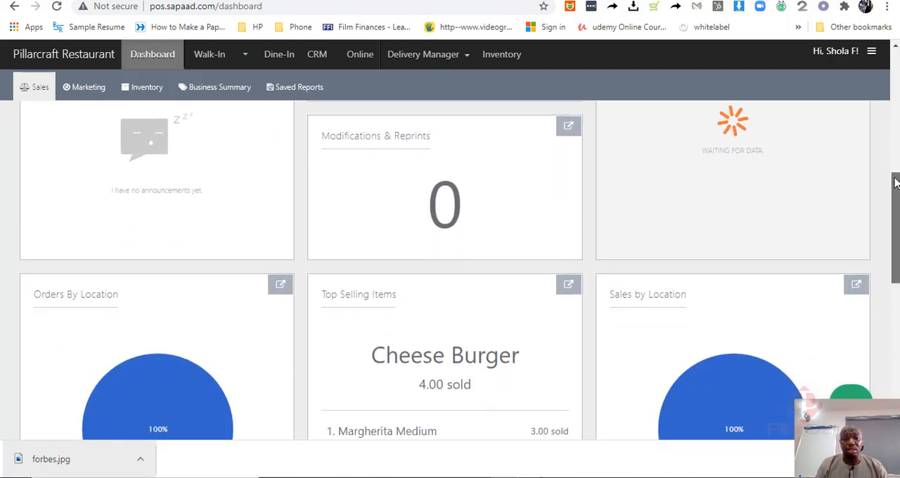
pyautogui.scroll(-3)
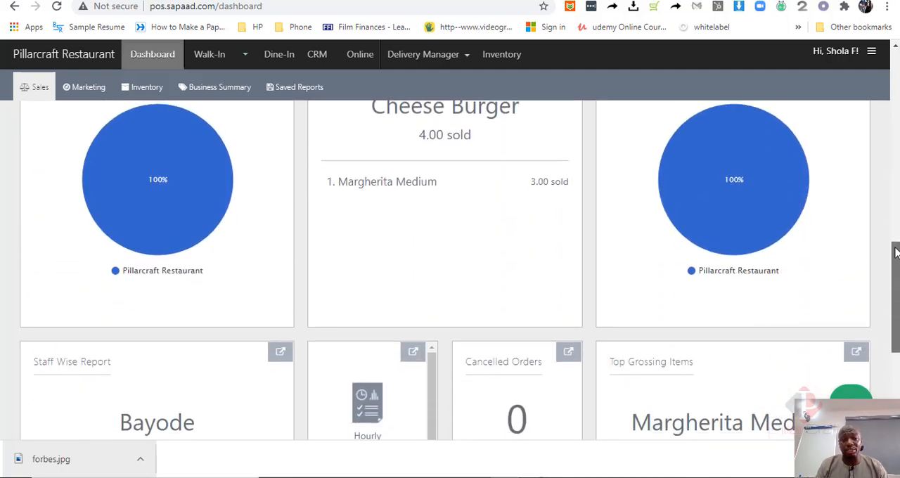
pyautogui.scroll(-3)
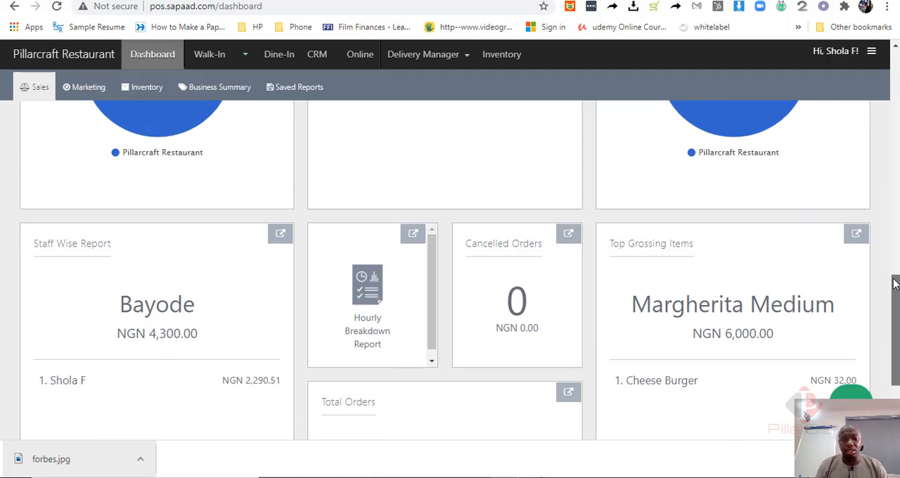
pyautogui.scroll(-3)
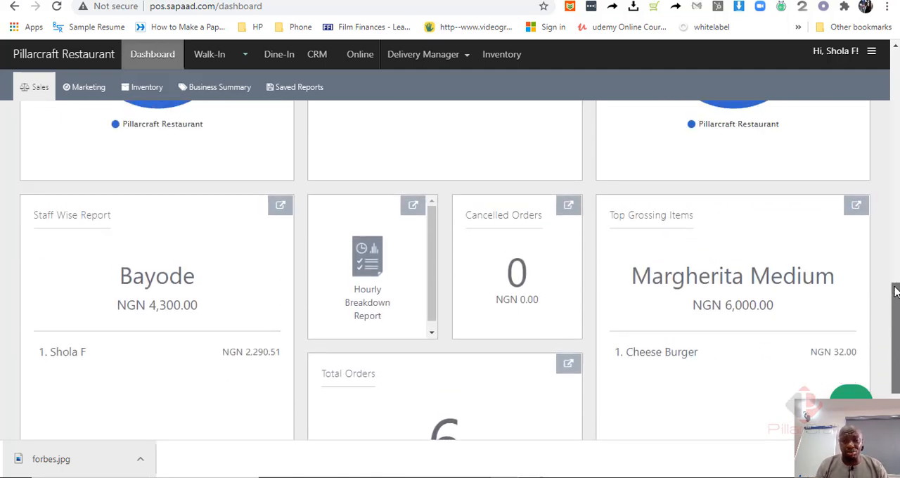
pyautogui.scroll(-3)
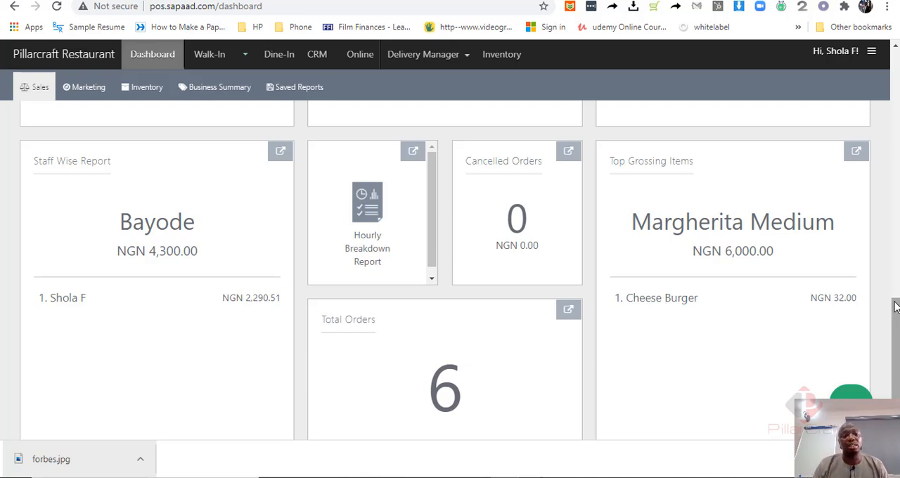
pyautogui.moveTo(148, 254)
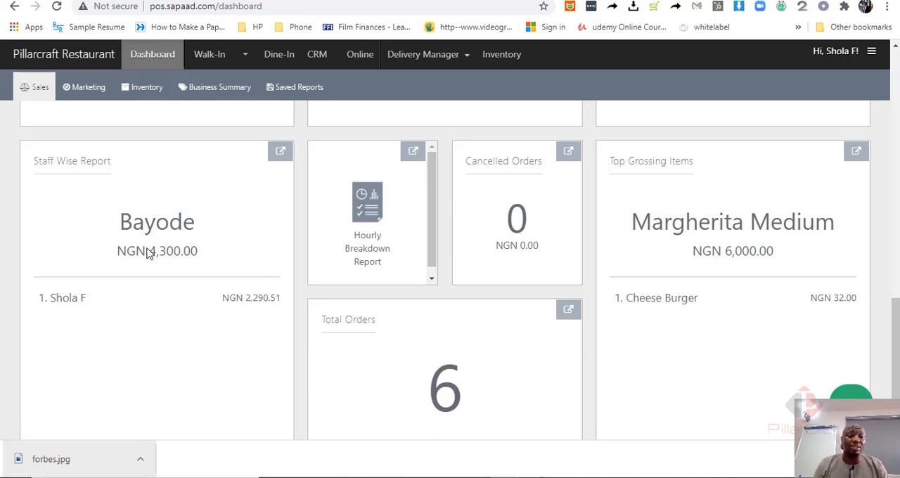
pyautogui.moveTo(241, 284)
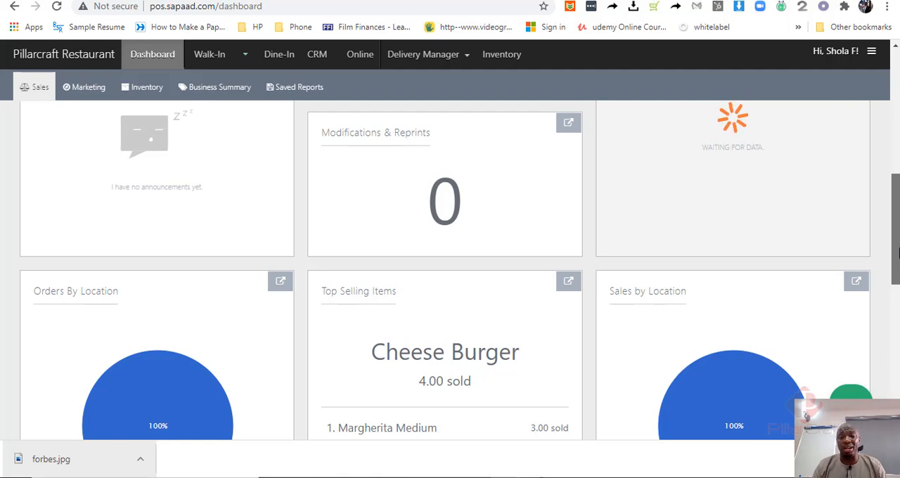
pyautogui.scroll(-3)
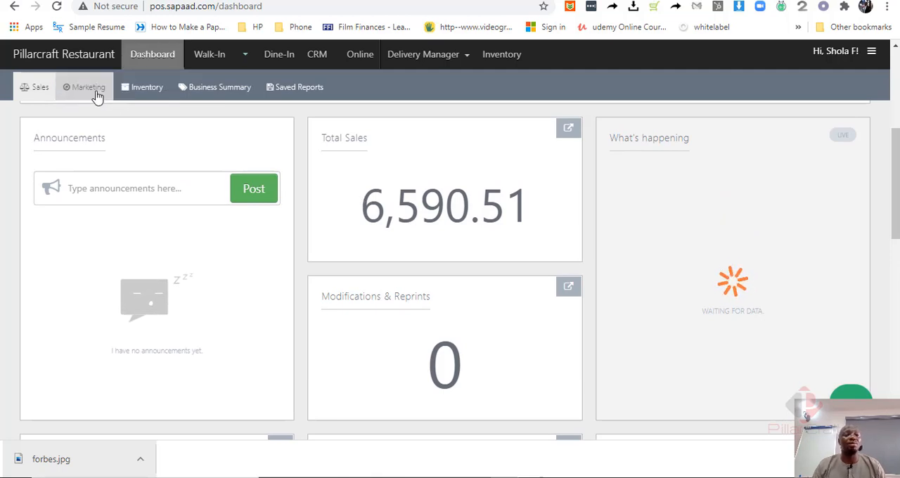
# Step: Review the marketing dashboard: Table#2 top table at NGN 6,550.00, Wheat top modifier, zero discounts
pyautogui.click(90, 87)
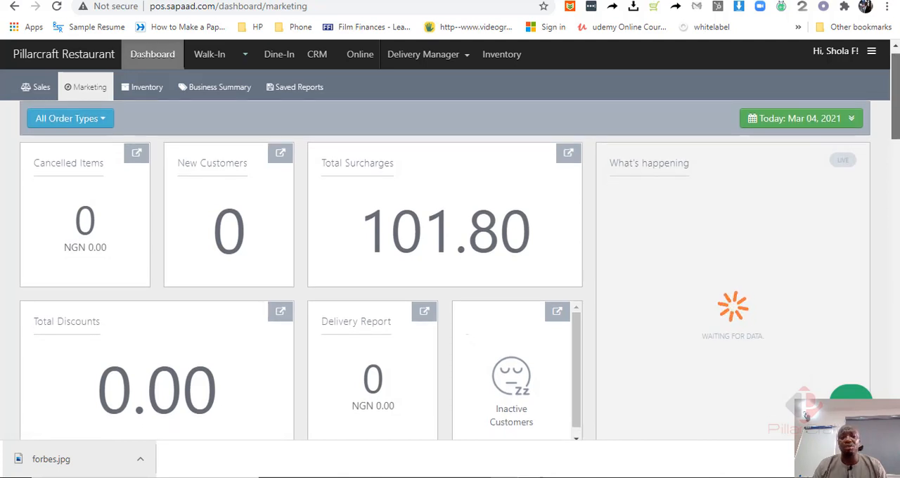
pyautogui.scroll(-3)
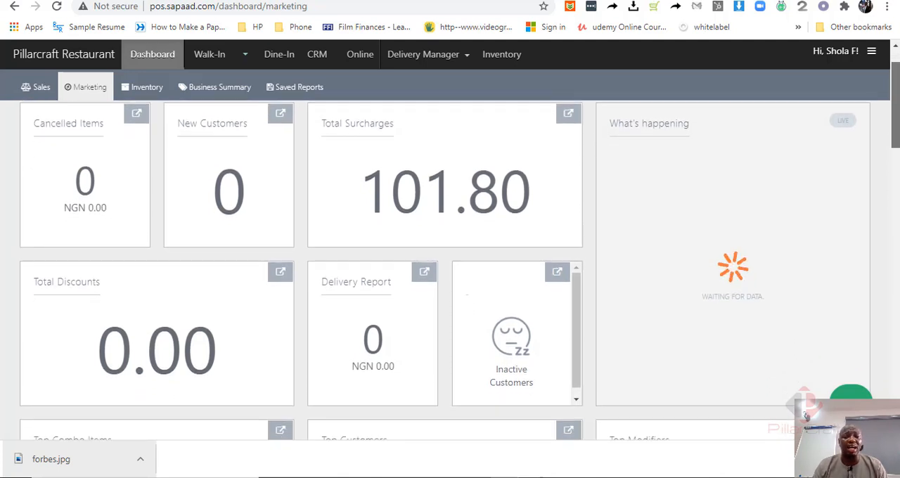
pyautogui.scroll(-3)
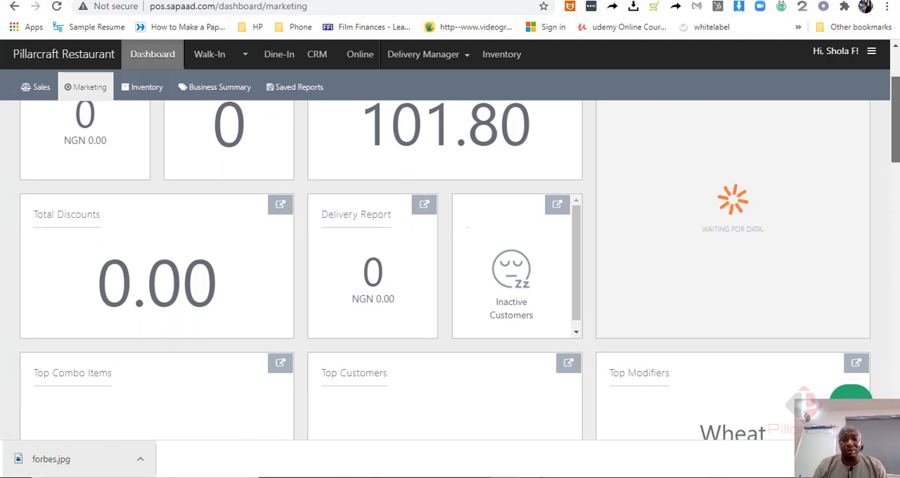
pyautogui.scroll(-3)
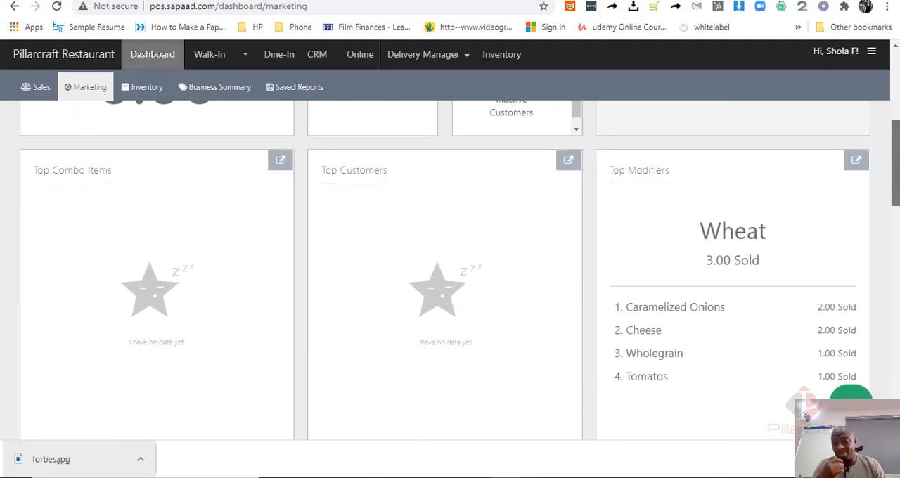
pyautogui.scroll(-3)
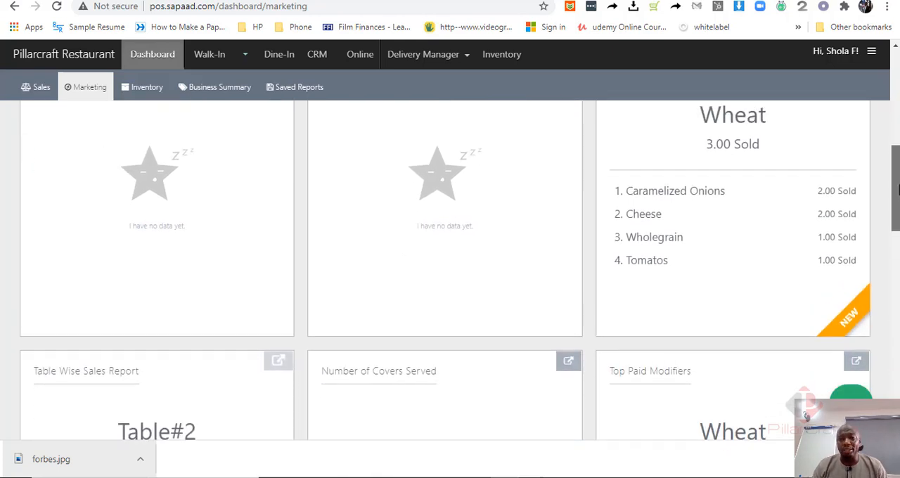
pyautogui.scroll(-3)
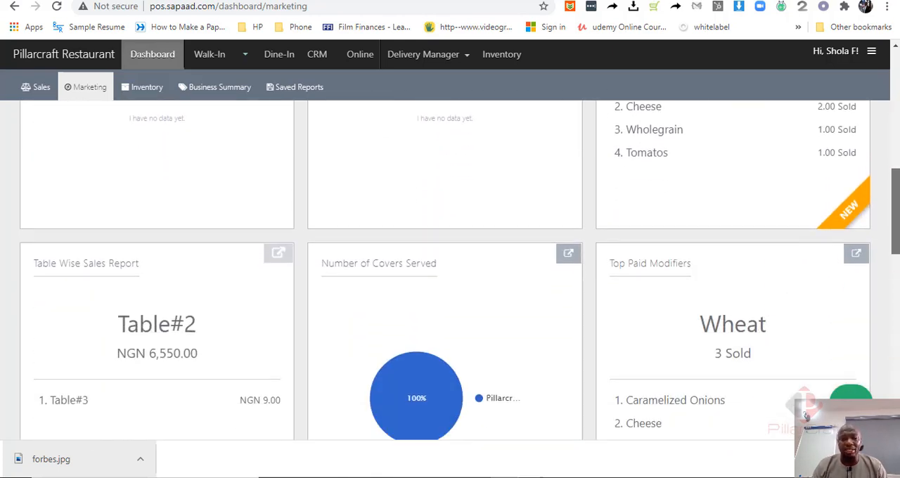
pyautogui.scroll(-3)
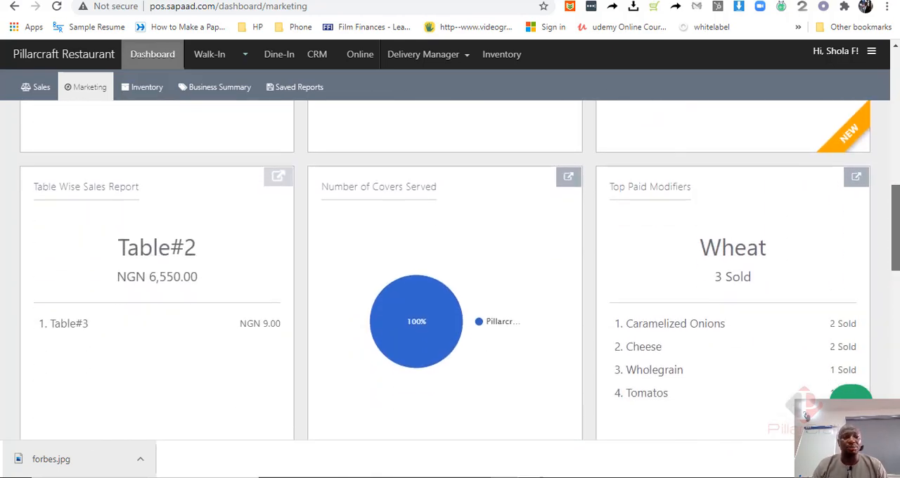
pyautogui.scroll(-3)
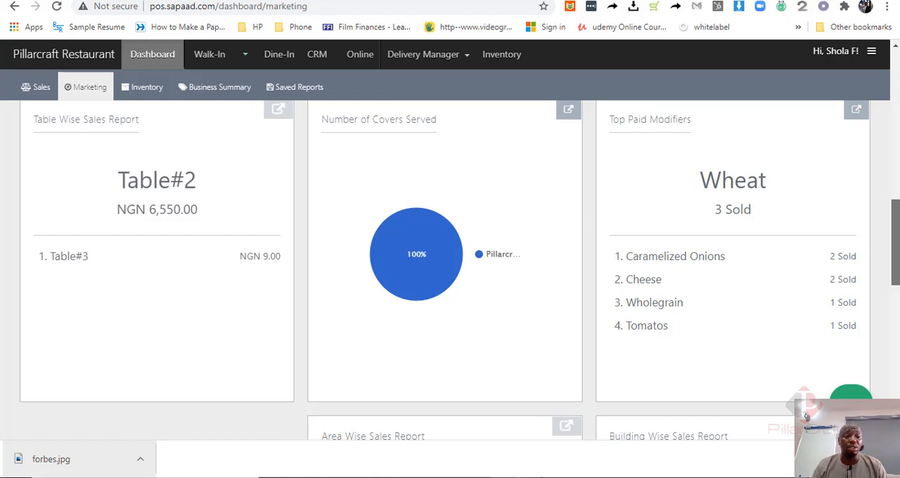
pyautogui.scroll(-3)
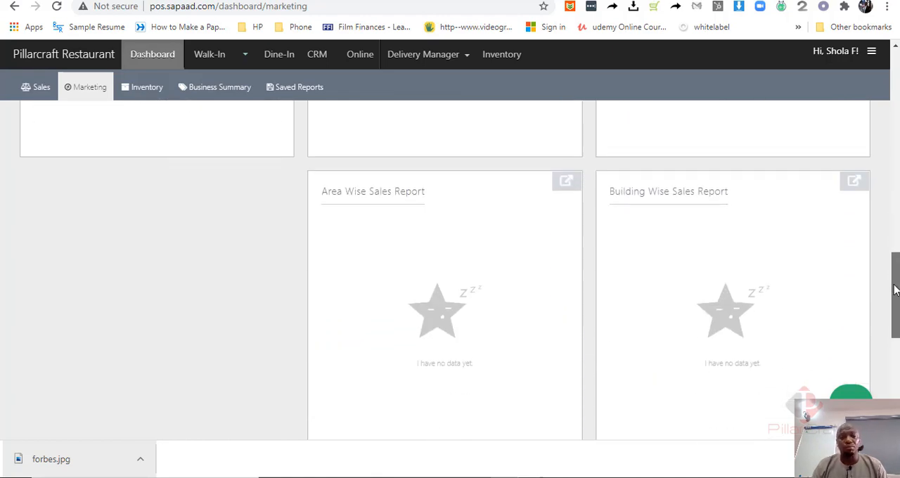
pyautogui.scroll(-3)
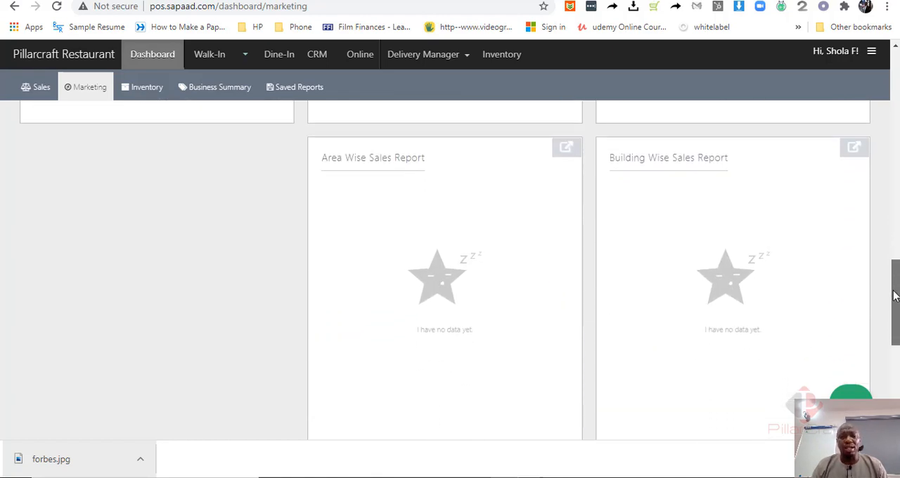
pyautogui.scroll(-3)
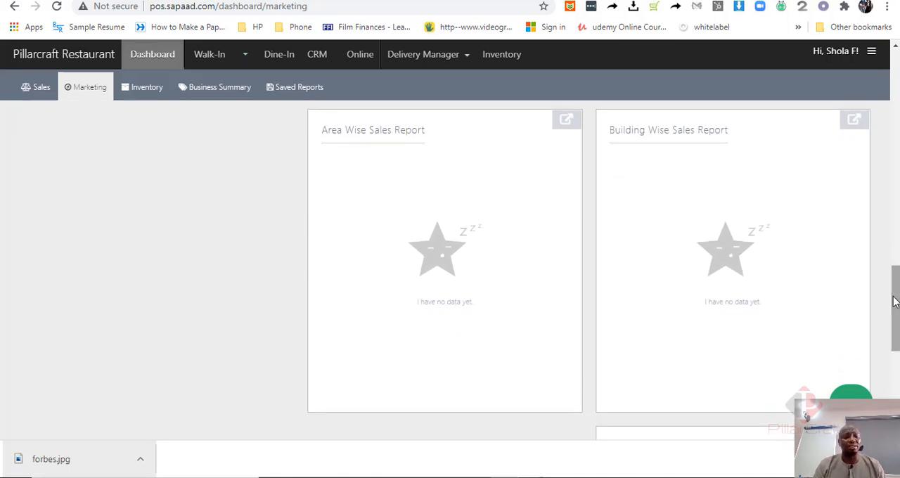
pyautogui.scroll(-3)
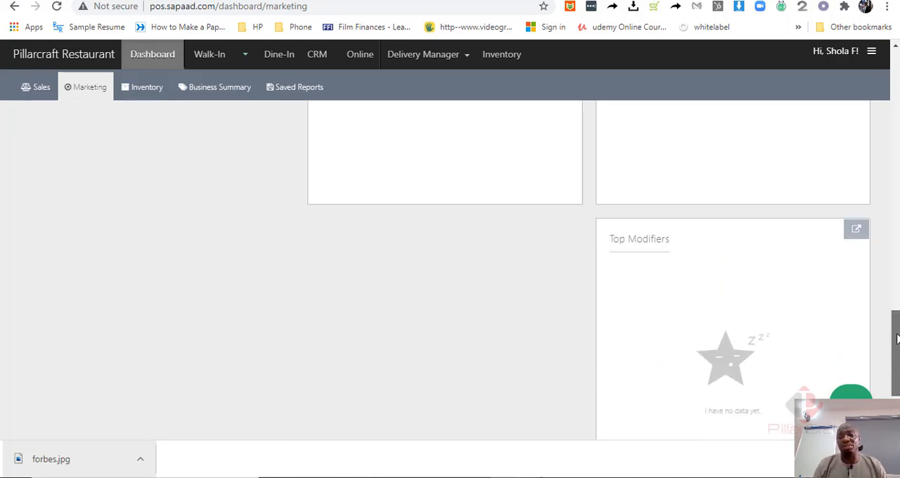
pyautogui.scroll(3)
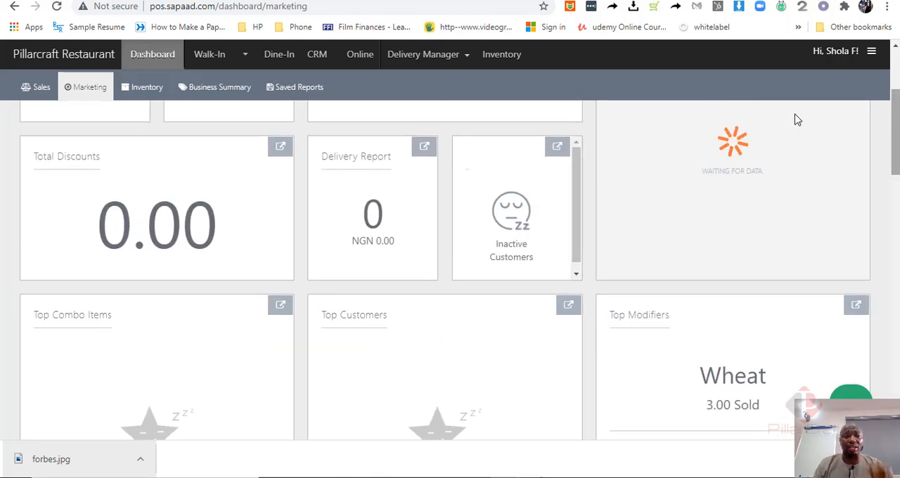
pyautogui.click(147, 87)
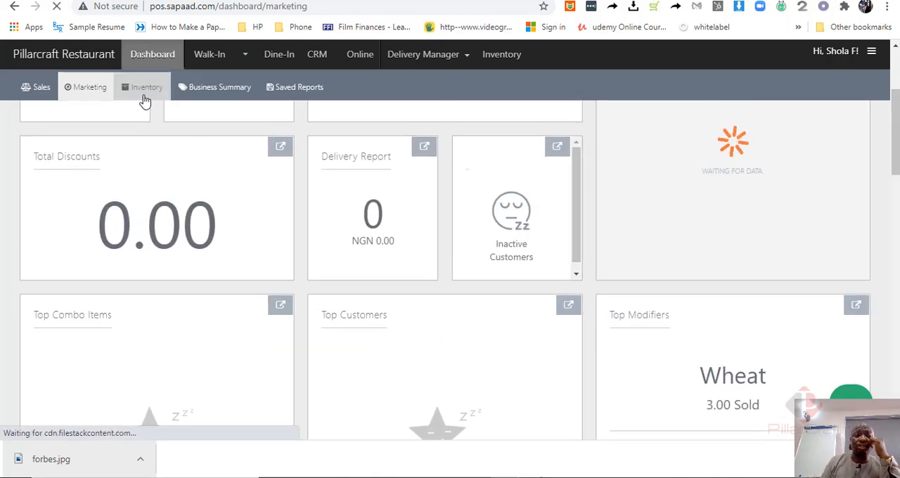
# Step: Review the inventory dashboard: stock on hand 1,225,348.69, zero wastage, Cheese Burger top profitable item
pyautogui.click(146, 88)
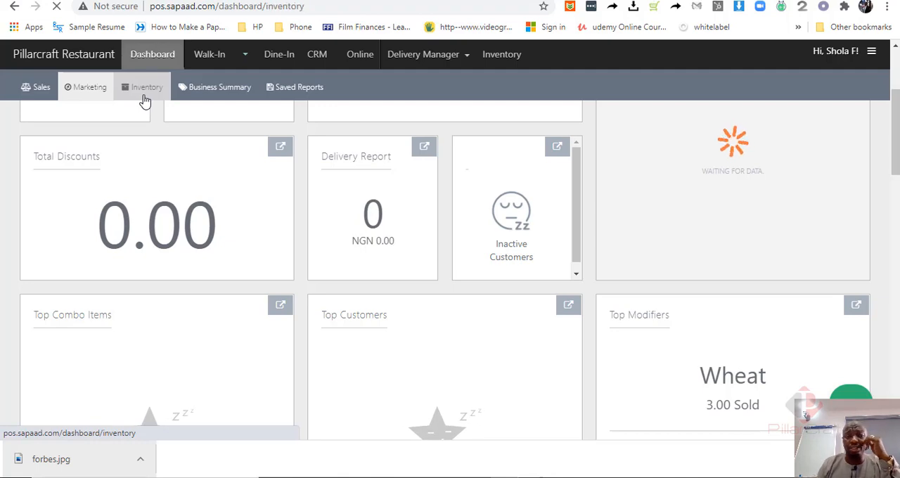
pyautogui.click(148, 87)
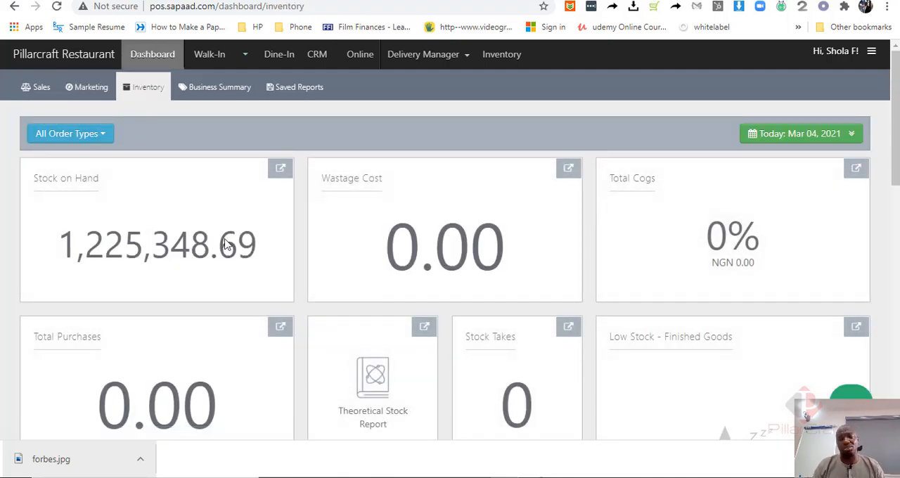
pyautogui.moveTo(461, 226)
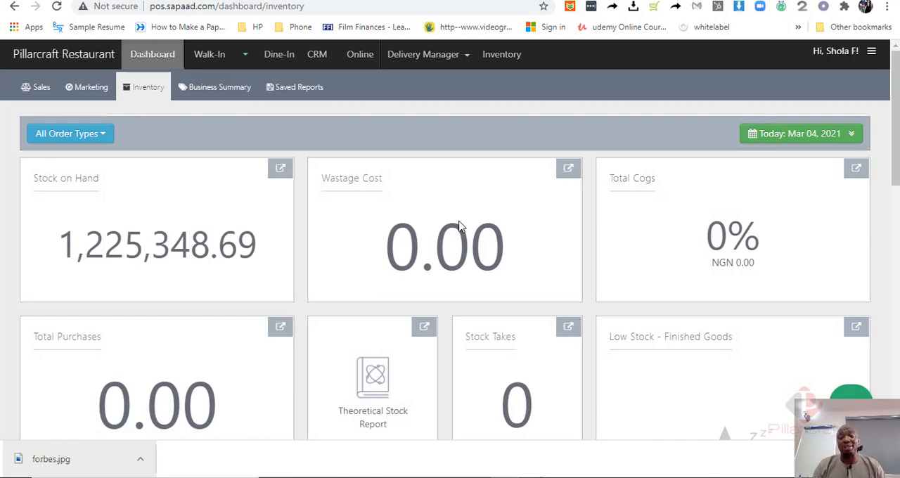
pyautogui.moveTo(698, 207)
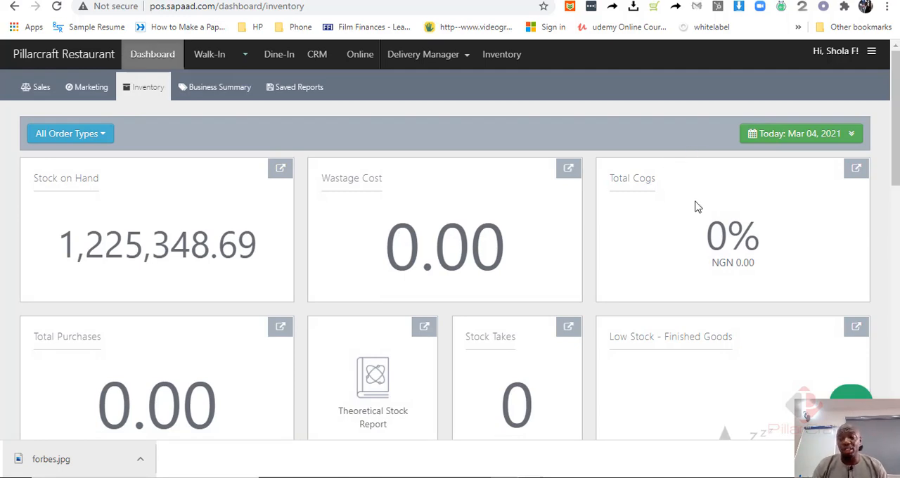
pyautogui.scroll(-3)
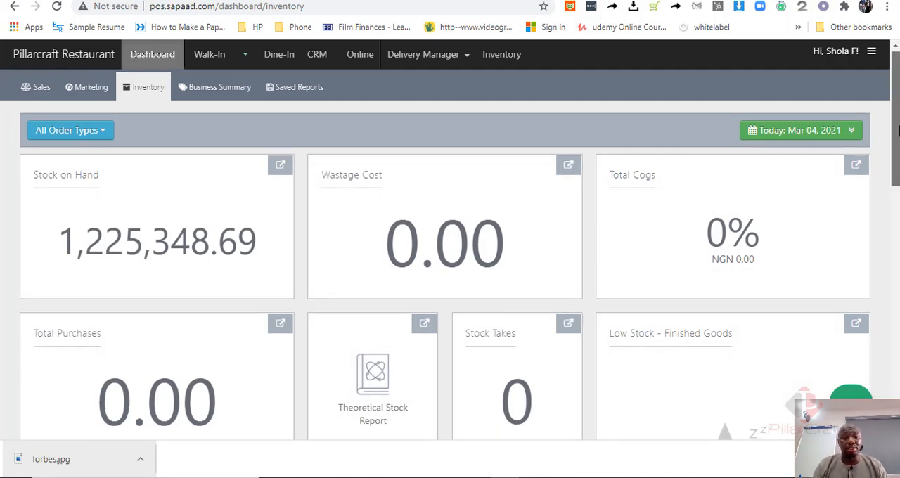
pyautogui.scroll(-3)
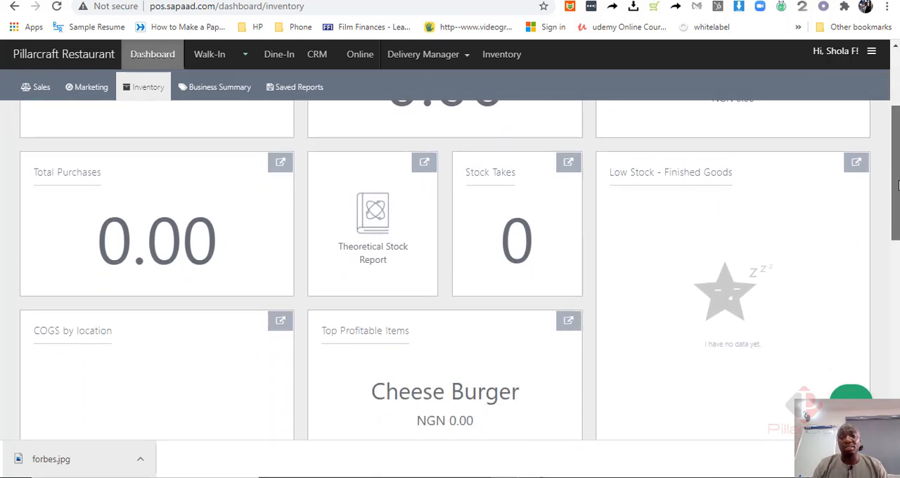
pyautogui.scroll(-3)
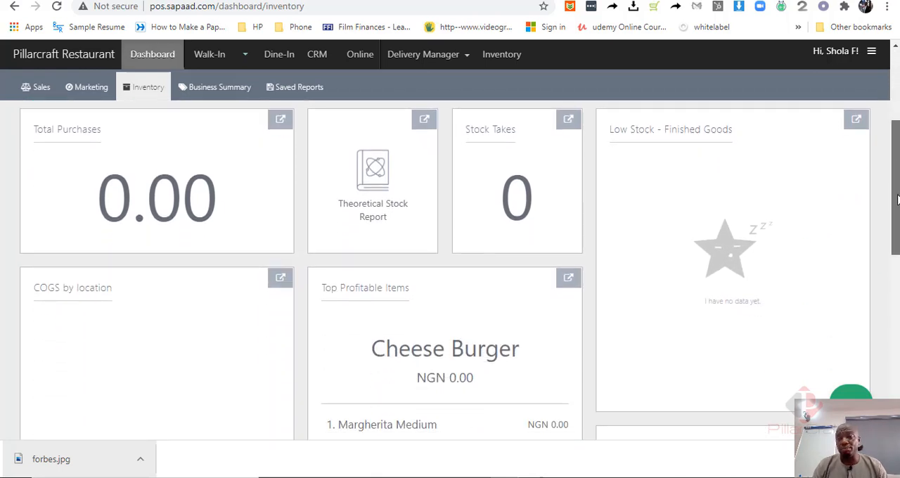
pyautogui.scroll(-3)
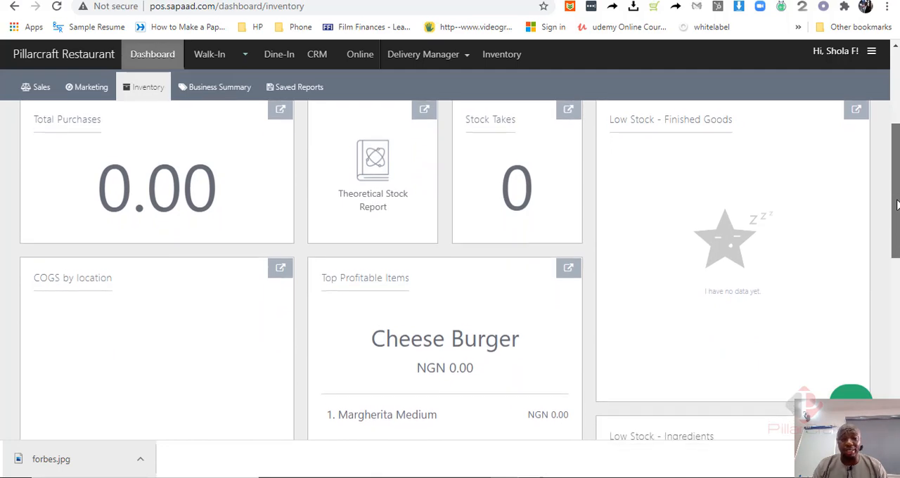
pyautogui.scroll(-3)
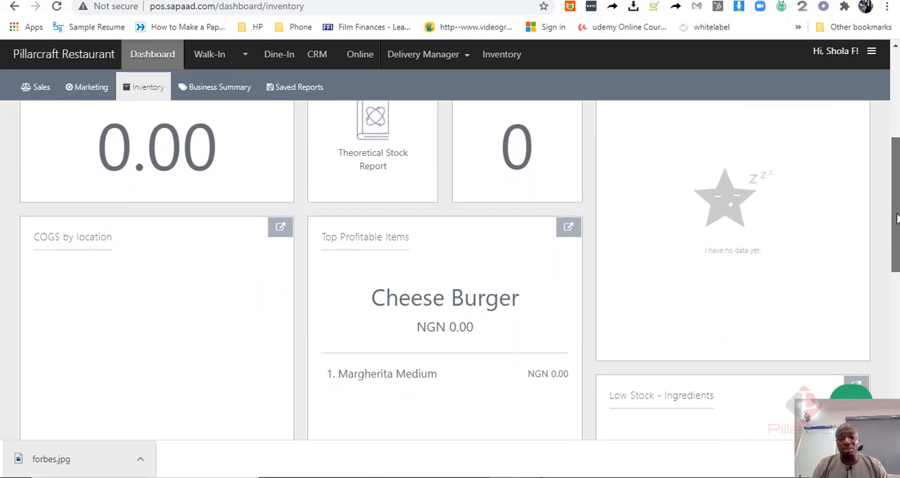
pyautogui.scroll(-3)
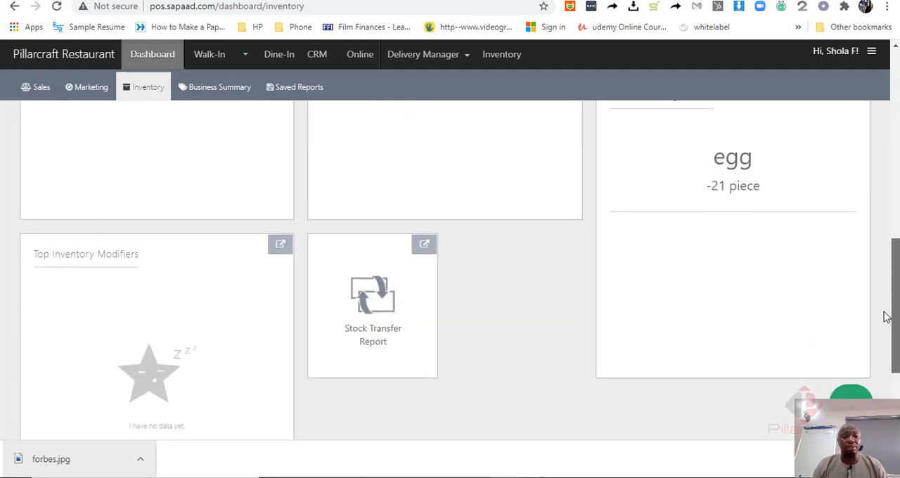
pyautogui.scroll(3)
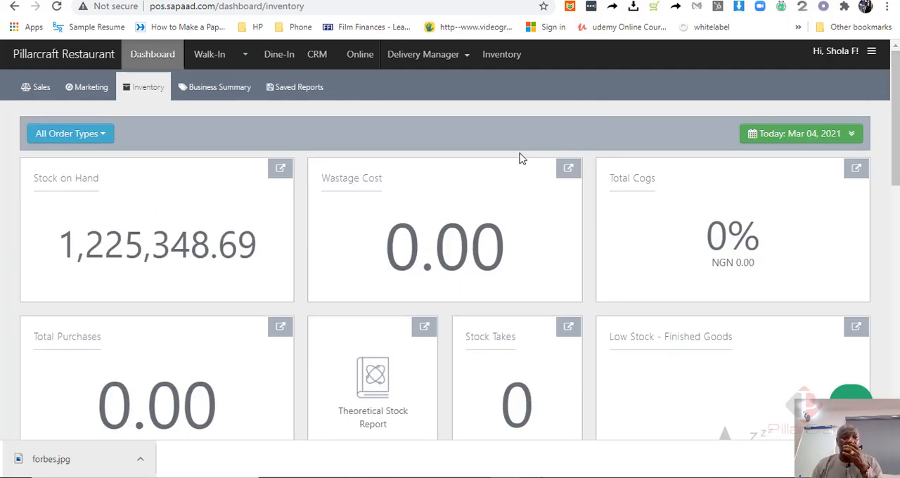
pyautogui.click(219, 87)
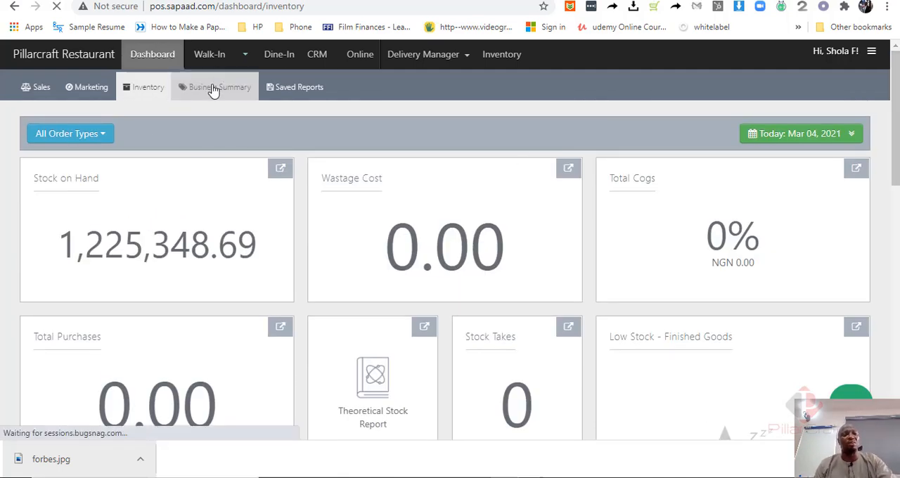
# Step: Review the 4 March 2021 business summary: net sales 6,137.81, tax 452.70, sales by staff and category
pyautogui.click(219, 87)
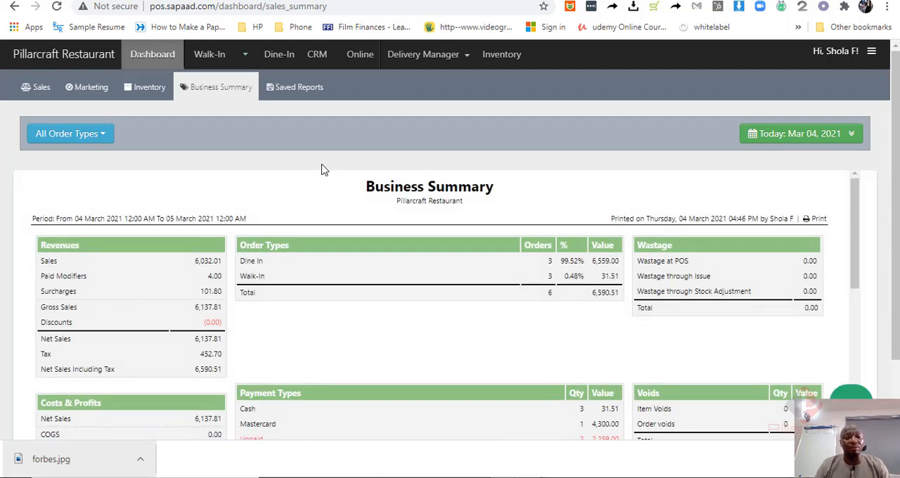
pyautogui.moveTo(850, 188)
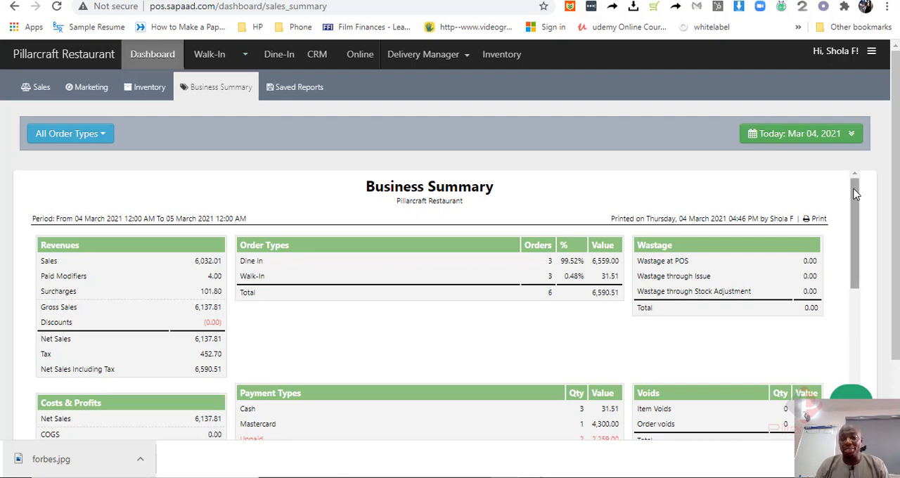
pyautogui.scroll(-3)
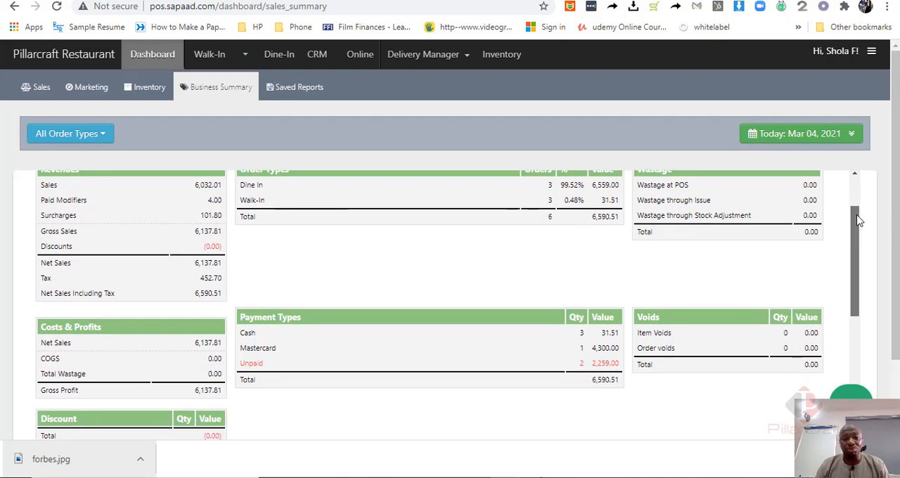
pyautogui.scroll(-3)
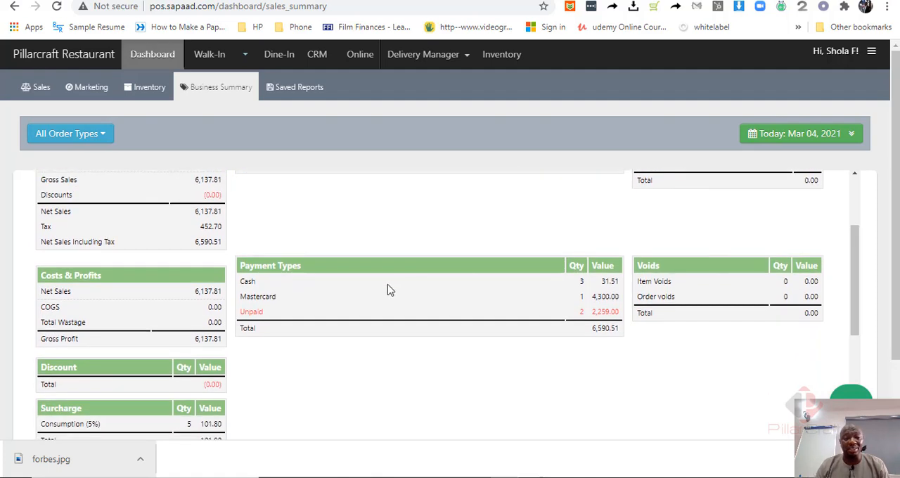
pyautogui.moveTo(69, 301)
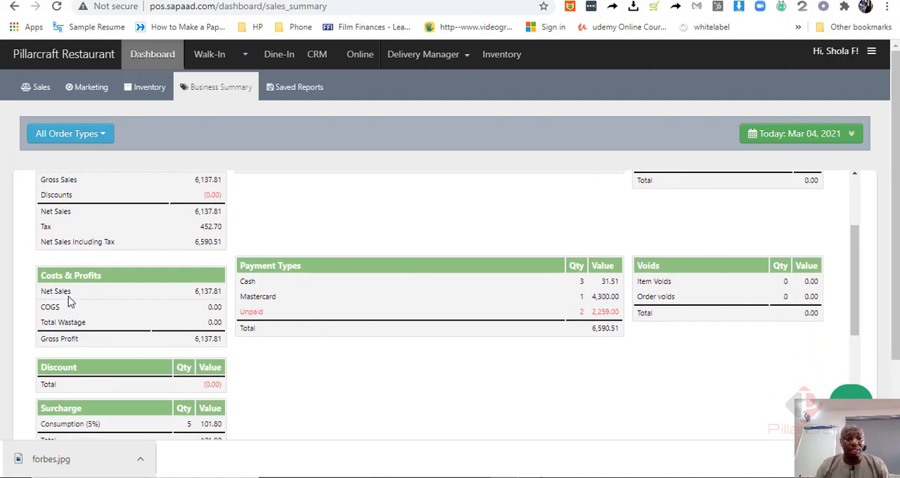
pyautogui.moveTo(261, 372)
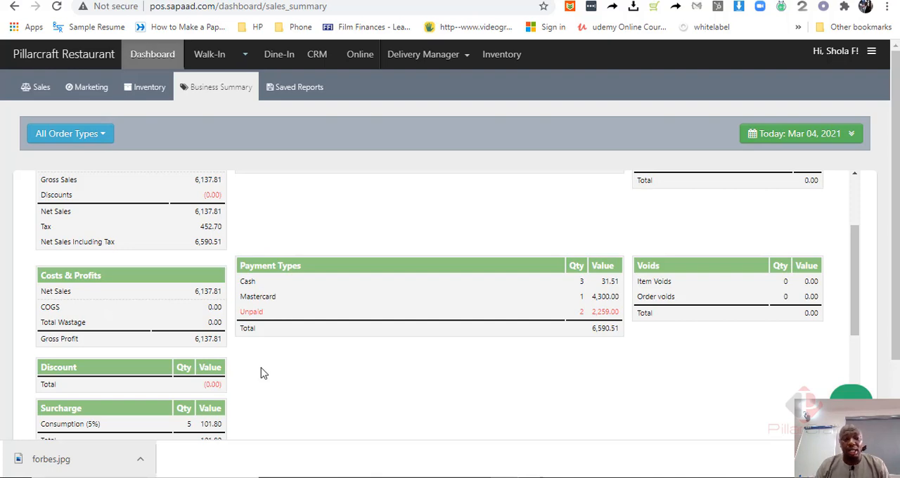
pyautogui.moveTo(861, 263)
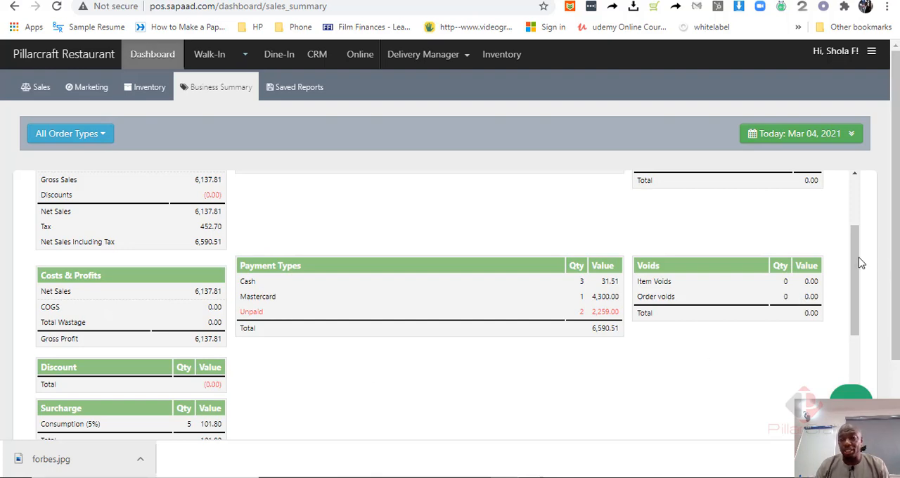
pyautogui.scroll(-3)
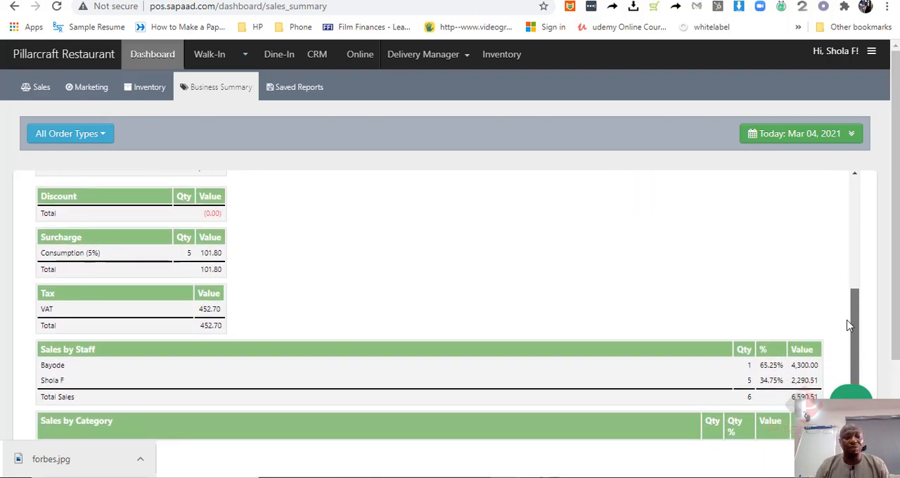
pyautogui.scroll(-3)
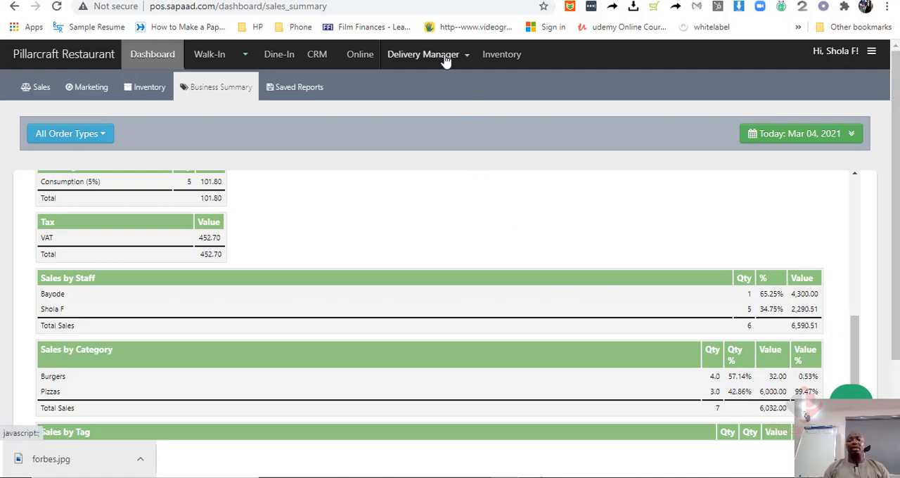
# Step: View the home delivery orders waiting for pickup, which lists no items
pyautogui.click(422, 53)
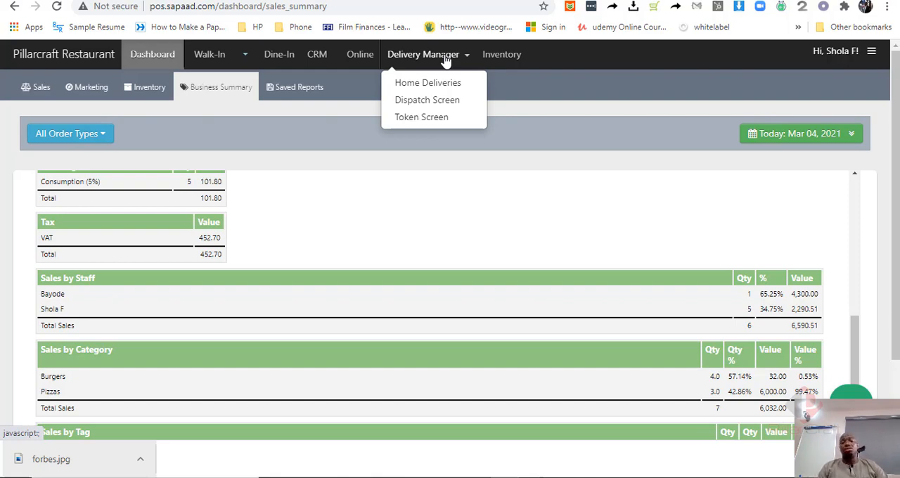
pyautogui.moveTo(427, 82)
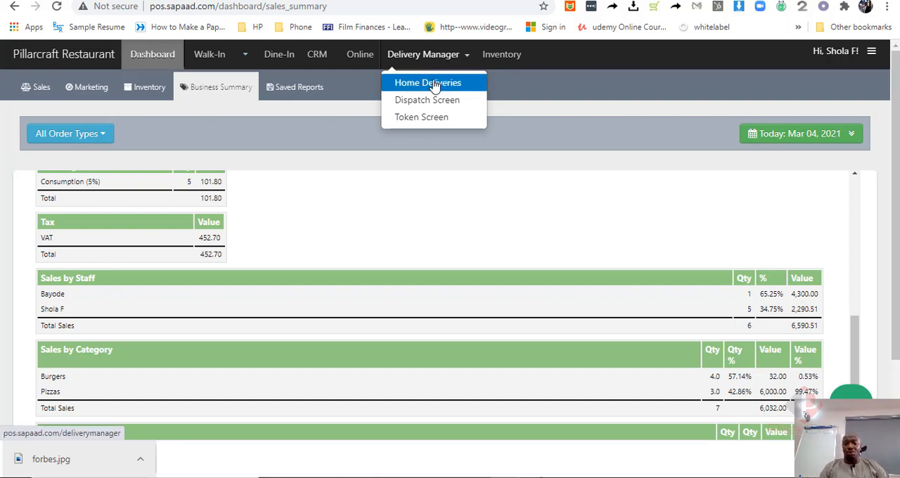
pyautogui.click(428, 82)
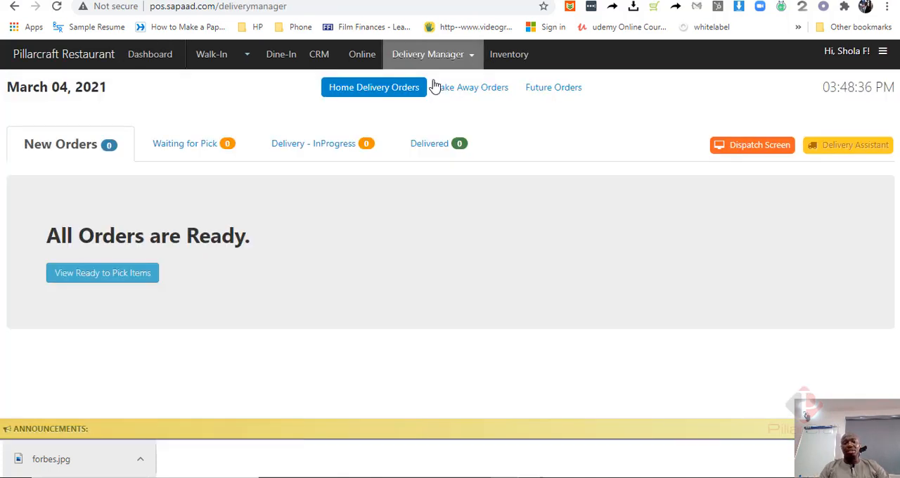
pyautogui.moveTo(228, 133)
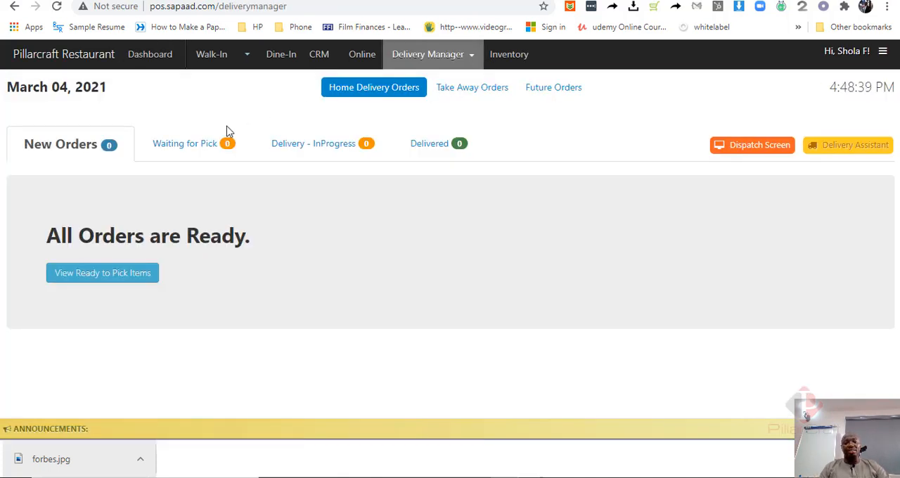
pyautogui.click(186, 143)
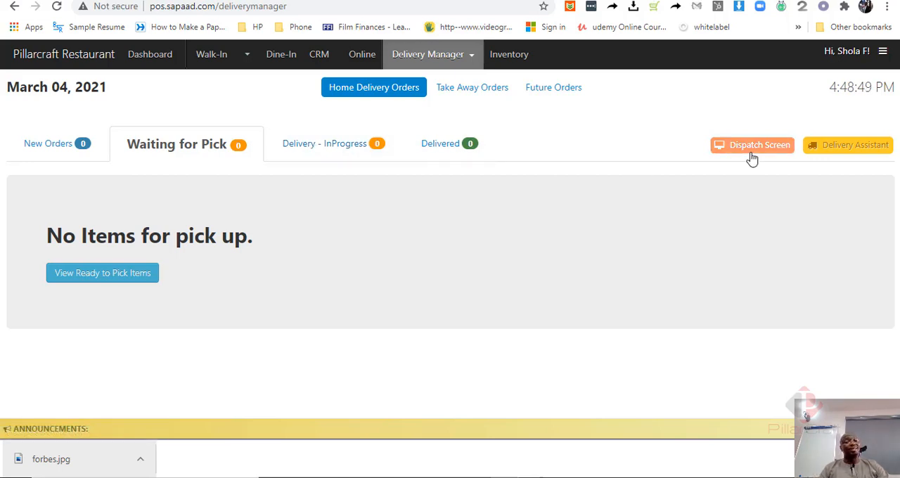
pyautogui.moveTo(753, 148)
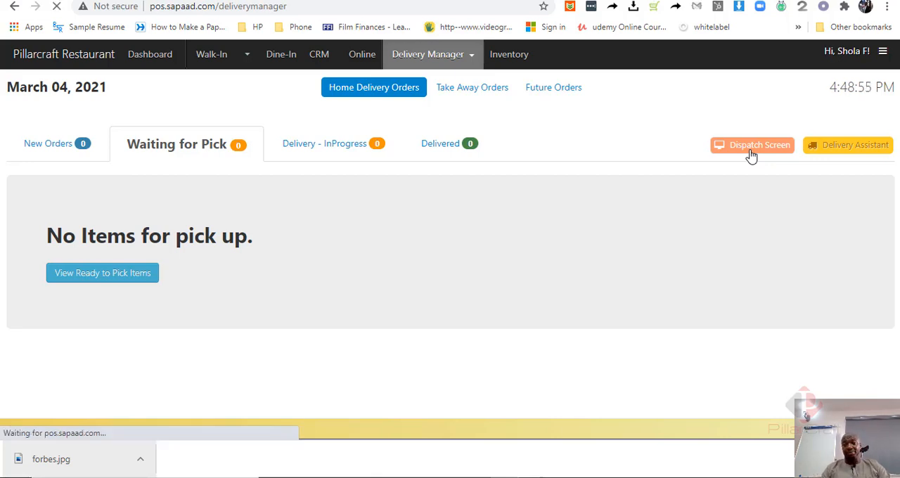
# Step: Mark walk-in cheese burger order #5 ready on the dispatch screen, leaving 6 orders
pyautogui.click(752, 145)
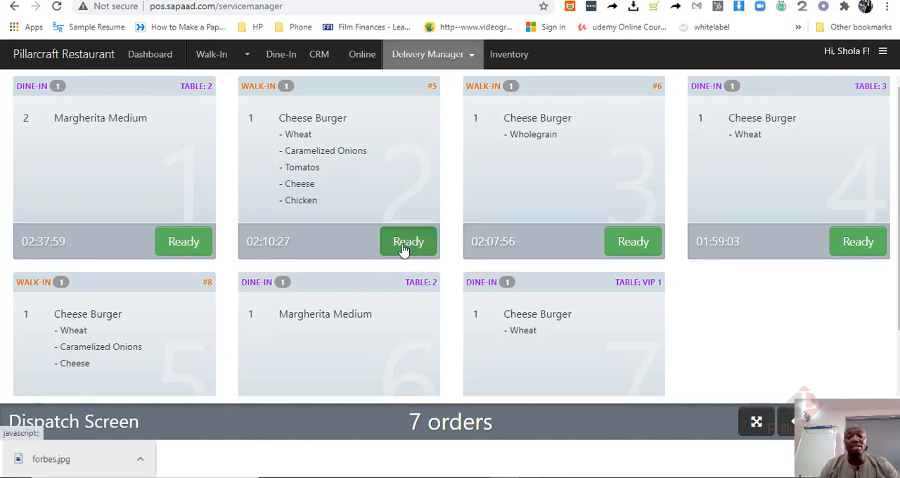
pyautogui.click(408, 242)
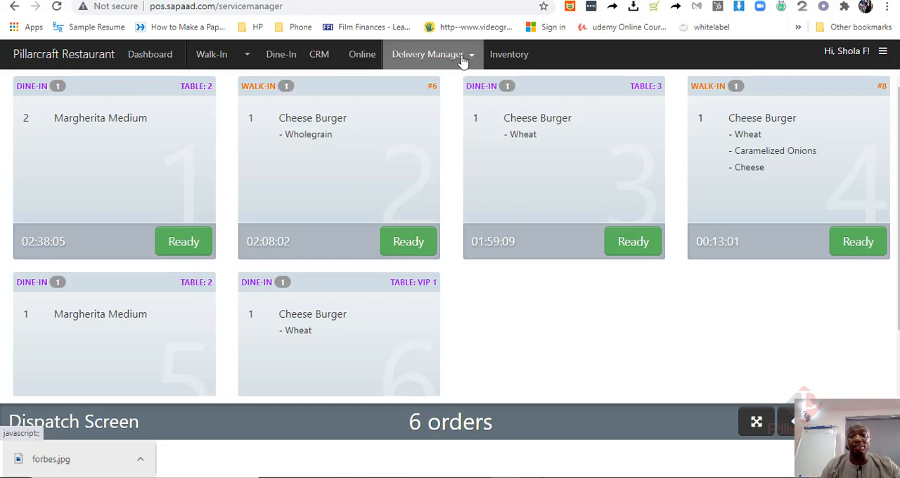
pyautogui.click(428, 53)
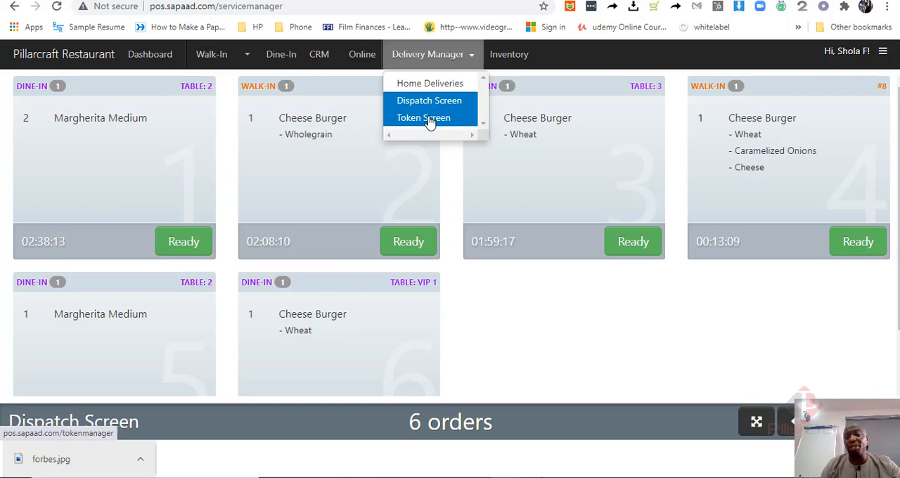
# Step: View the Now Serving token screen and dispatch screen, then return to home deliveries
pyautogui.click(422, 118)
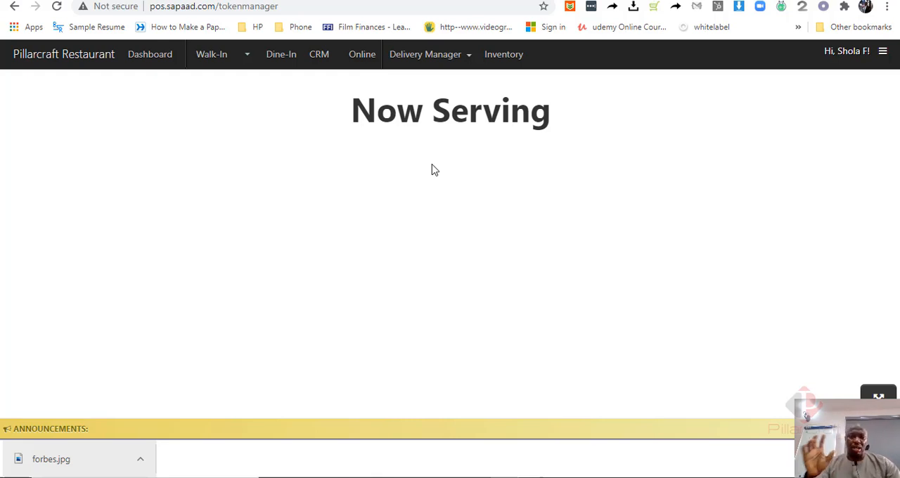
pyautogui.moveTo(441, 148)
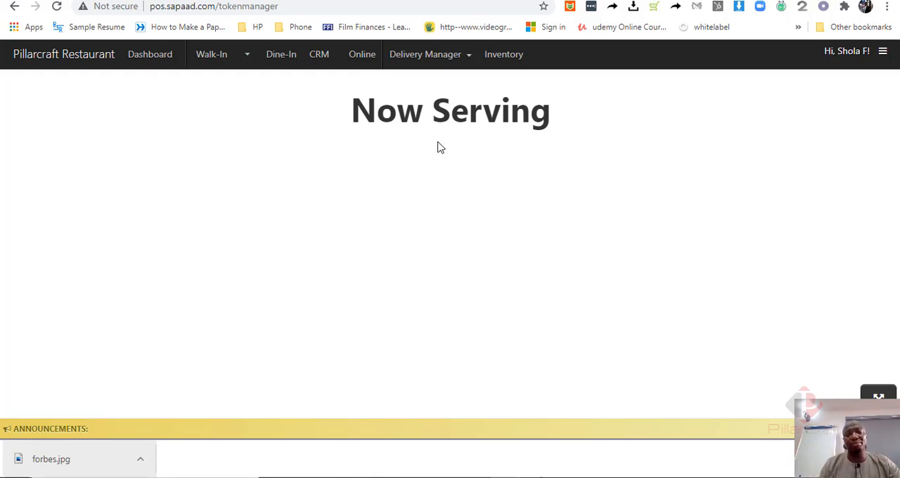
pyautogui.click(425, 53)
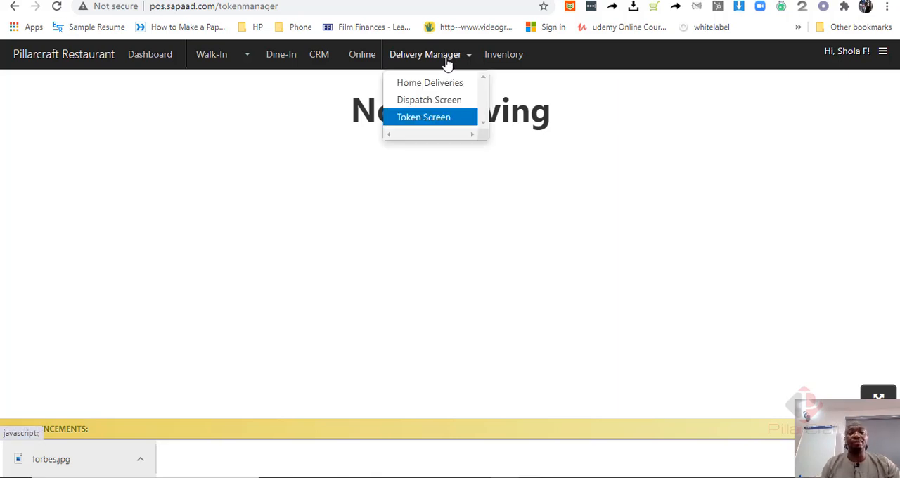
pyautogui.moveTo(429, 99)
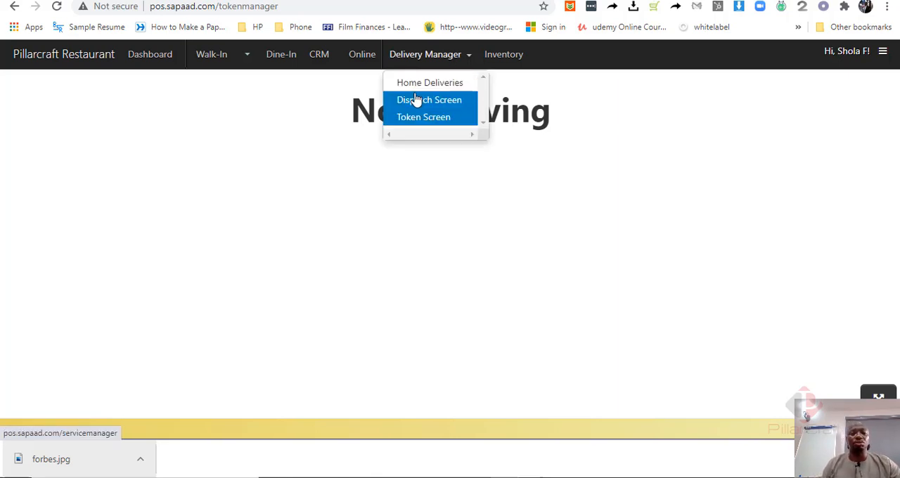
pyautogui.click(430, 99)
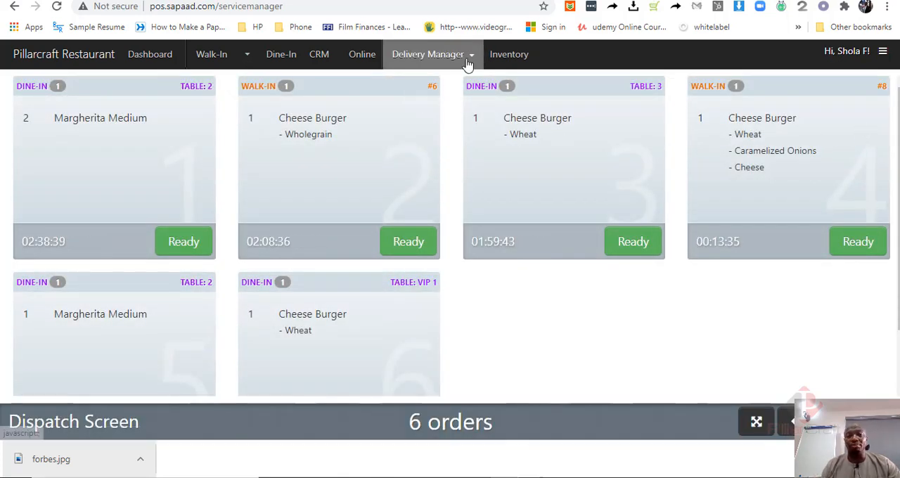
pyautogui.click(428, 53)
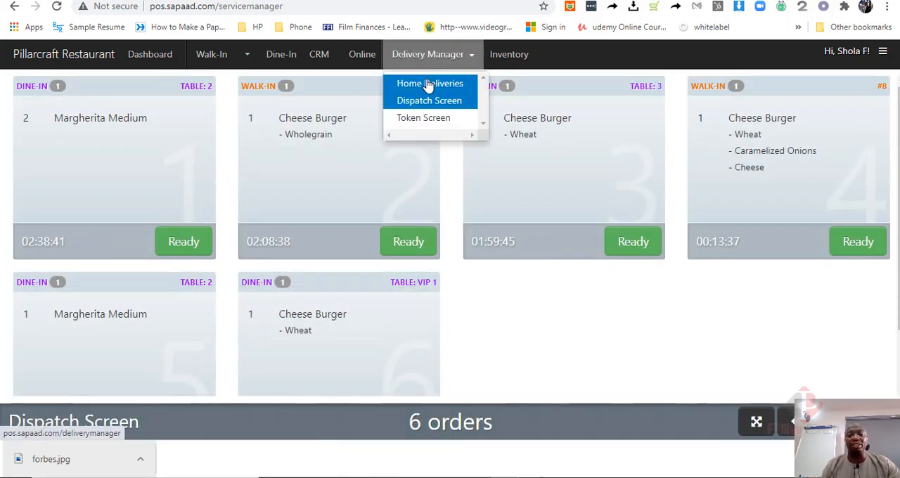
pyautogui.click(419, 83)
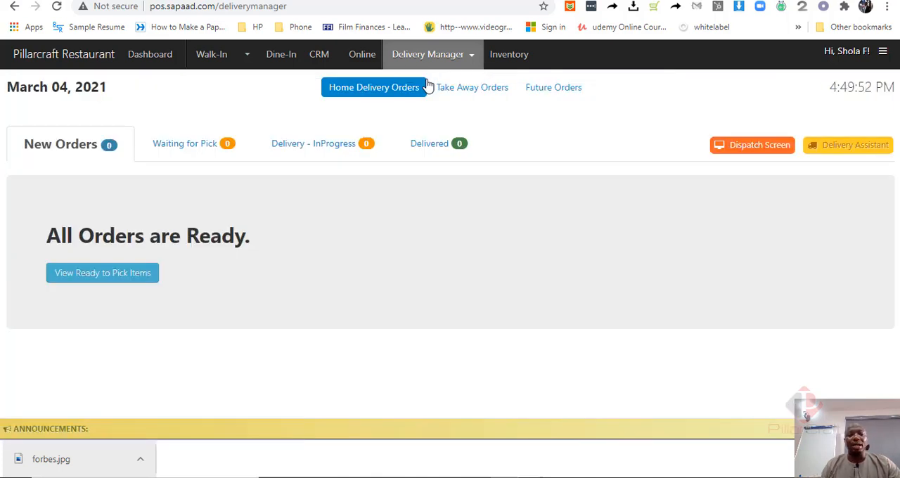
pyautogui.moveTo(320, 54)
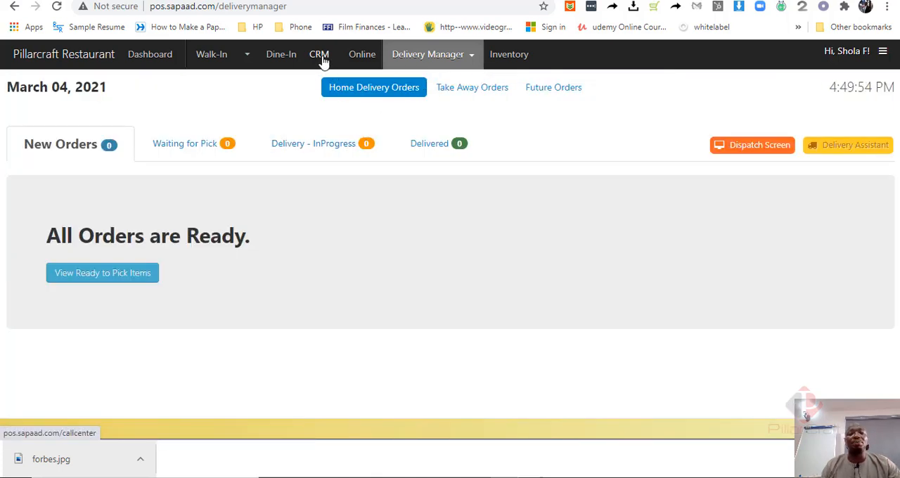
pyautogui.click(321, 54)
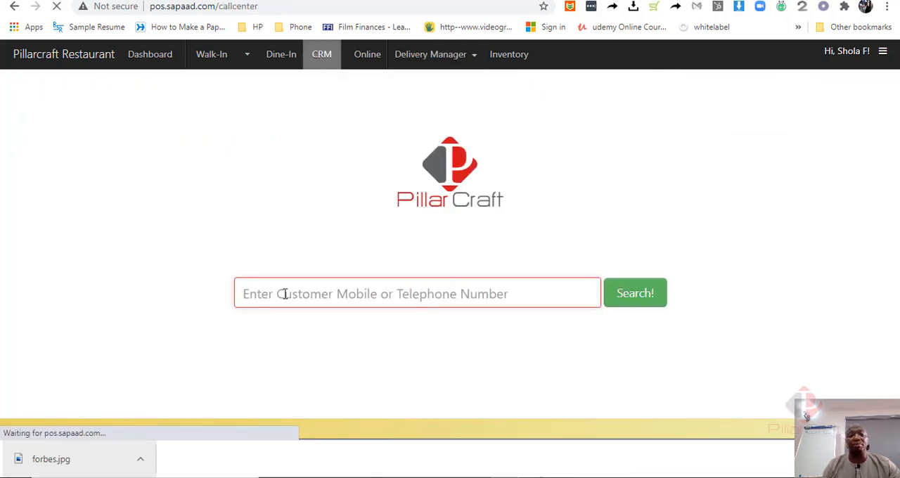
pyautogui.write('080')
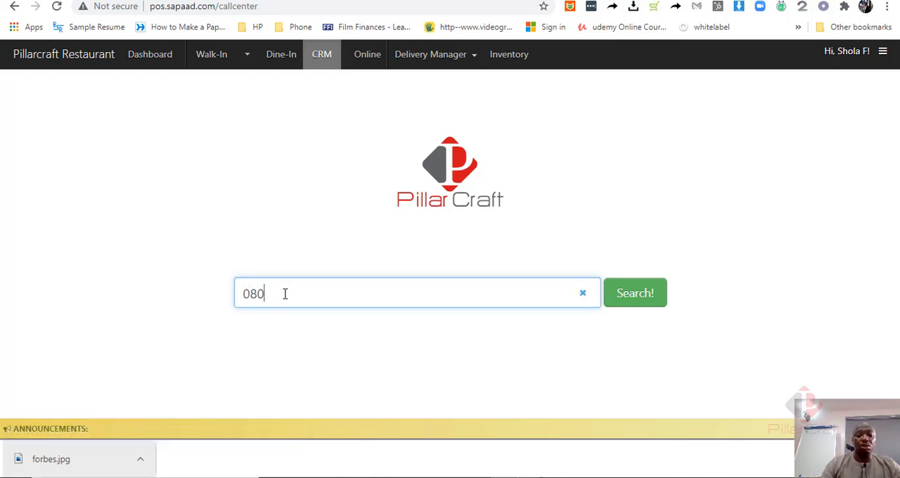
pyautogui.write('3321')
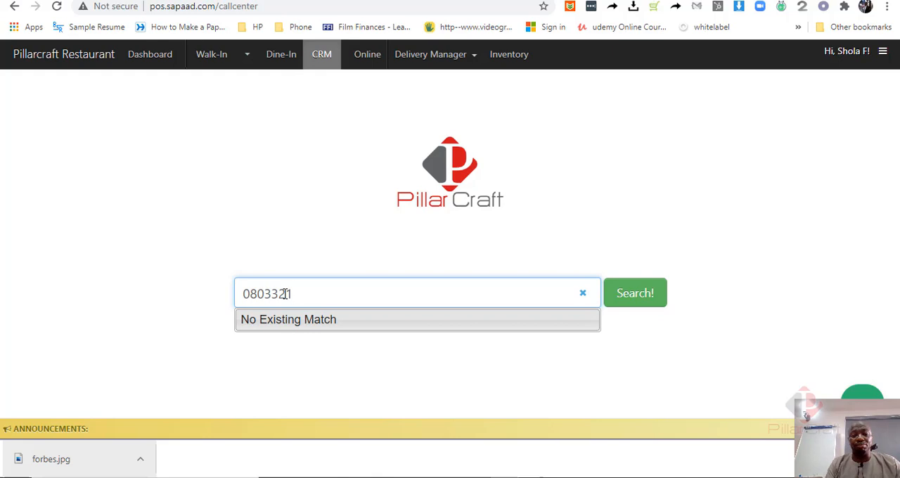
pyautogui.press('Backspace')
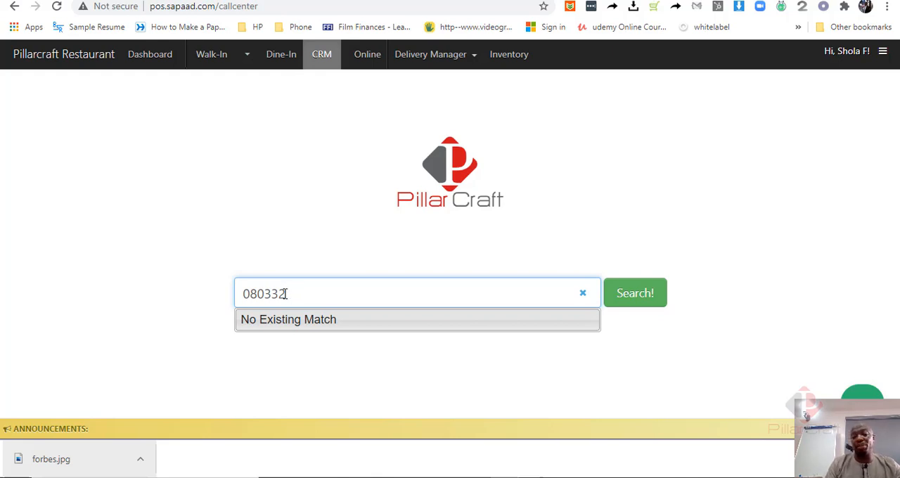
pyautogui.write('19619')
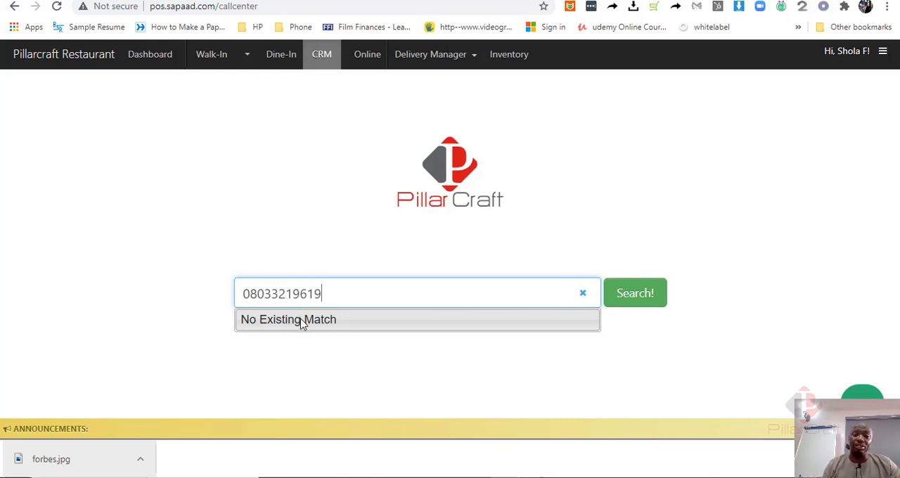
pyautogui.moveTo(237, 59)
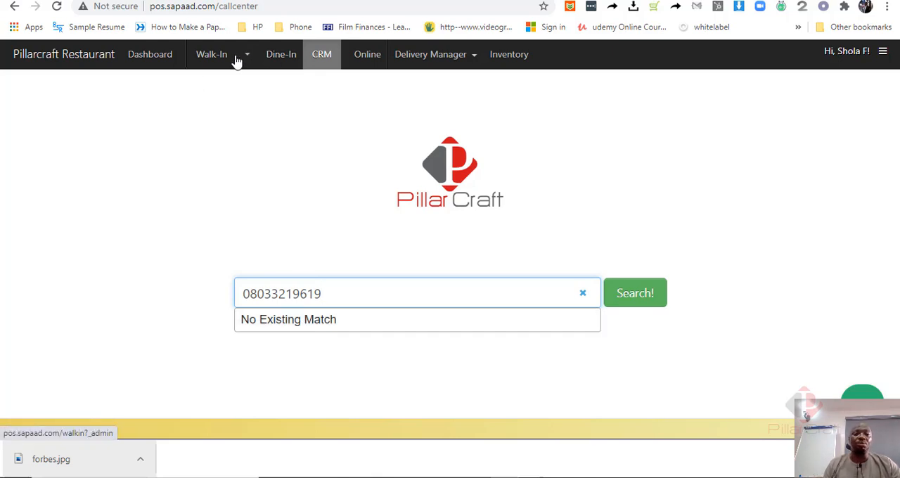
# Step: Start a new, empty walk-in order with the menu categories listed
pyautogui.click(211, 54)
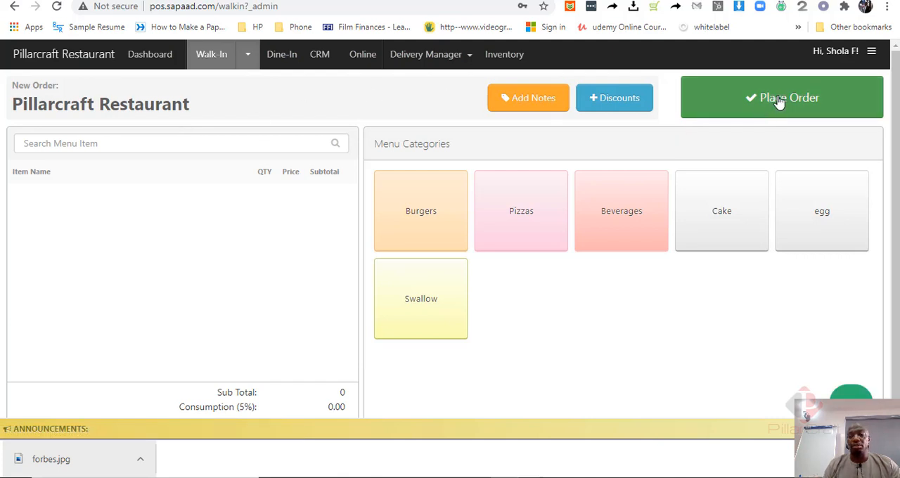
pyautogui.moveTo(622, 141)
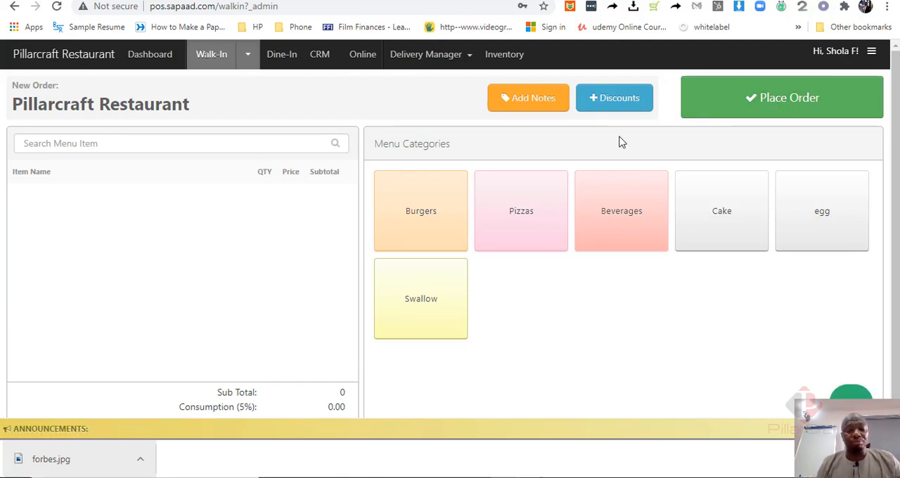
pyautogui.moveTo(357, 290)
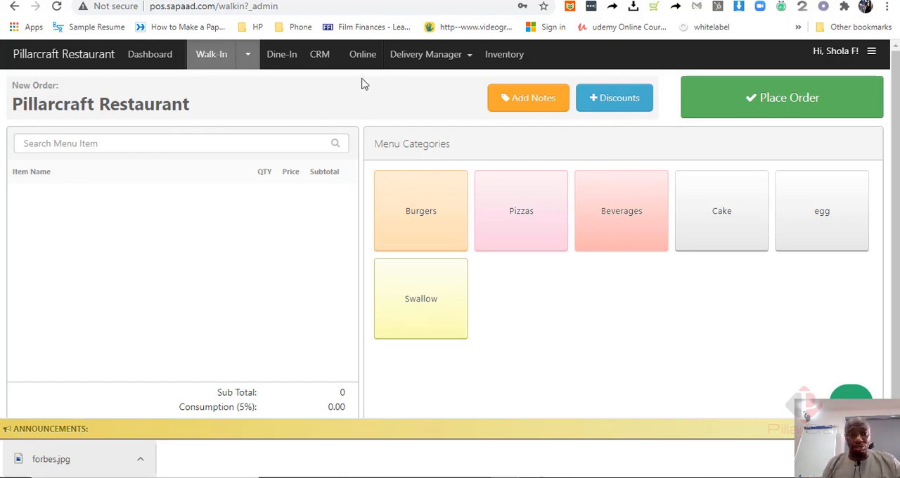
pyautogui.moveTo(357, 88)
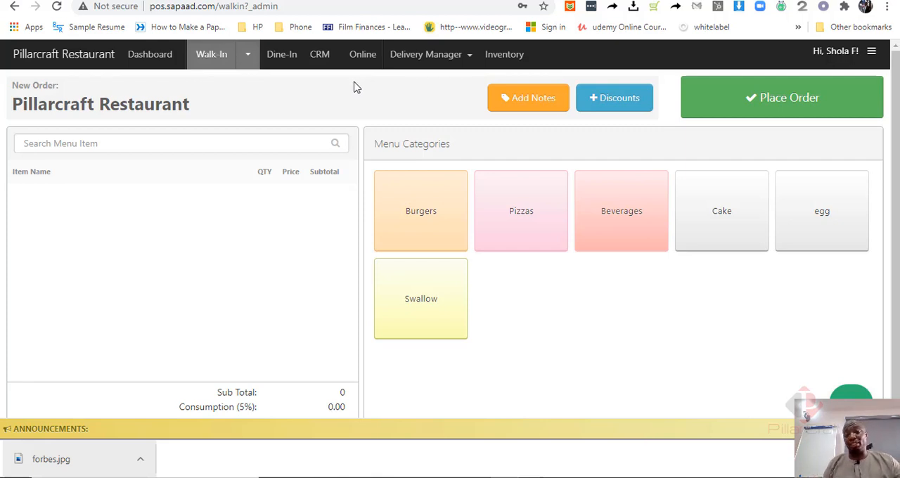
pyautogui.moveTo(362, 53)
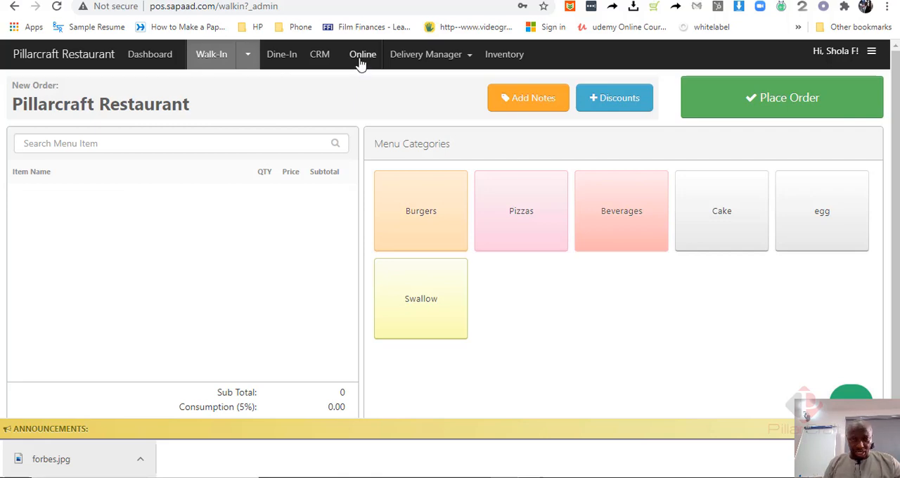
# Step: Browse the Sapaad.online web ordering page with order scheduling and loyalty features
pyautogui.click(364, 53)
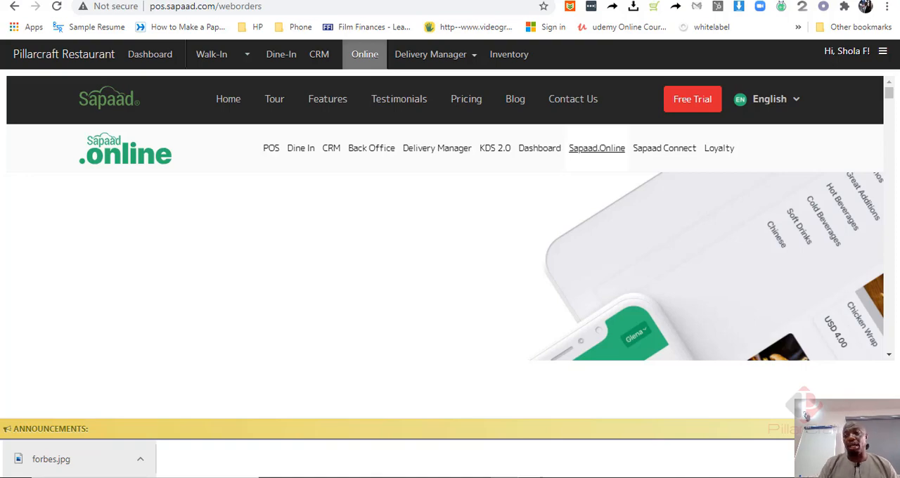
pyautogui.scroll(-3)
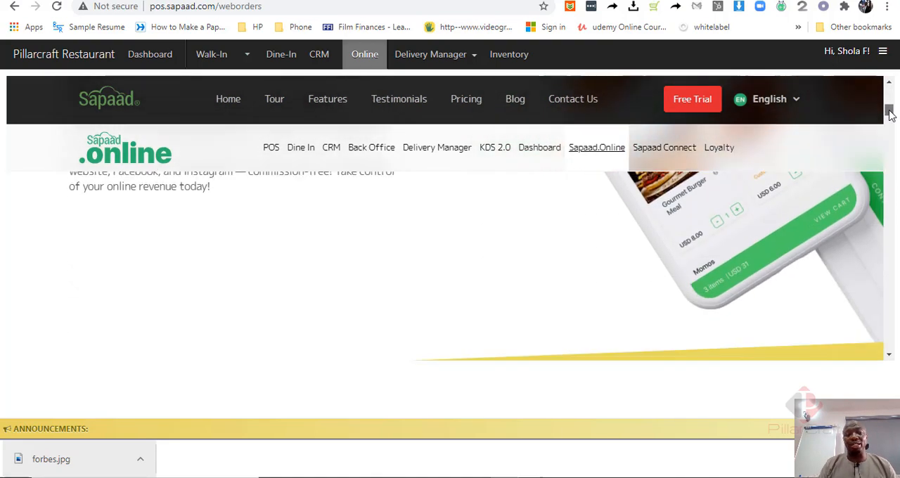
pyautogui.scroll(-3)
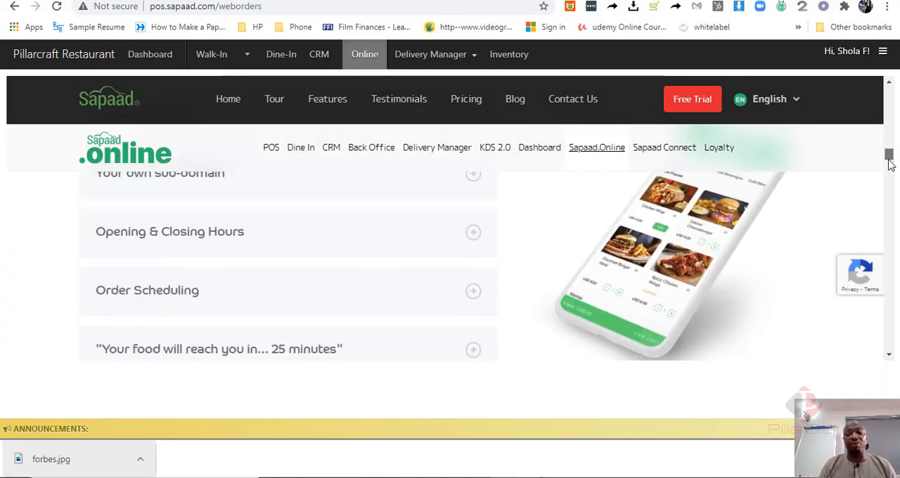
pyautogui.scroll(-3)
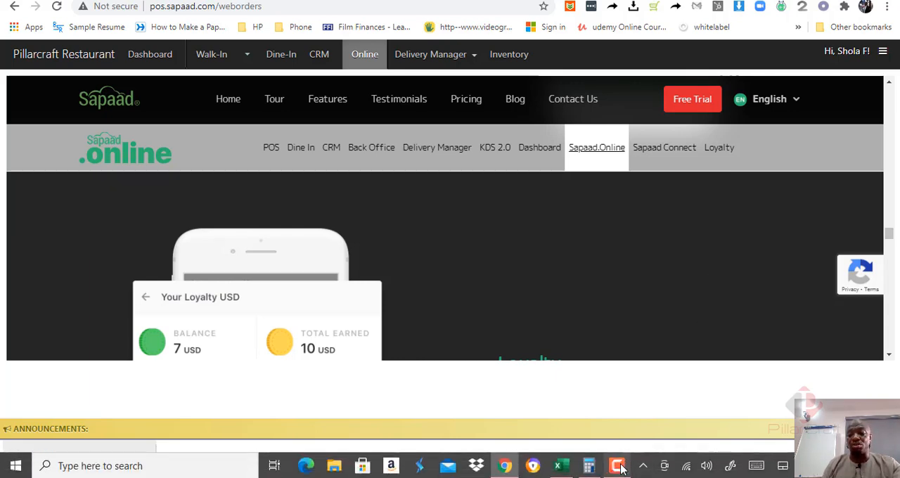
pyautogui.moveTo(818, 278)
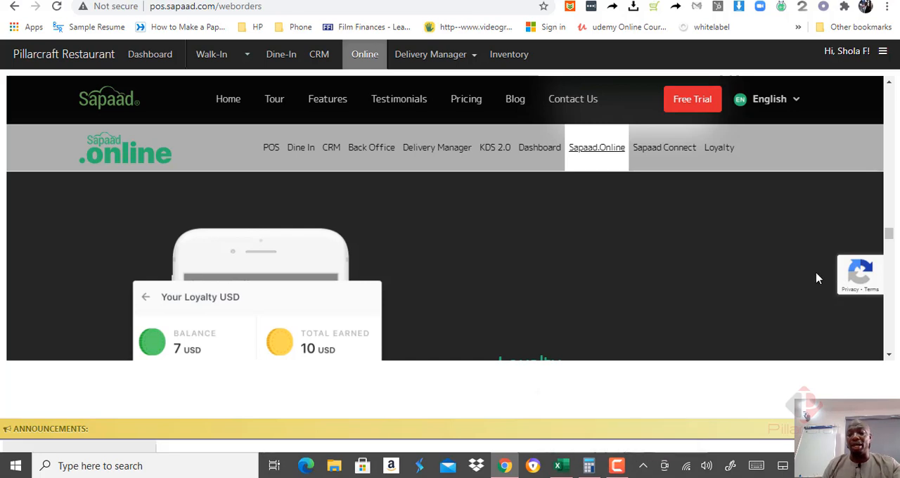